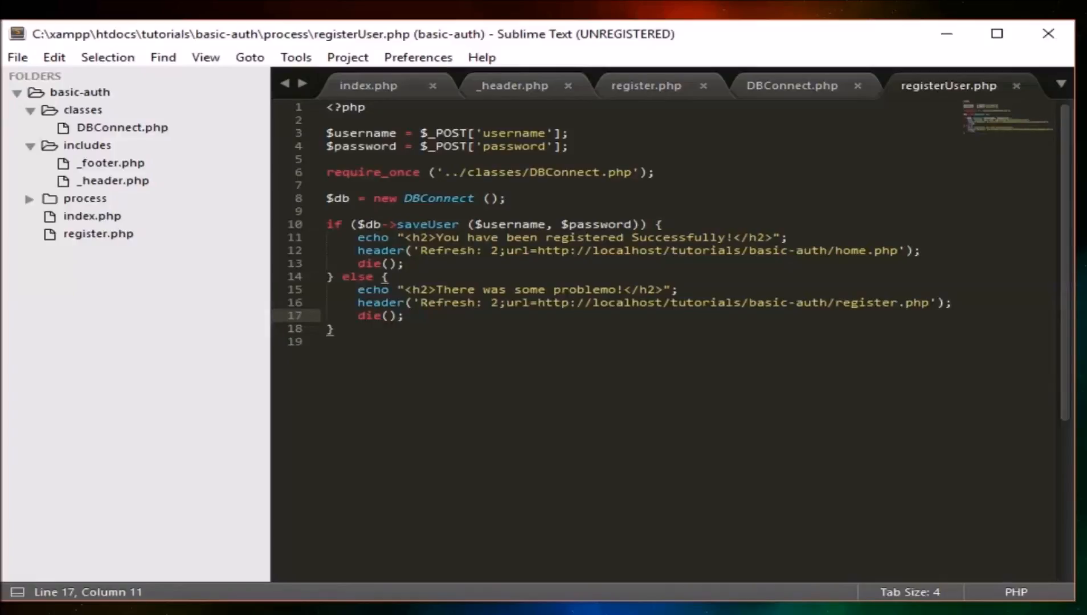
# Open index.php and put the cursor in the login form's empty action attribute.
pyautogui.click(368, 86)
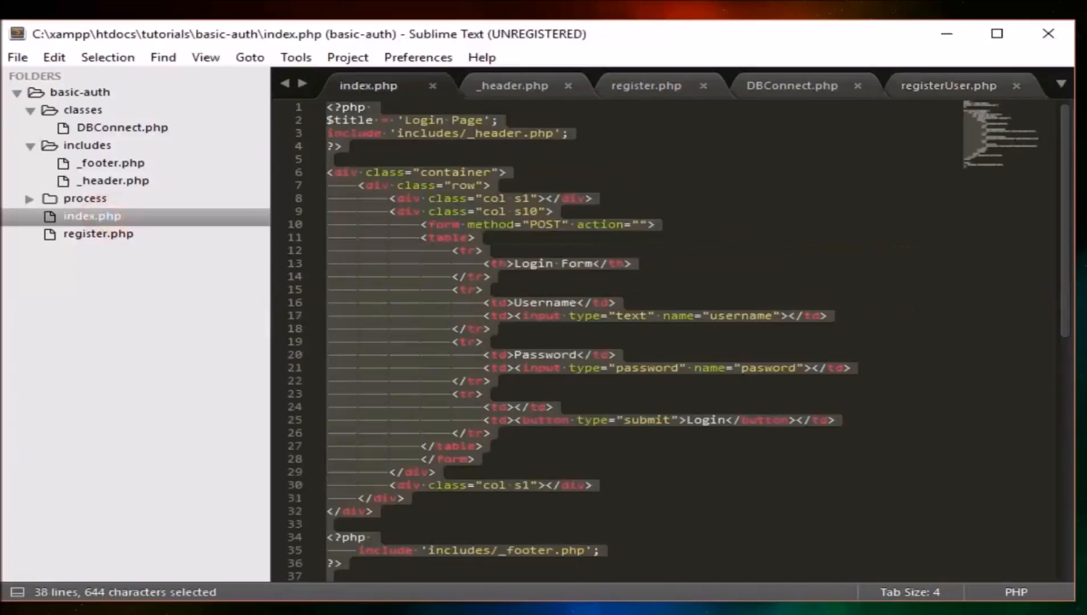
pyautogui.click(655, 225)
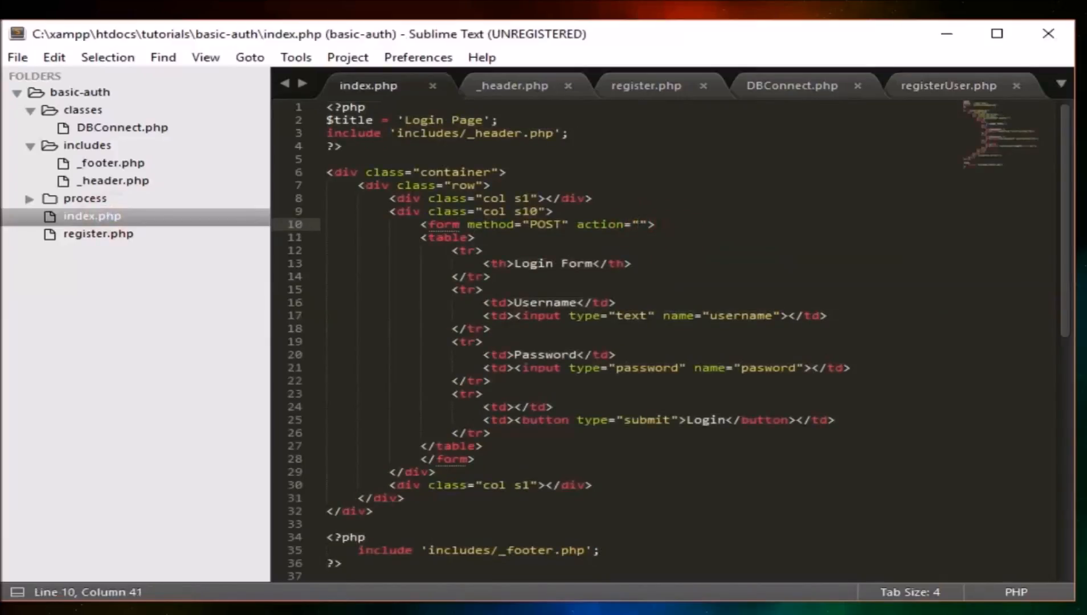
# Set the login form's action attribute to process/authUser.php.
pyautogui.click(638, 224)
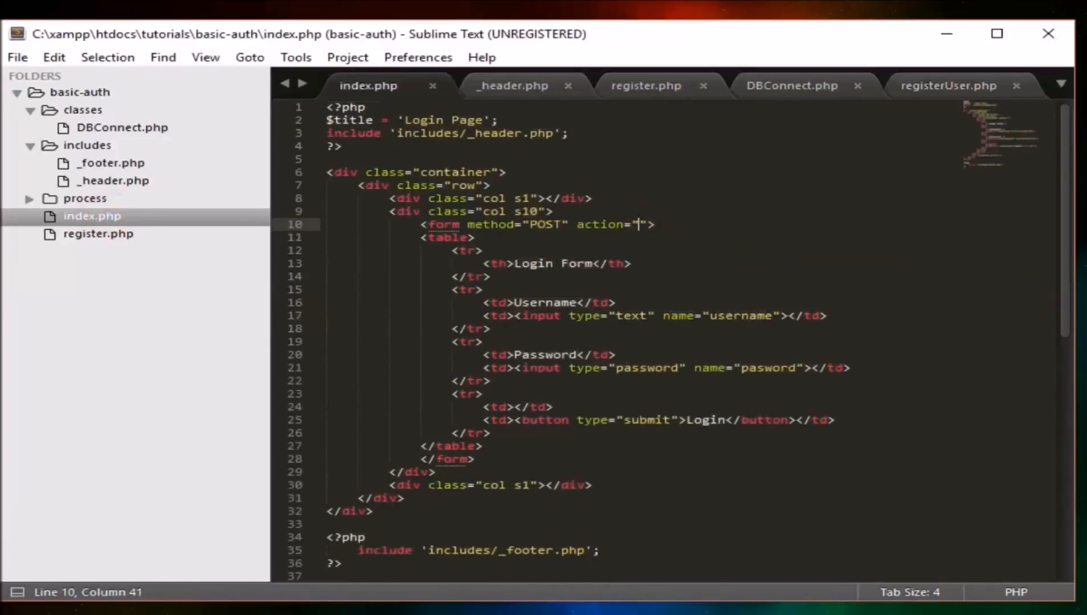
pyautogui.write('pr')
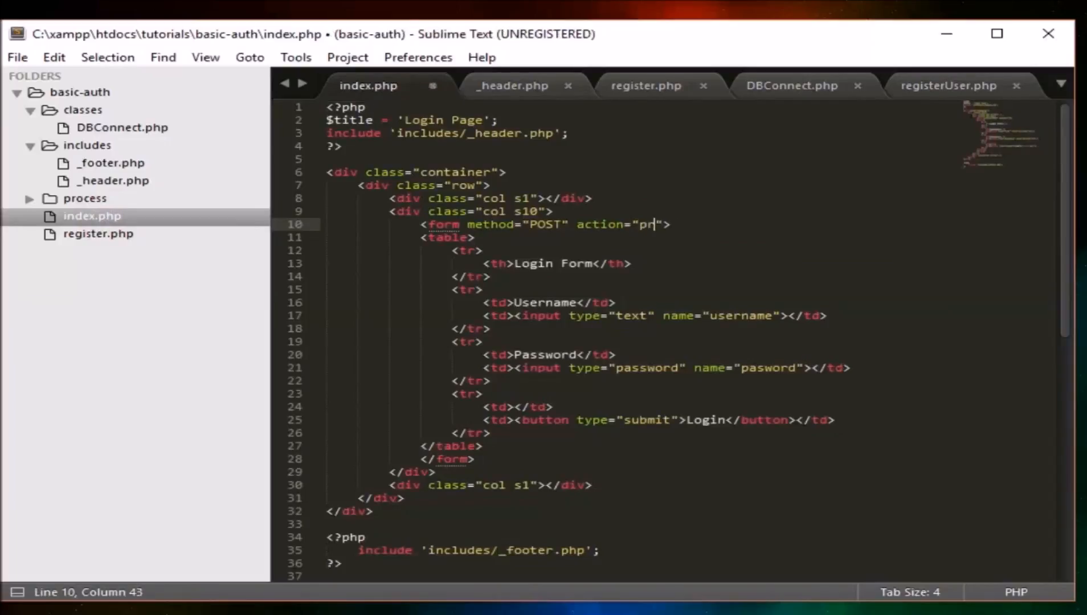
pyautogui.write('ocess/')
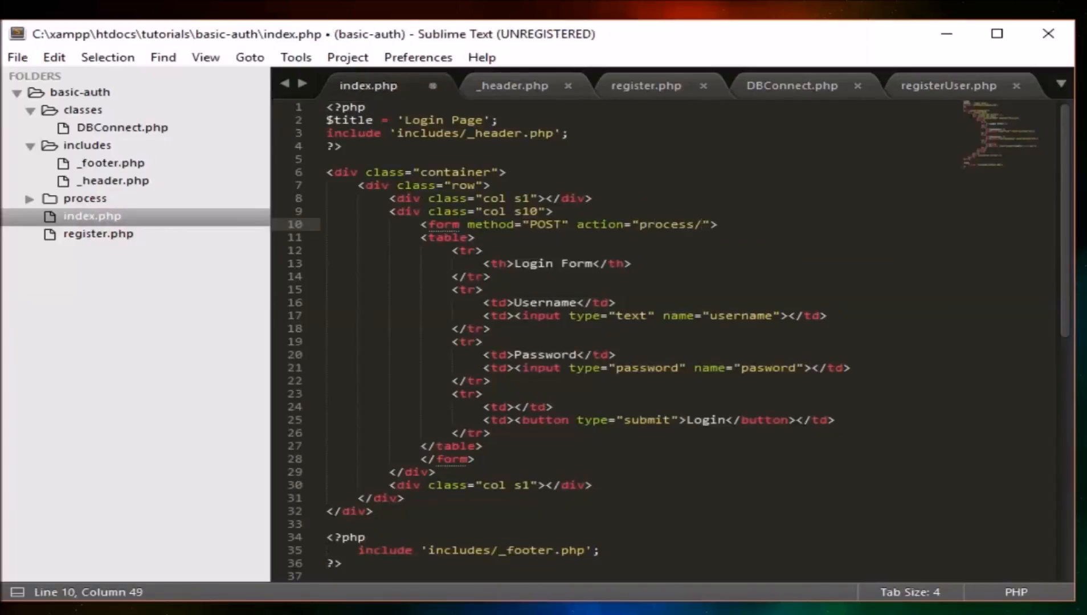
pyautogui.write('au')
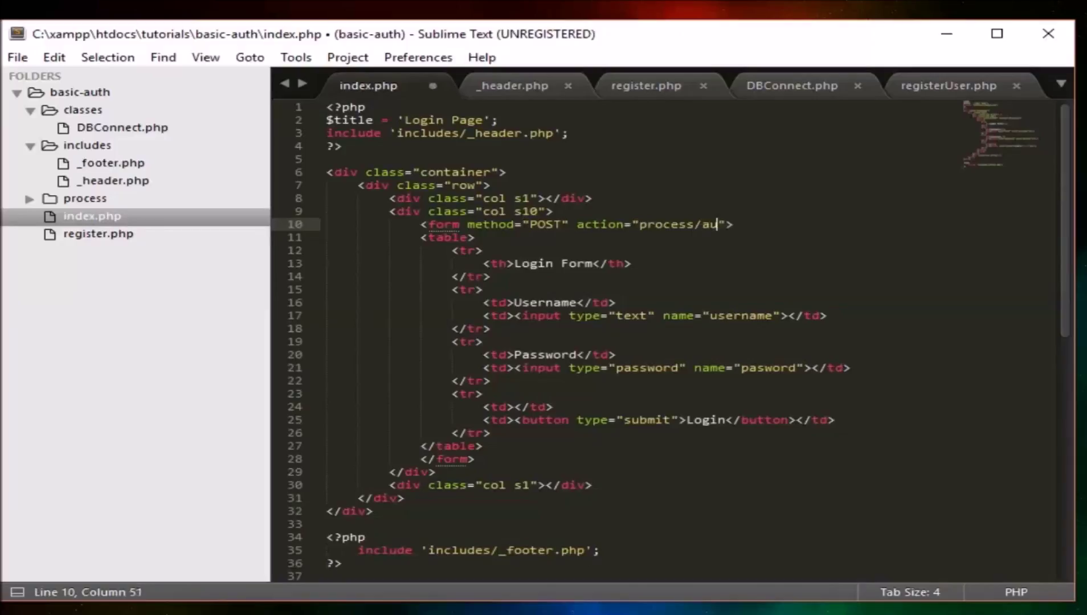
pyautogui.write('thUser.p')
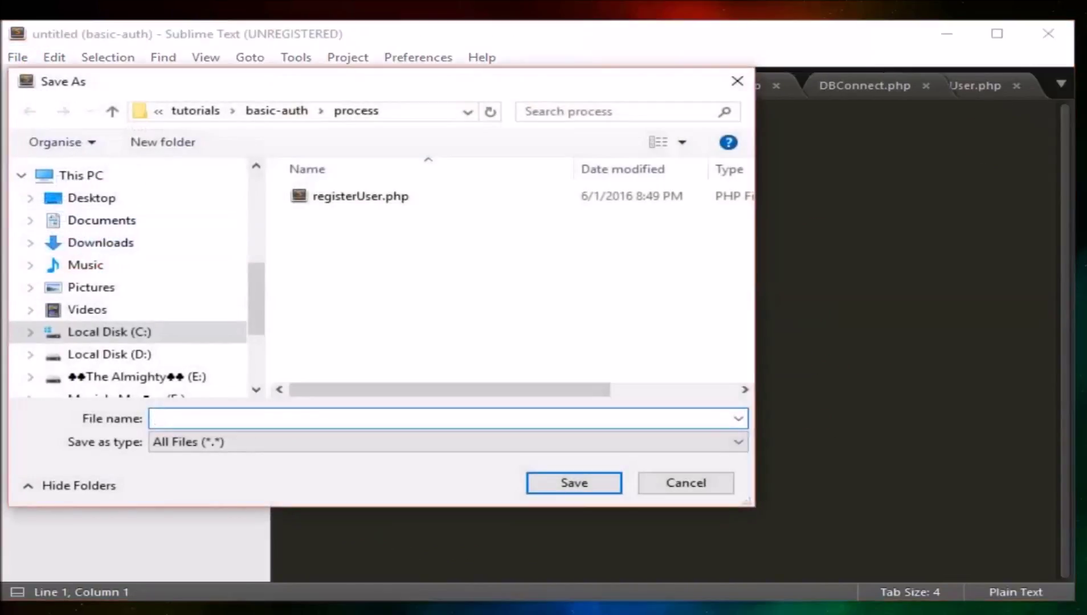
# Save a new empty file as authUser.php in the basic-auth\process folder.
pyautogui.write('authUser.')
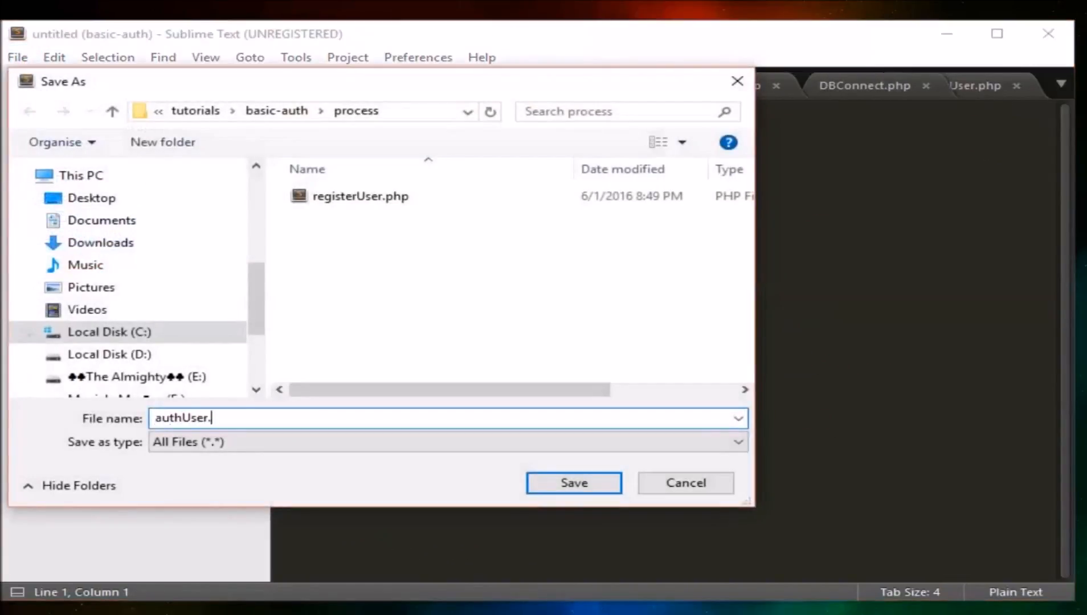
pyautogui.click(573, 483)
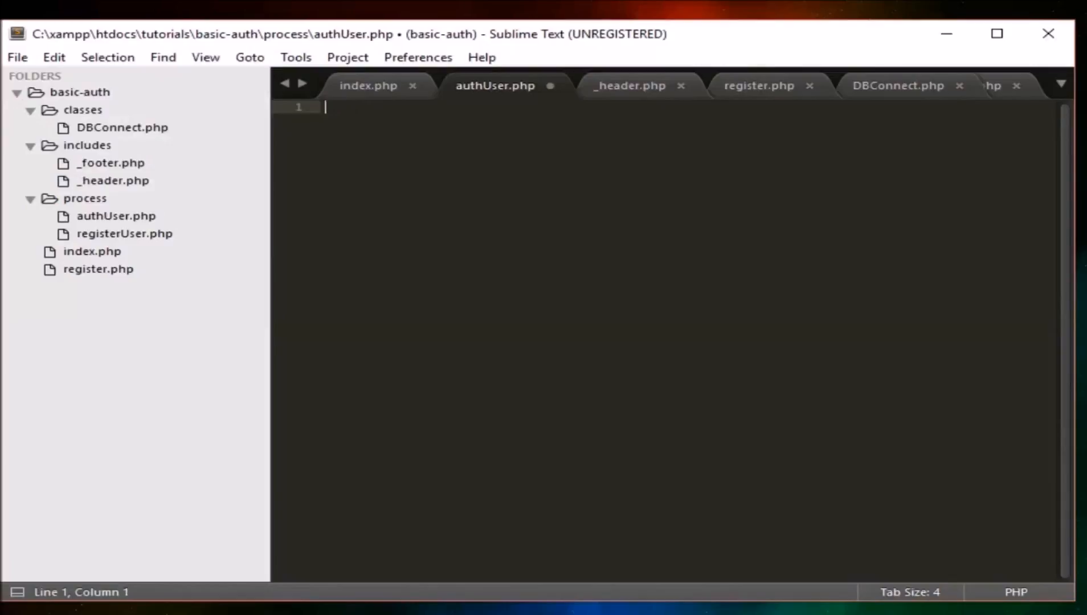
# Open a <?php block assigning $username and $password from $_POST.
pyautogui.write('<?php')
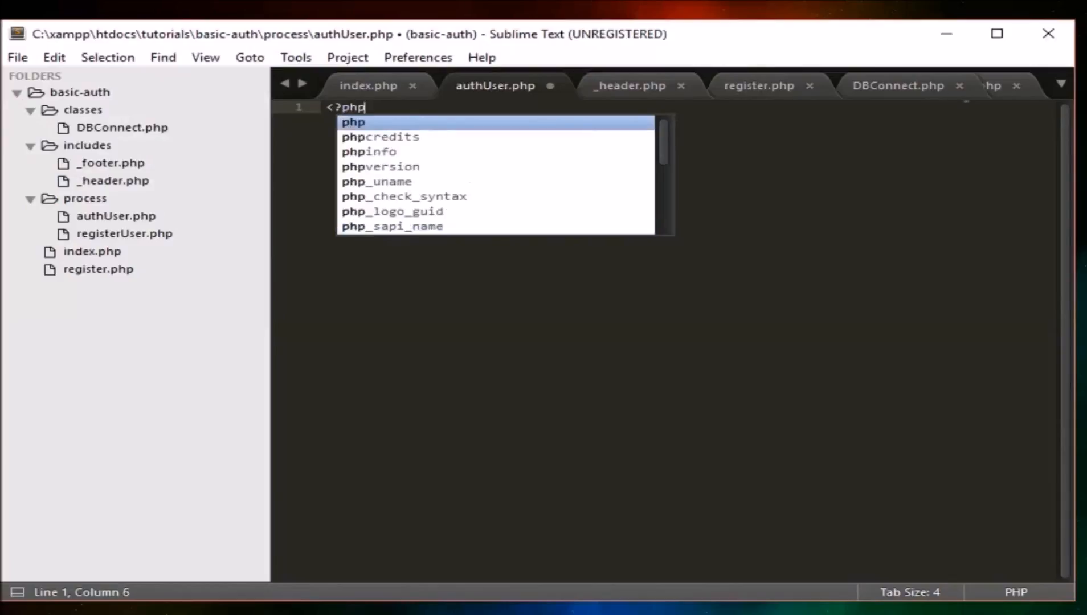
pyautogui.press('enter')
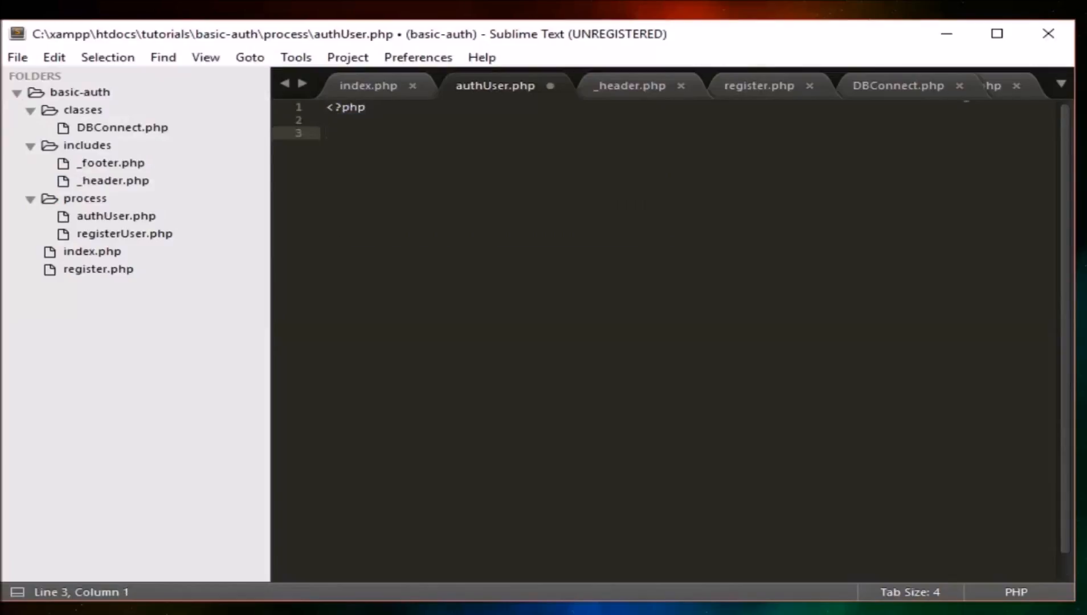
pyautogui.write('$')
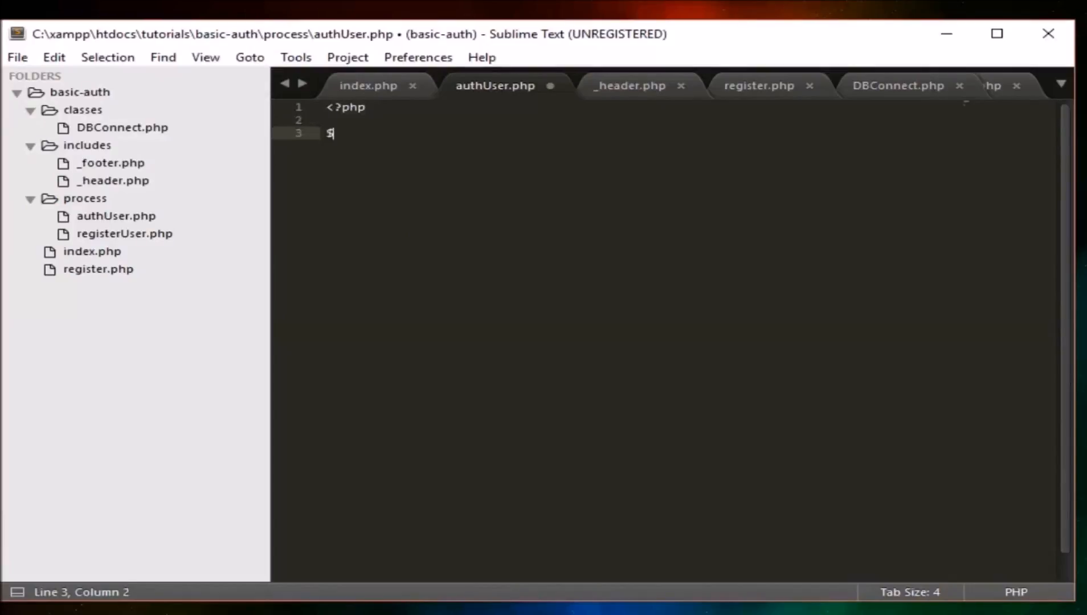
pyautogui.write("username = $_POST'username']")
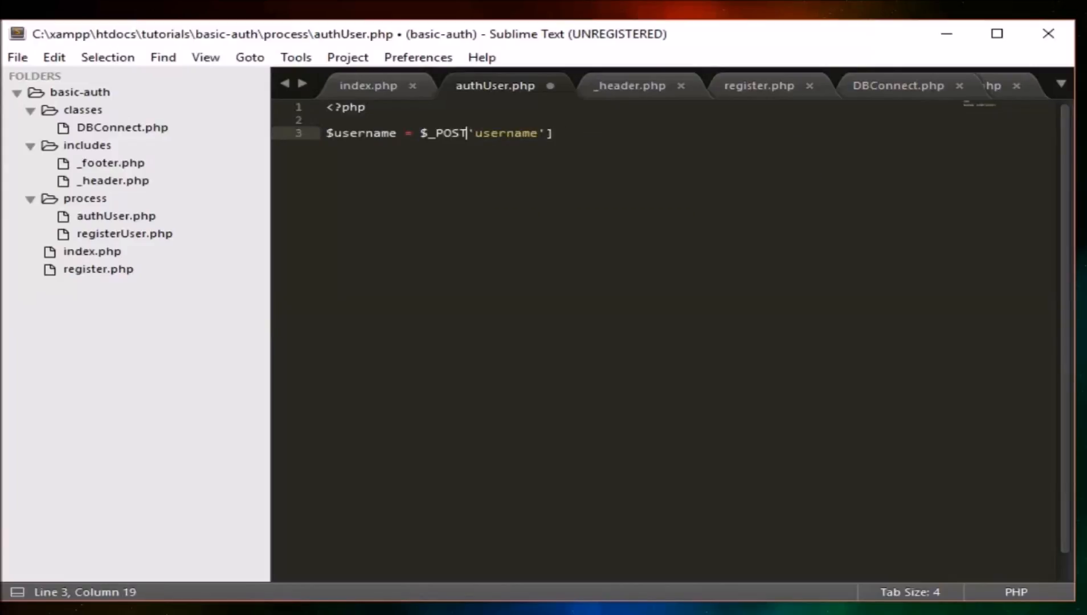
pyautogui.write('[')
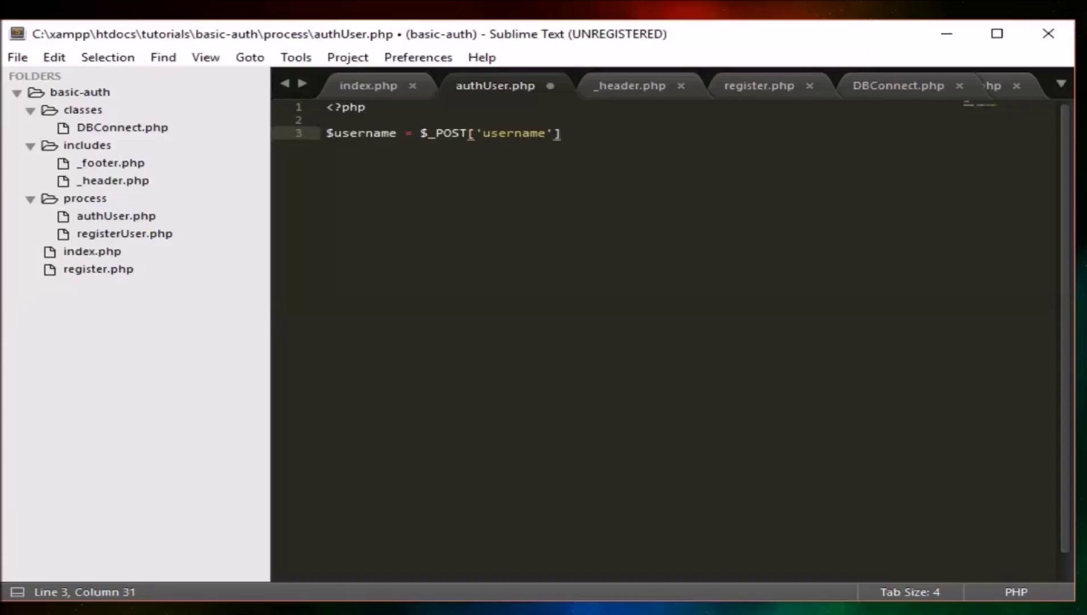
pyautogui.write(';')
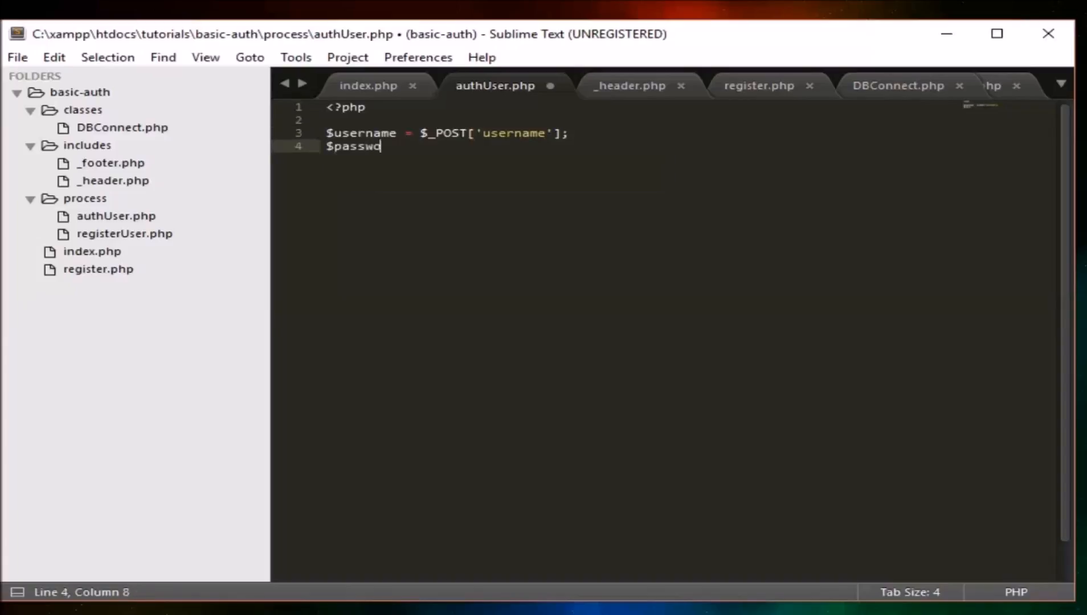
pyautogui.write("rd = $_POST['password'];")
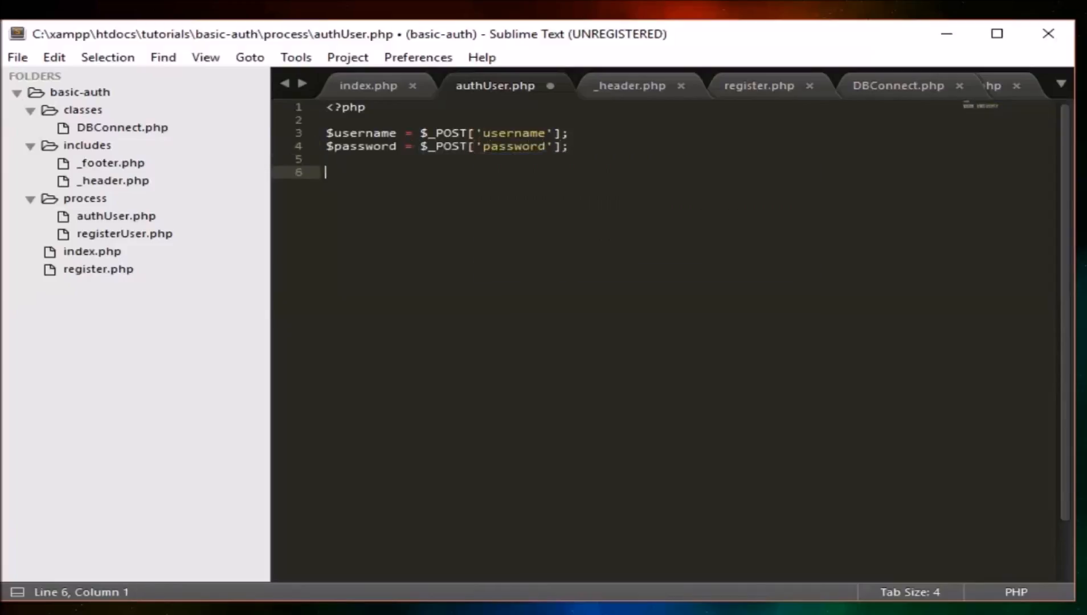
# Add require_once for ../classes/DBConnect.php.
pyautogui.write("require_once ('../classess")
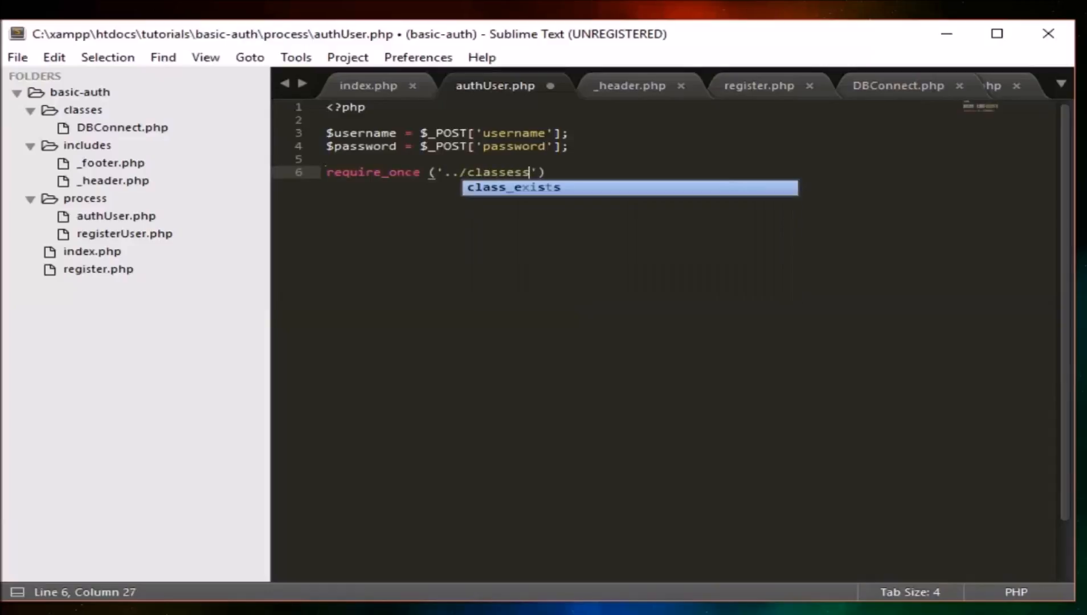
pyautogui.write('s')
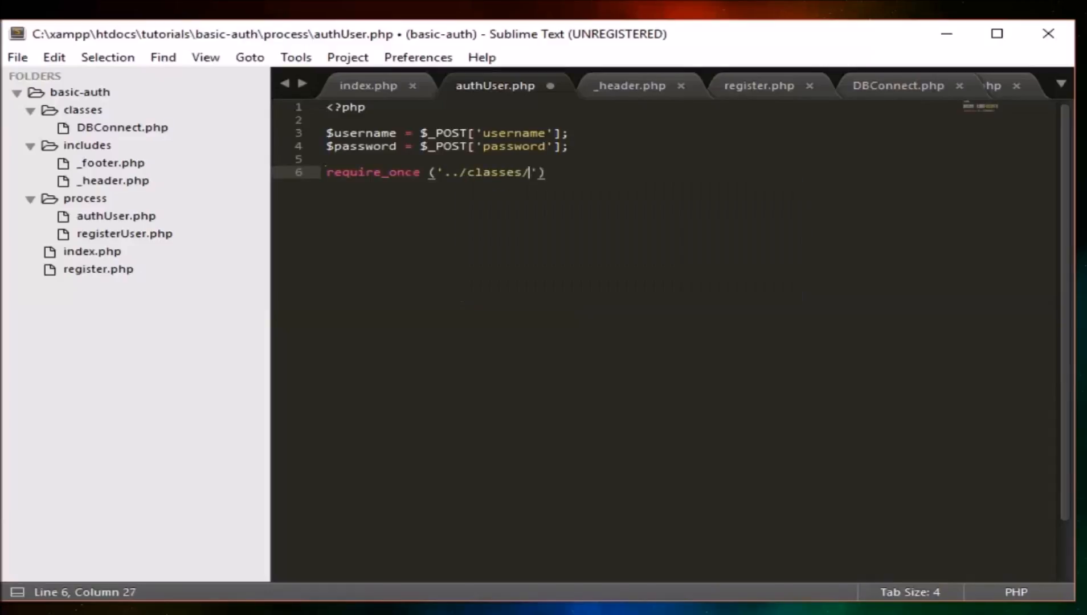
pyautogui.write('DBConnect.php')
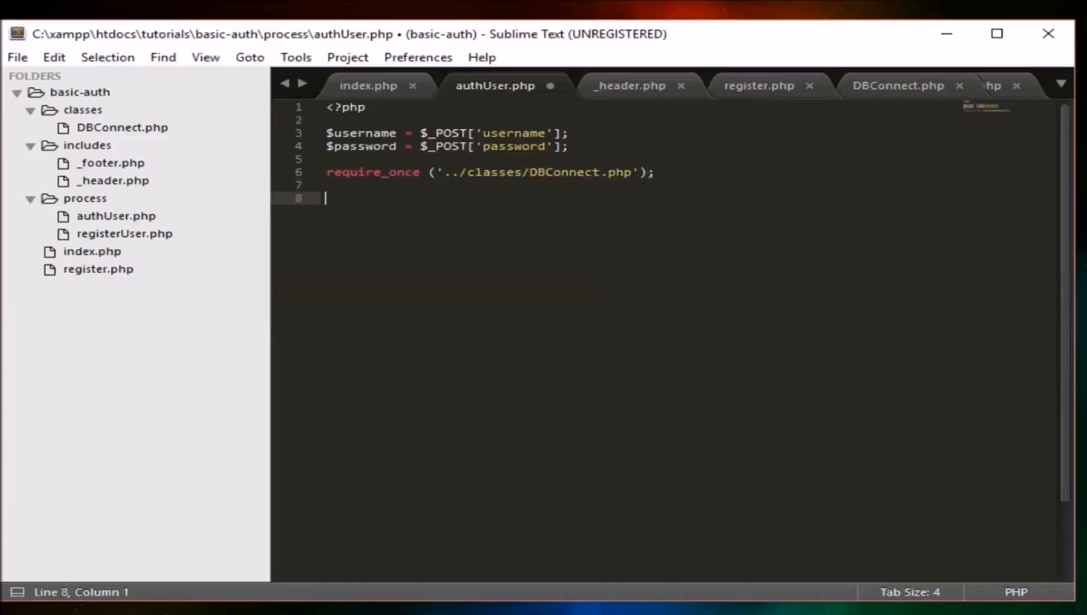
# Create a DBConnect object $db and call $db->authUser($username, $password).
pyautogui.write('$db = new')
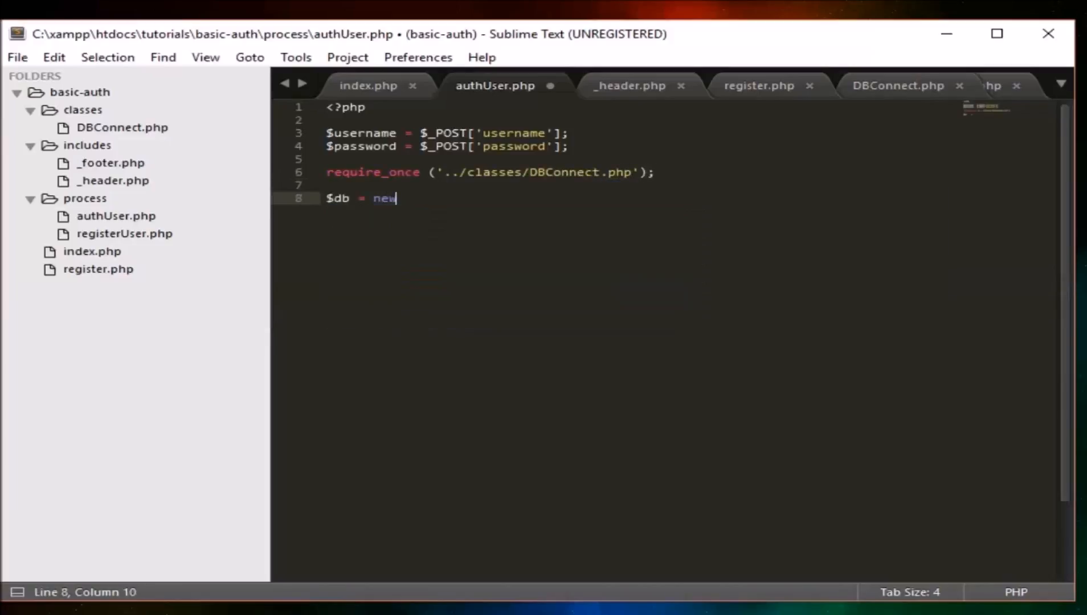
pyautogui.write('DBConnect ();')
pyautogui.write('$db')
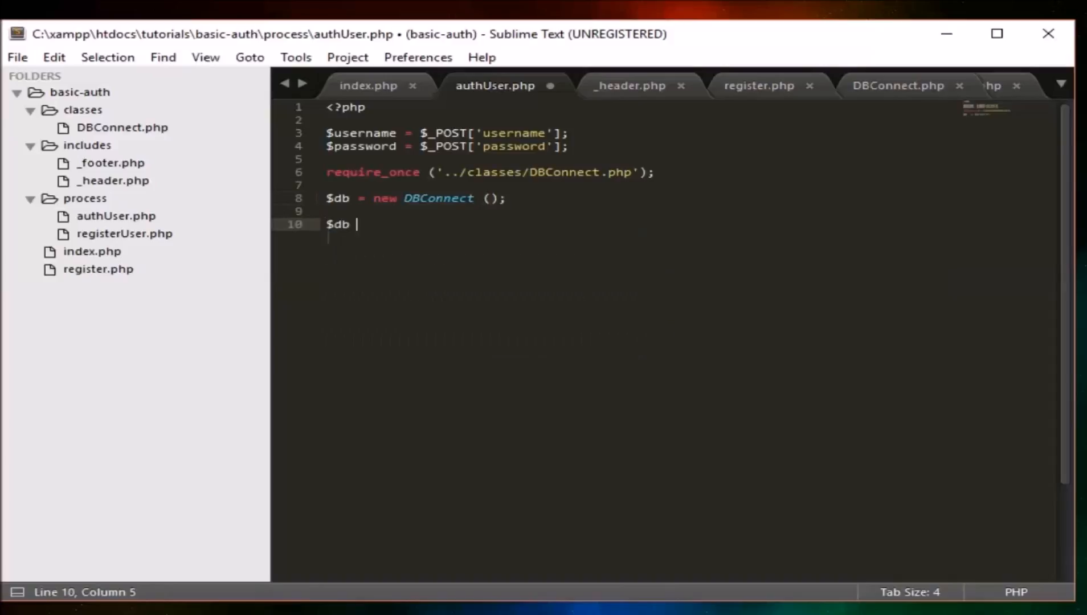
pyautogui.write('->authUser')
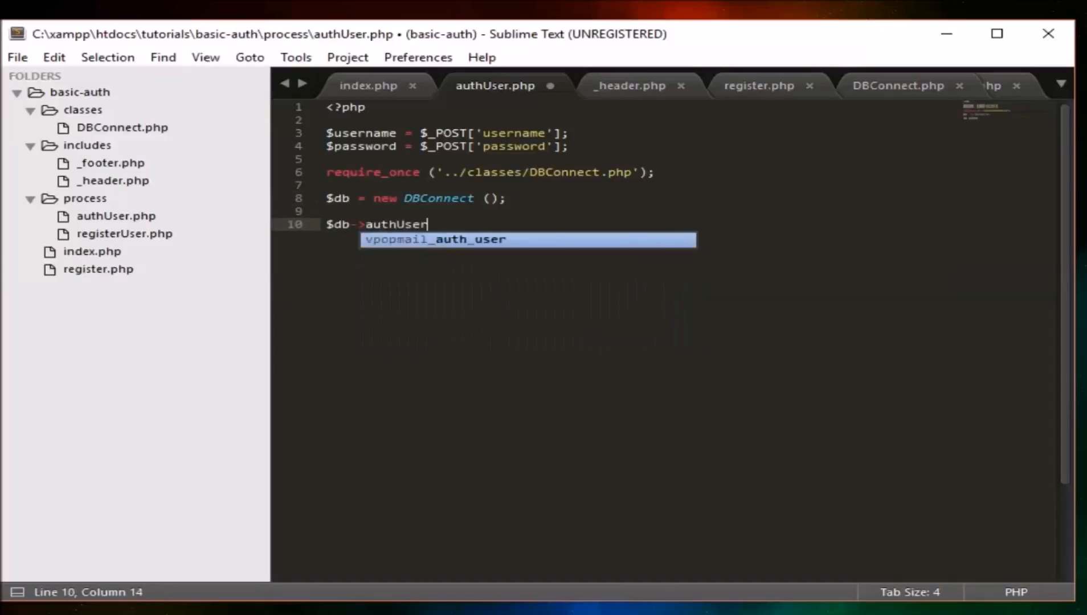
pyautogui.write('($username, $password')
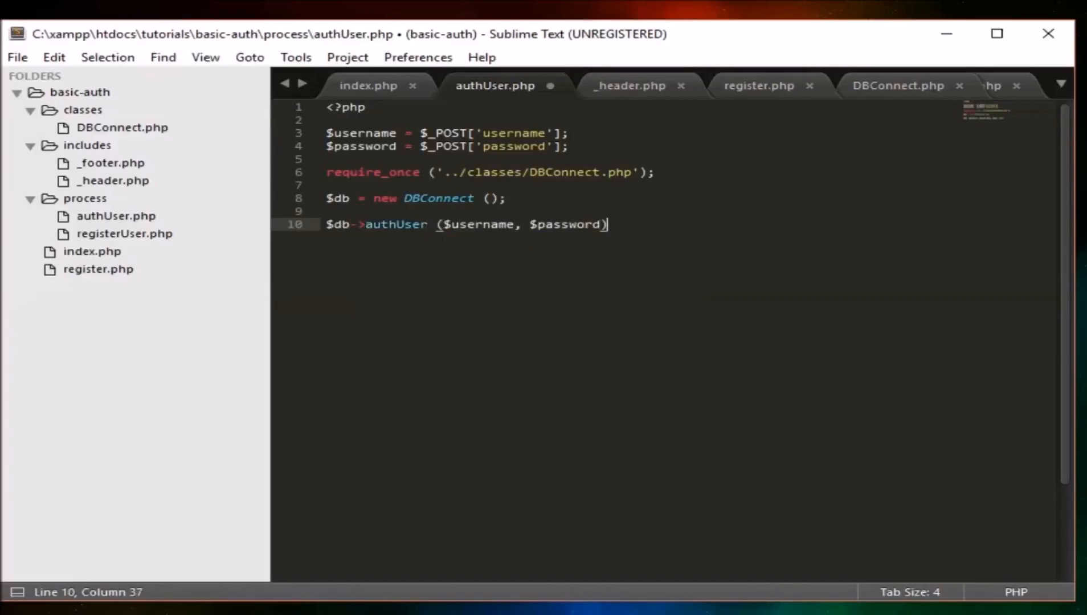
pyautogui.write(';')
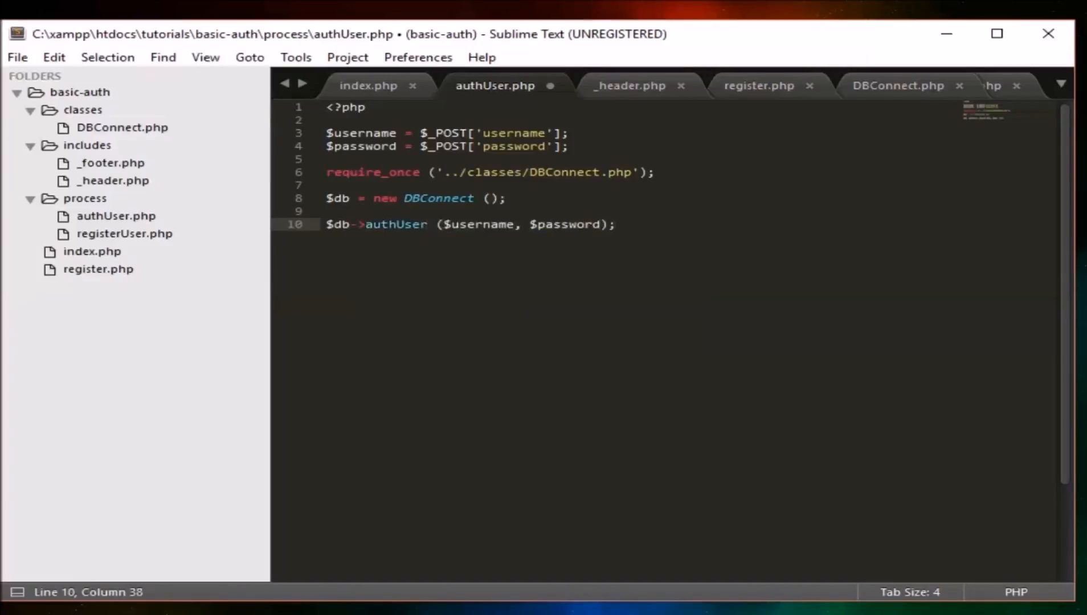
# Wrap the authUser call in an if block and begin a header() call inside.
pyautogui.press('Home')
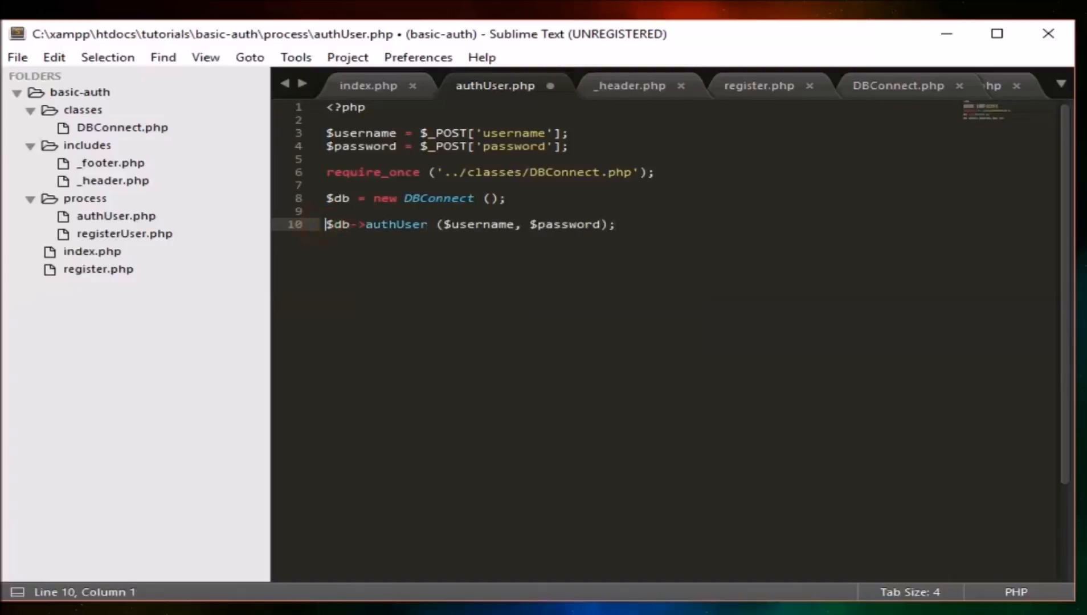
pyautogui.write('if (')
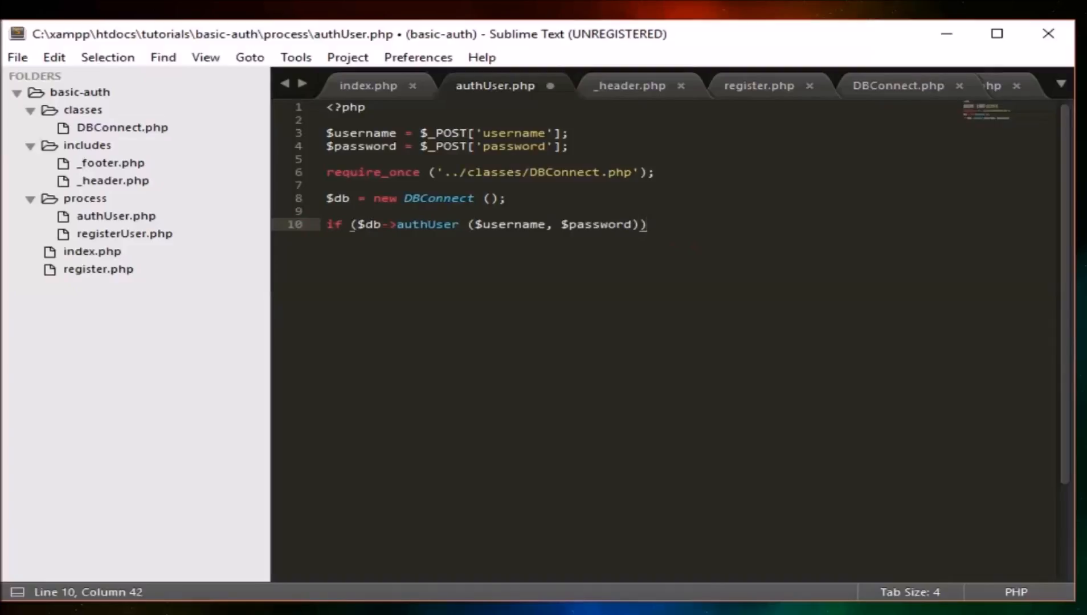
pyautogui.write('{')
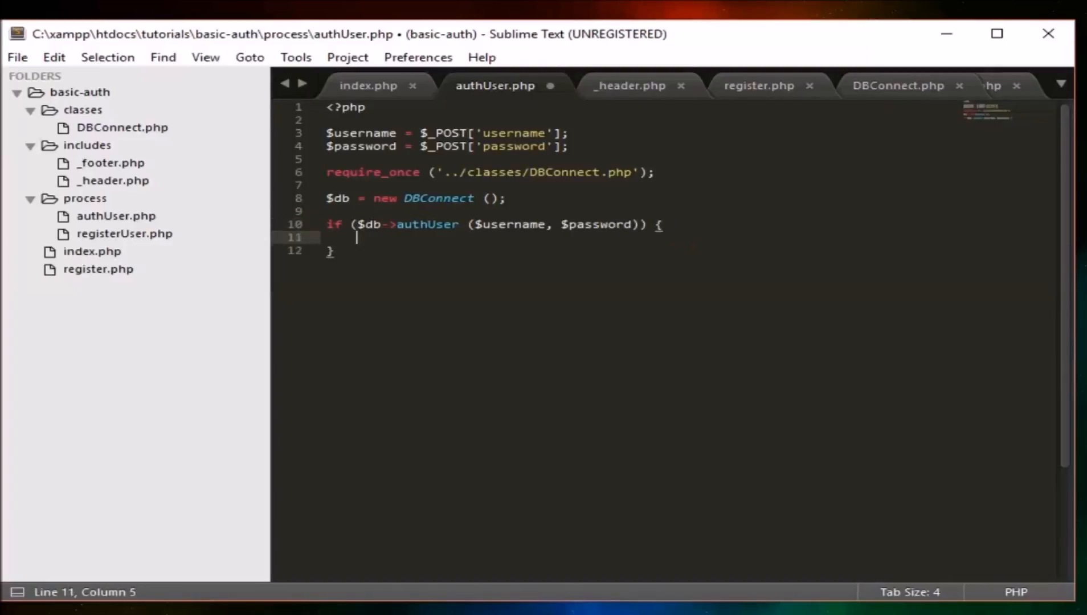
pyautogui.write("header ('')")
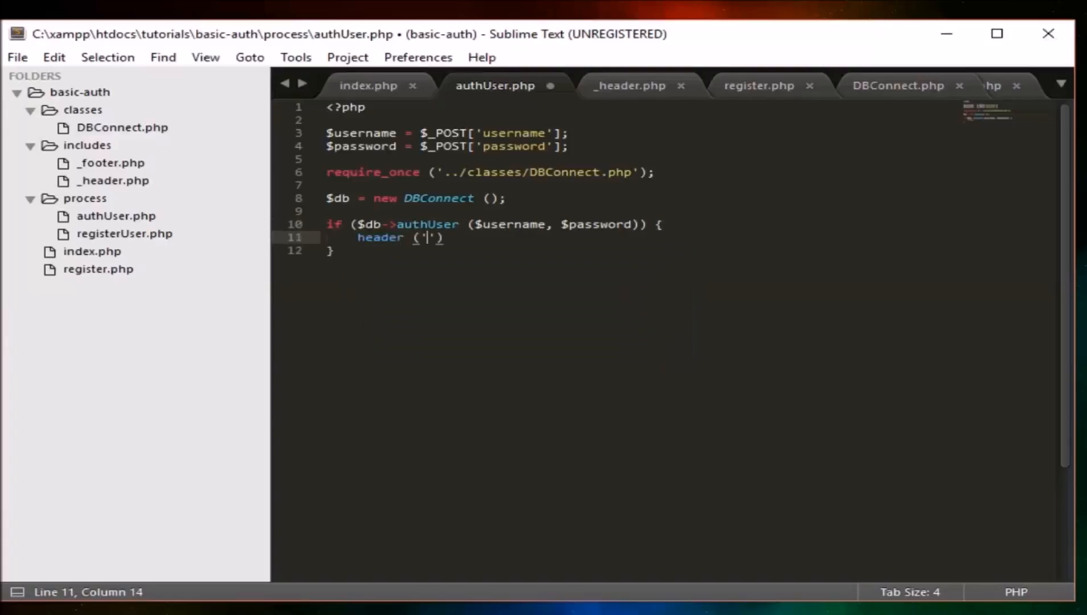
# Make the header refresh after 2s to localtutorials/basic-auth/home.php, then die().
pyautogui.write('refresh')
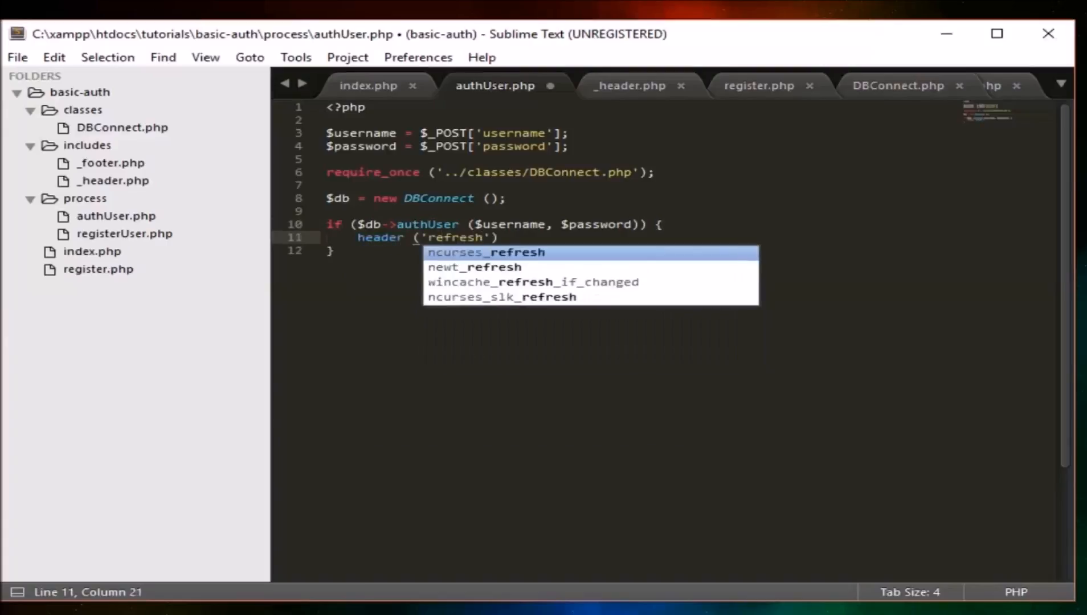
pyautogui.write(': 2s')
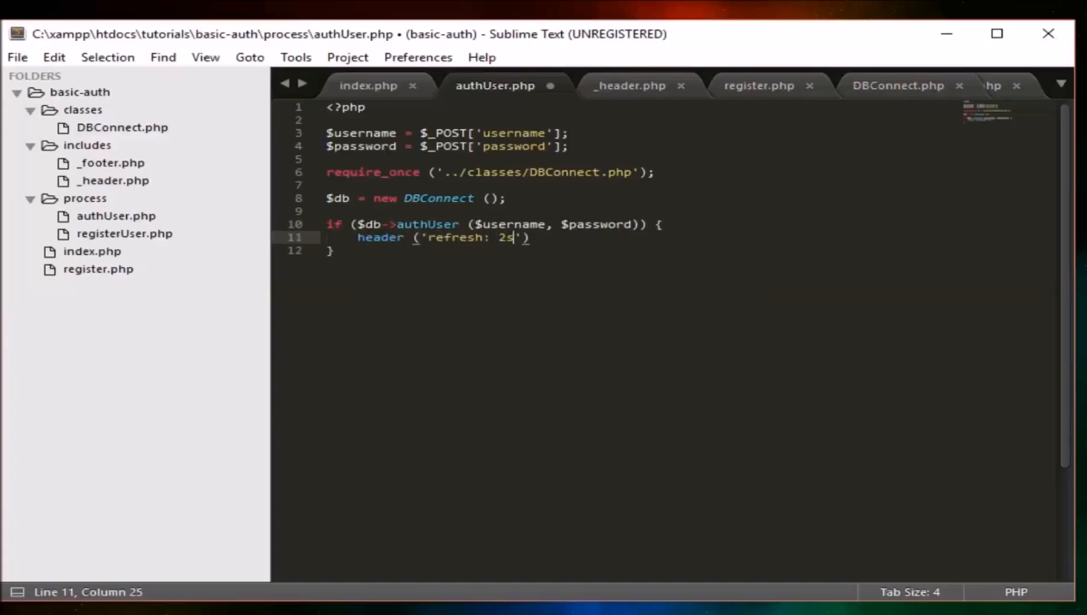
pyautogui.write('; url')
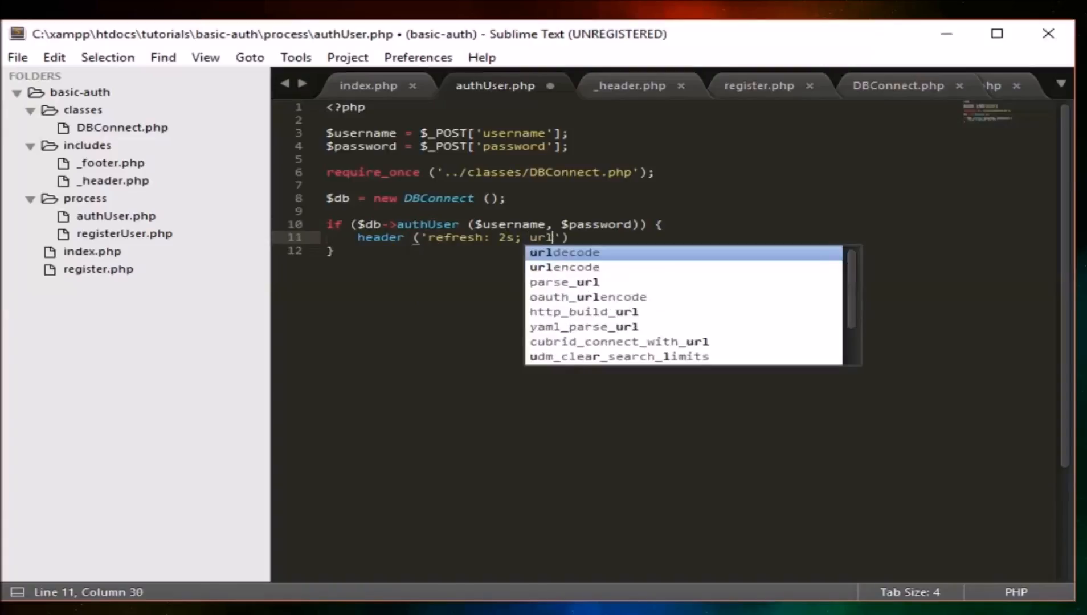
pyautogui.write('=http')
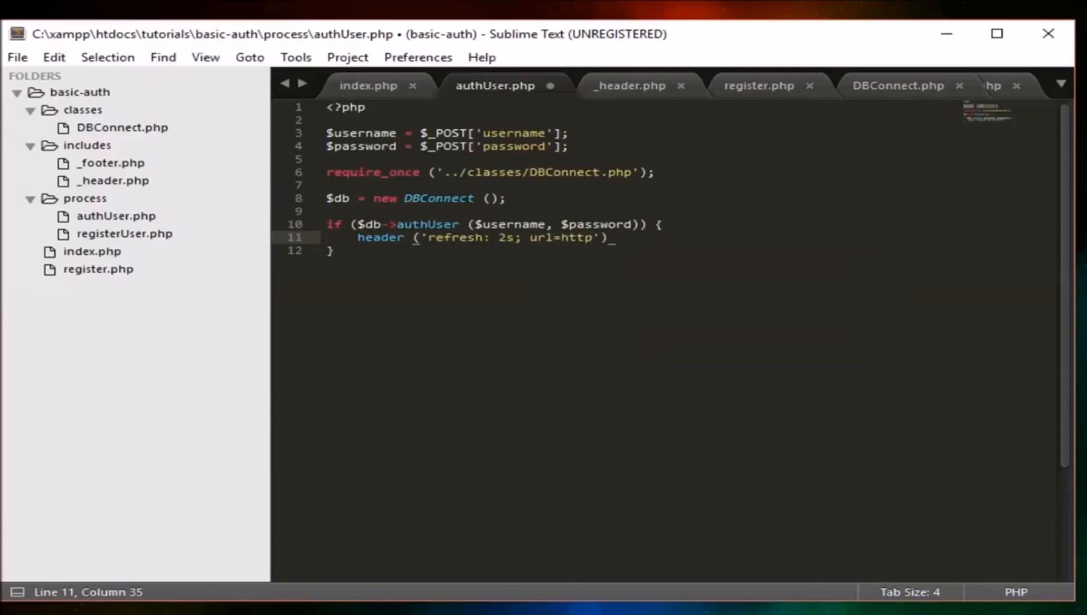
pyautogui.write('://localhost/')
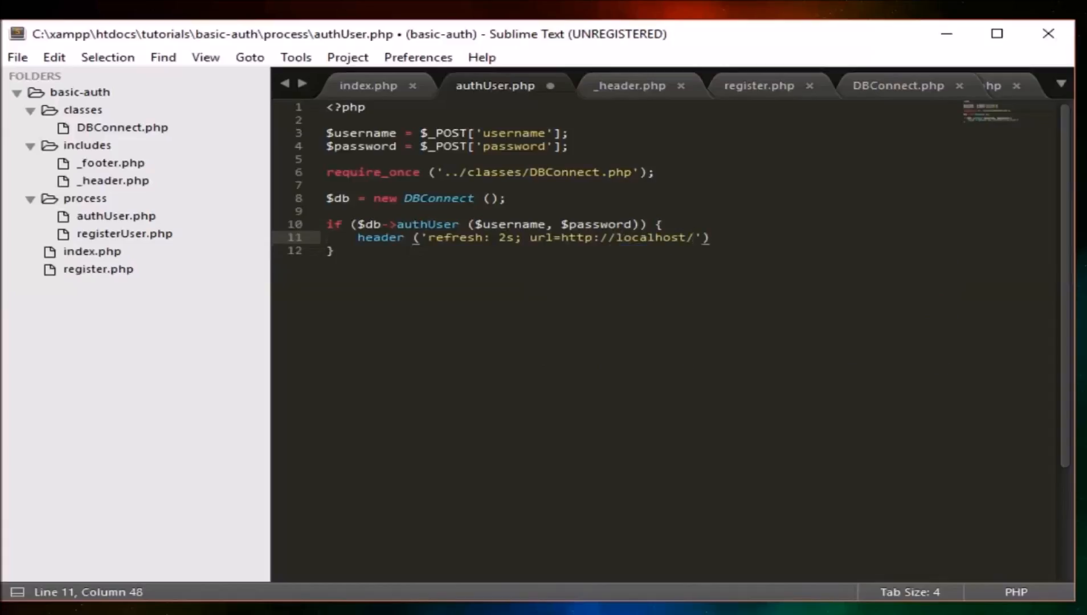
pyautogui.write('tutorials/')
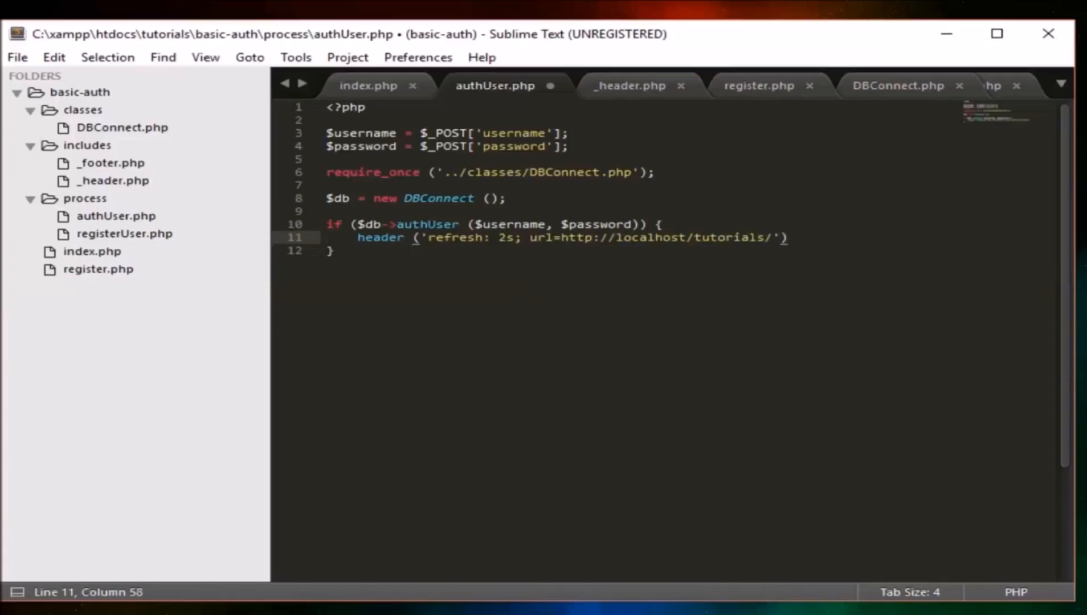
pyautogui.write('basic-aut')
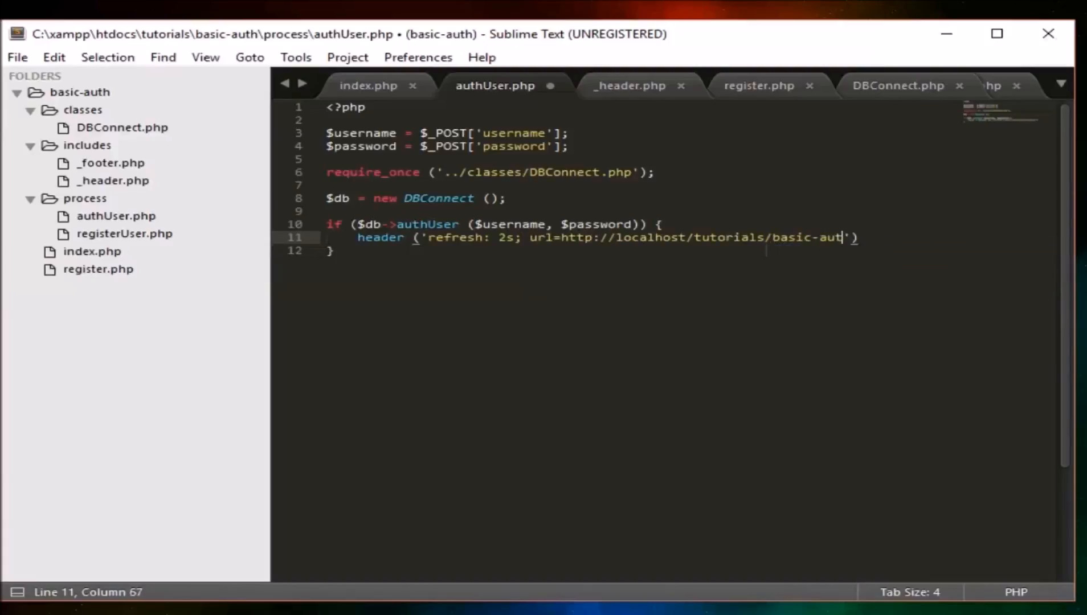
pyautogui.write('/home')
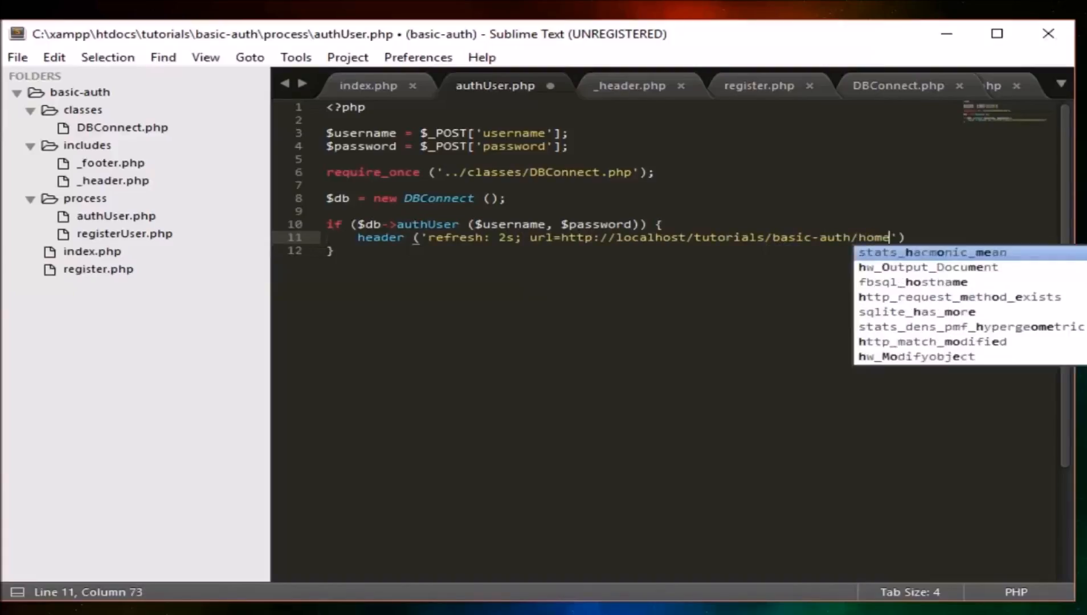
pyautogui.write(".php');")
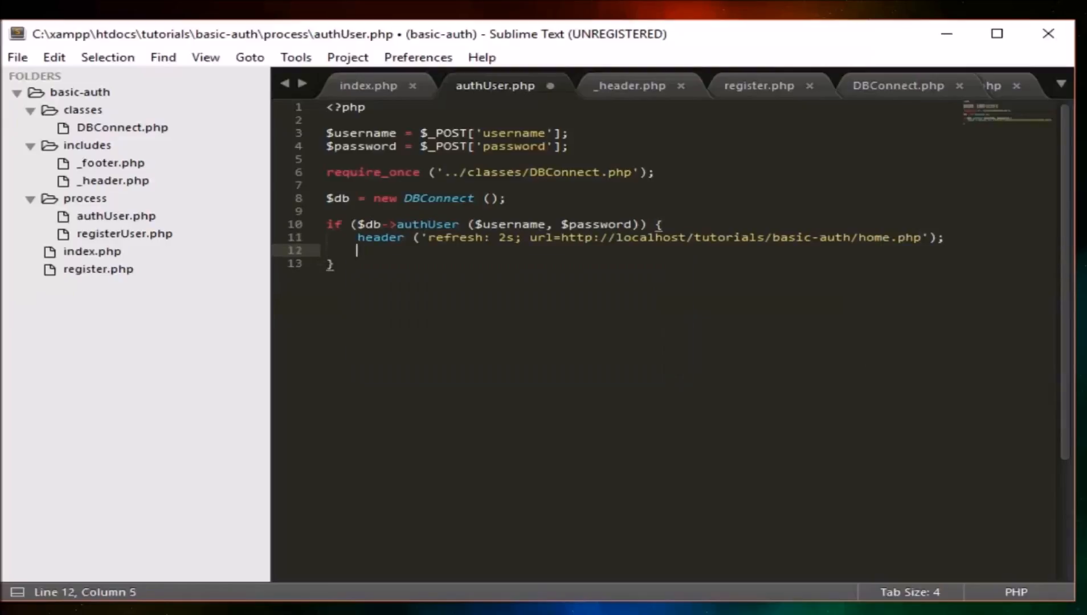
pyautogui.write('die ();')
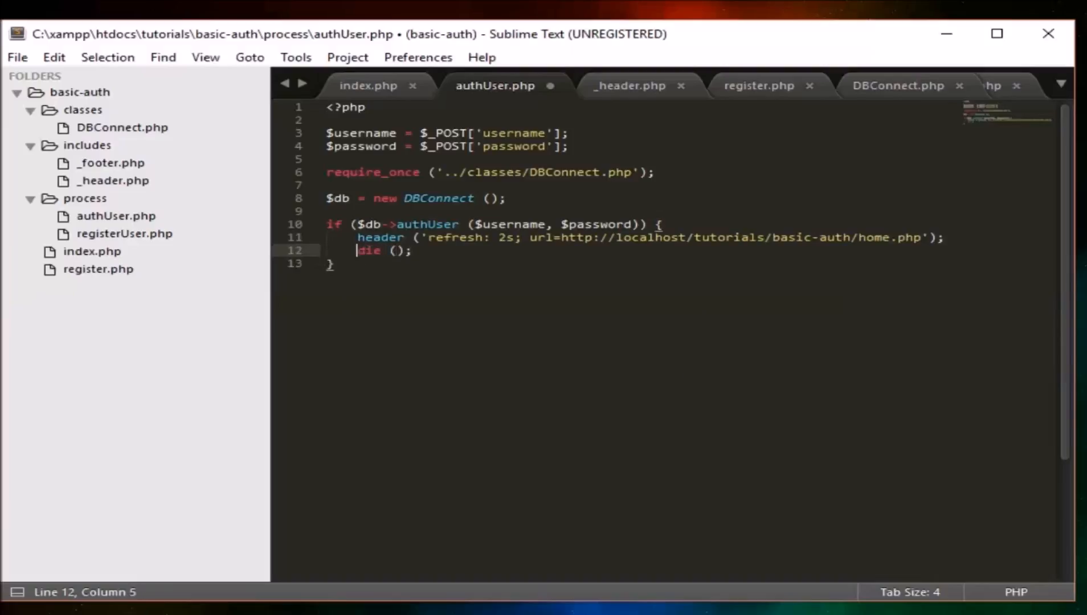
# Add an else branch that dies with "Invalid Credentials".
pyautogui.write('else {')
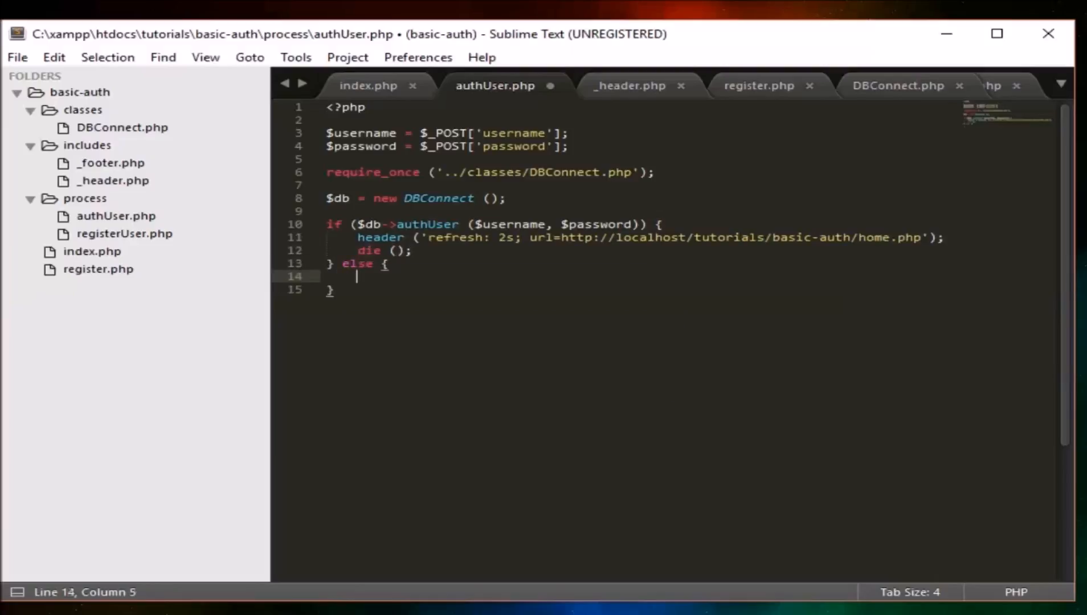
pyautogui.write('d')
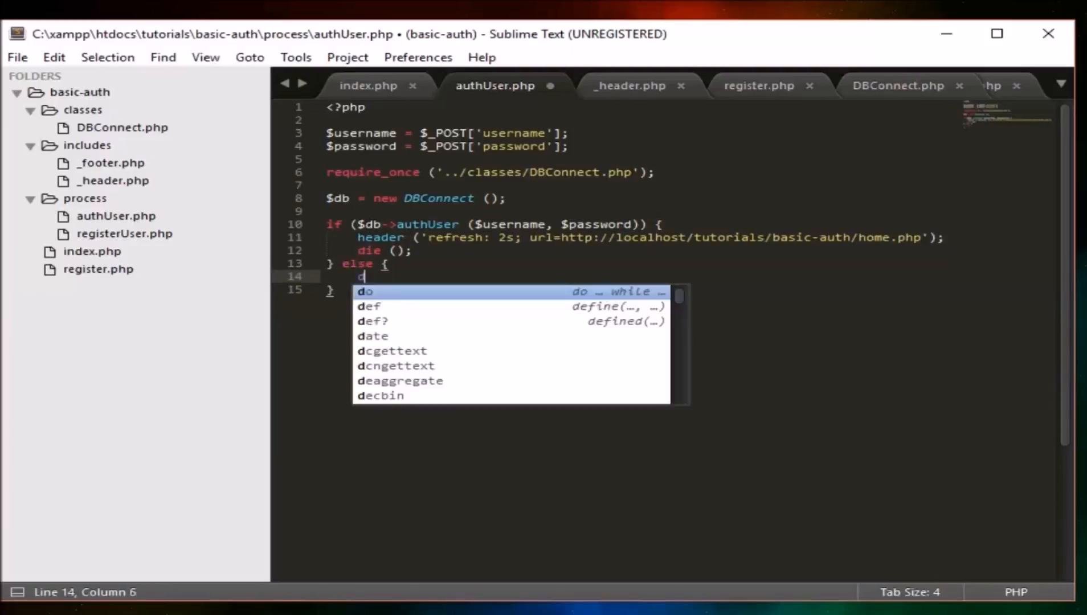
pyautogui.write('ie()')
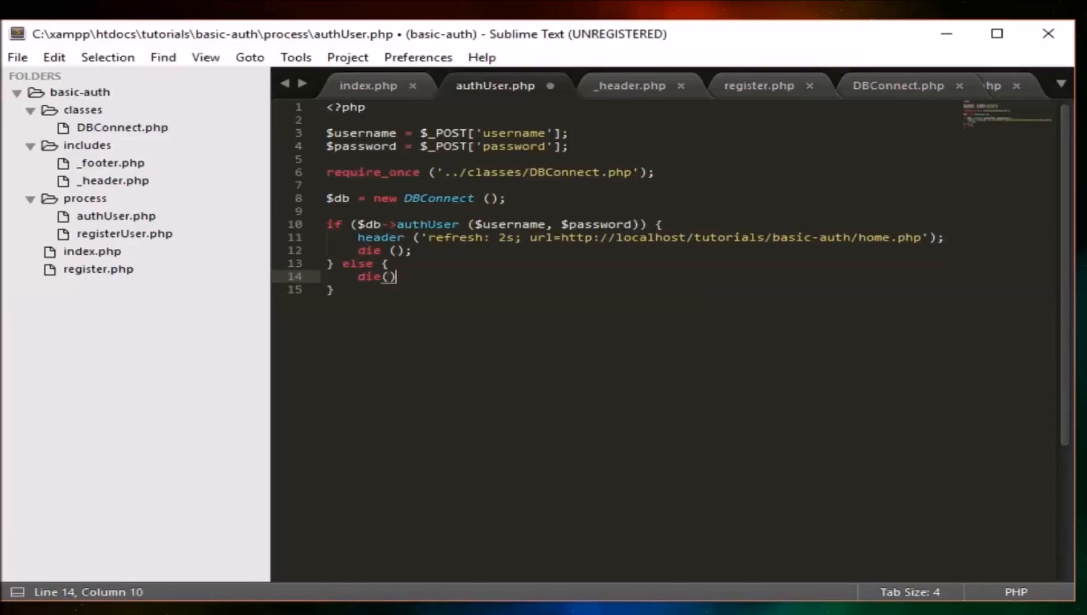
pyautogui.write(';')
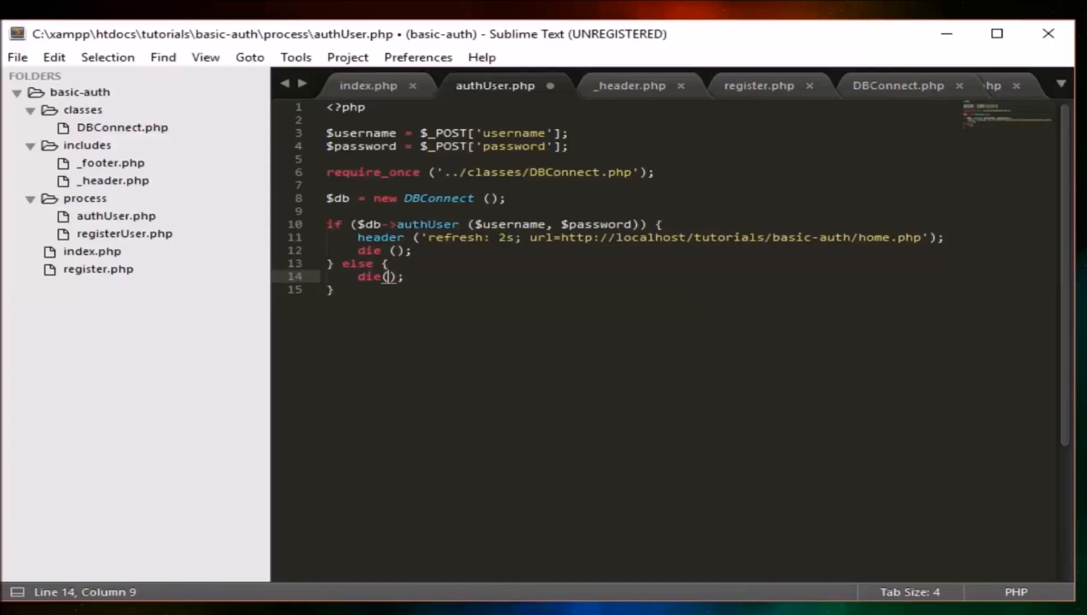
pyautogui.write('"')
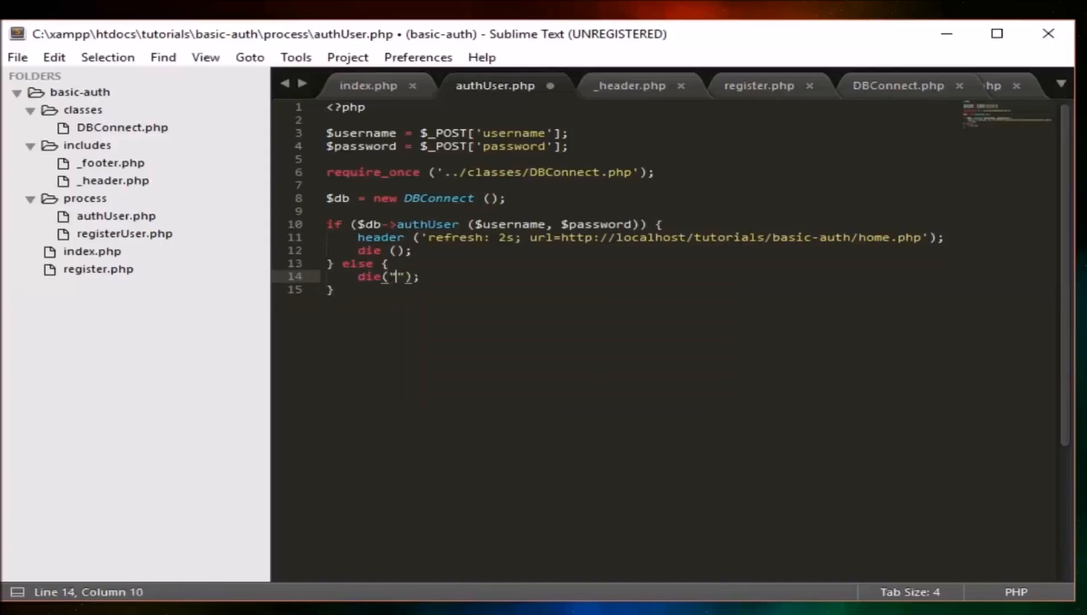
pyautogui.write('Invalid')
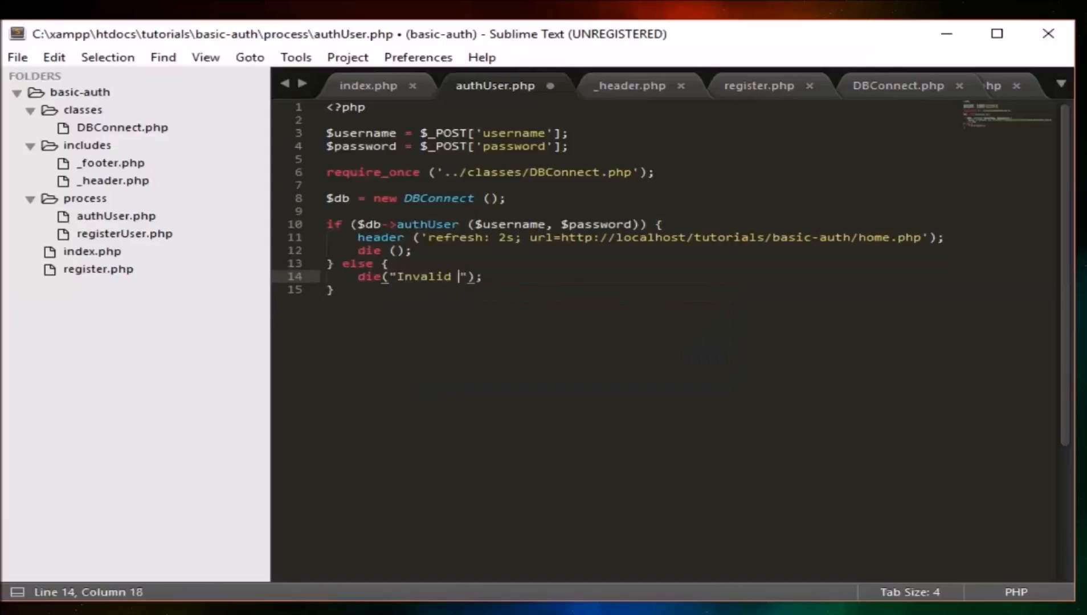
pyautogui.write('Credentials')
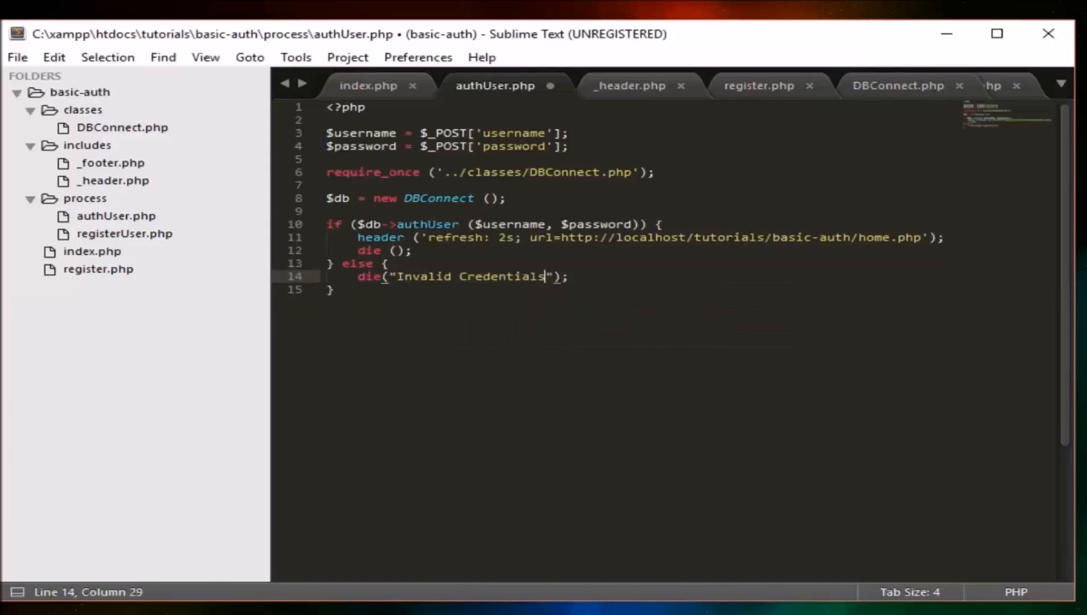
# Echo a 'Login Successful' redirect message in the if block and save authUser.php.
pyautogui.click(551, 224)
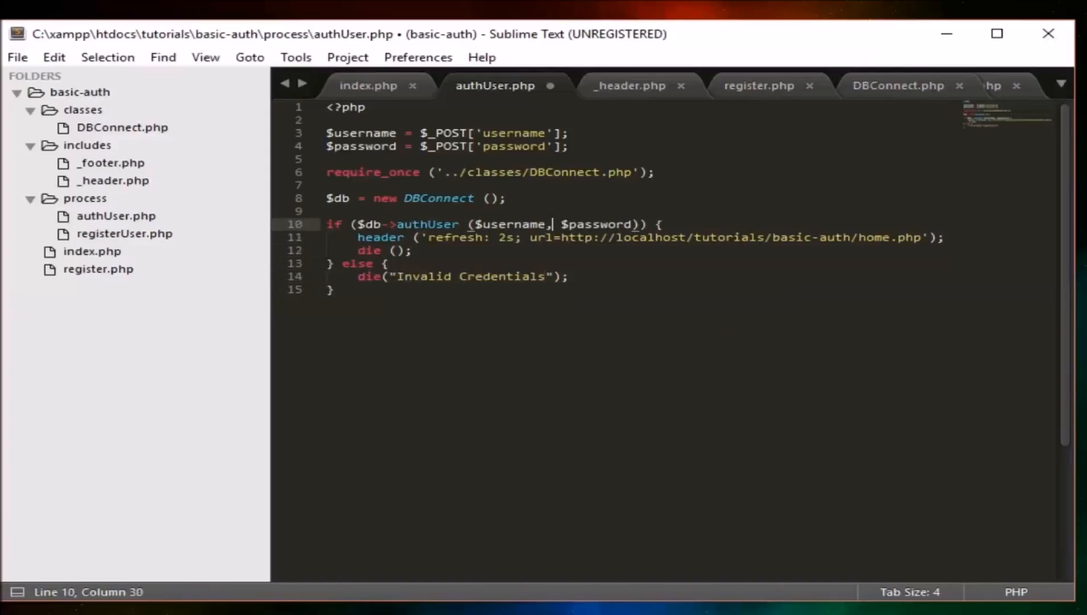
pyautogui.write('echo "";')
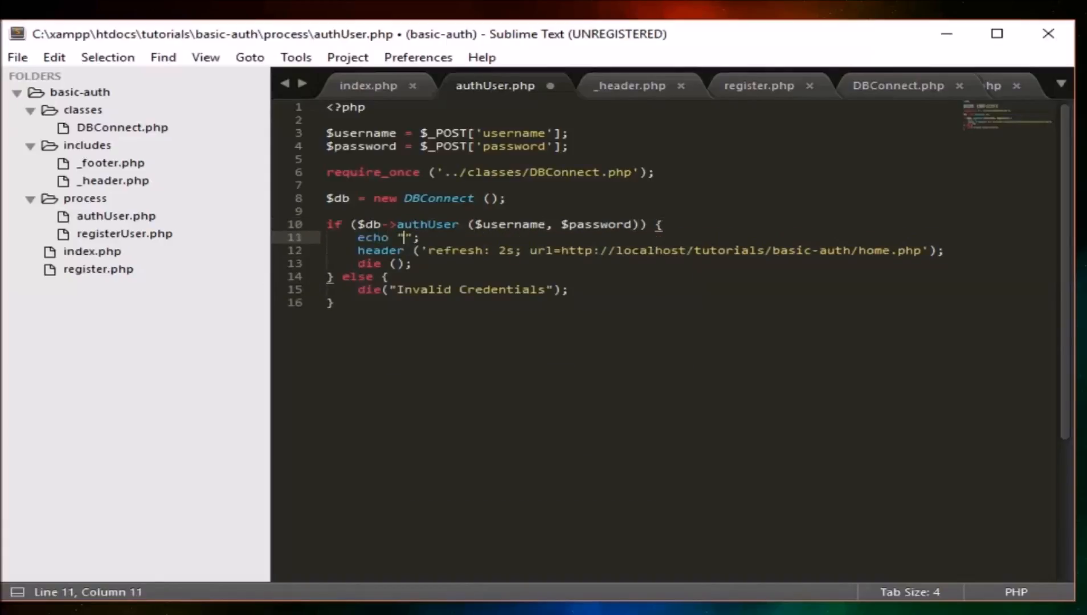
pyautogui.write('Login S')
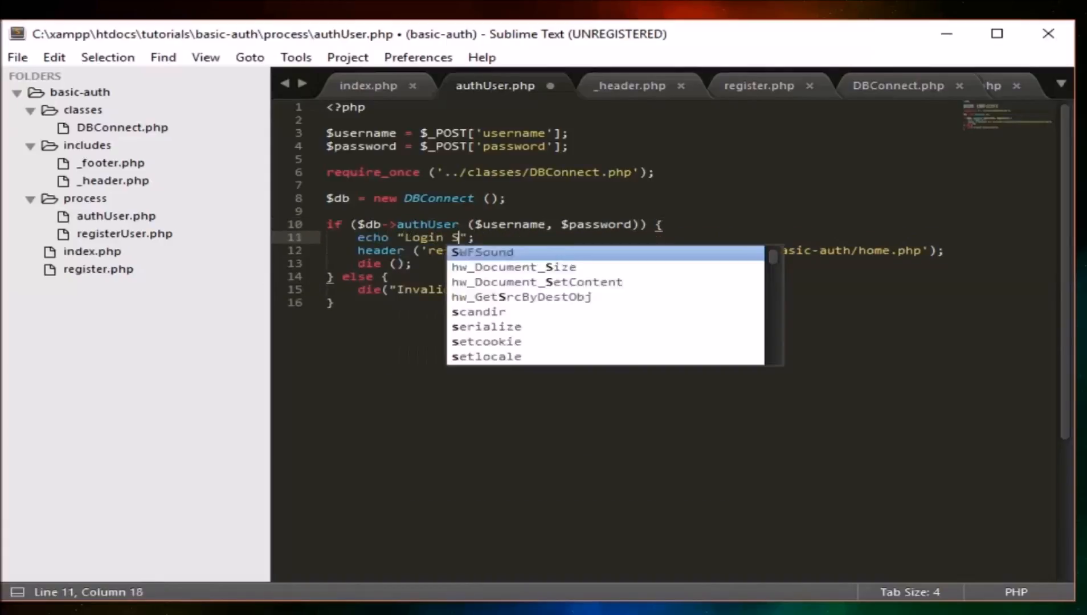
pyautogui.write('uccessful')
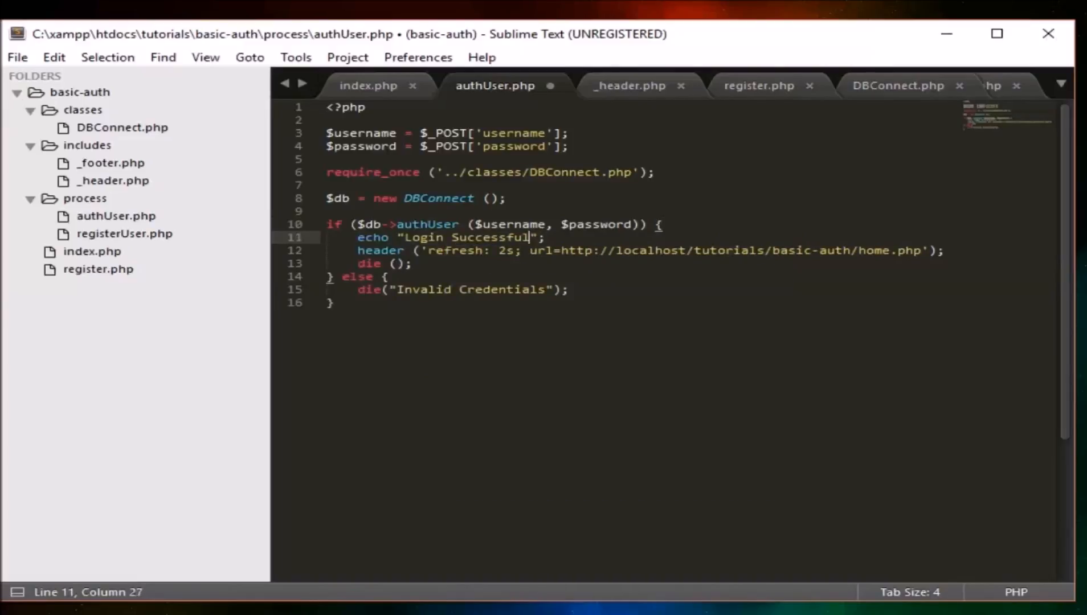
pyautogui.write('Redirecting...')
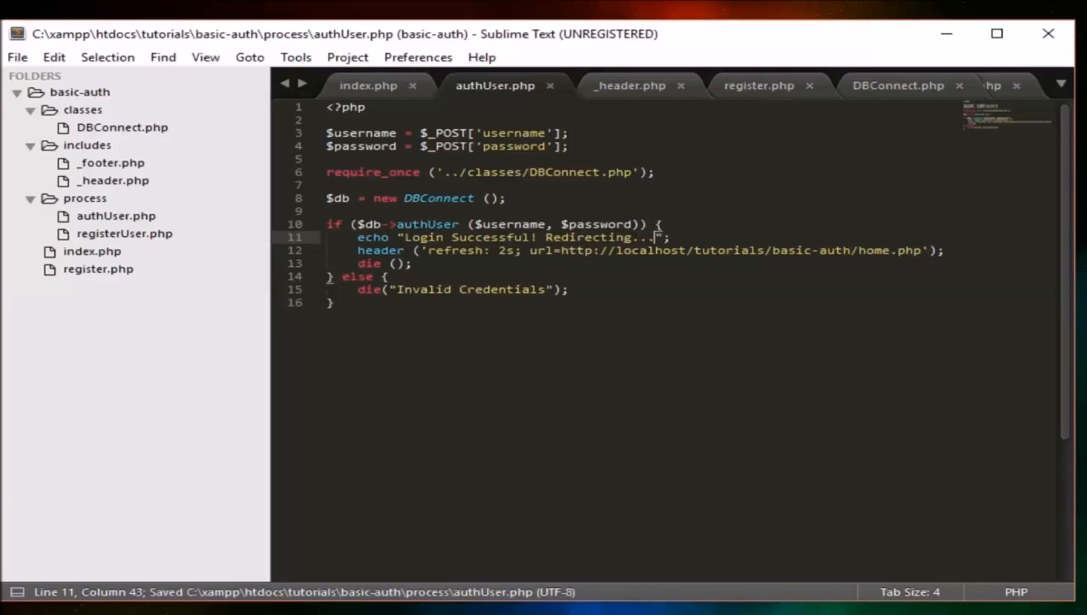
pyautogui.doubleClick(427, 225)
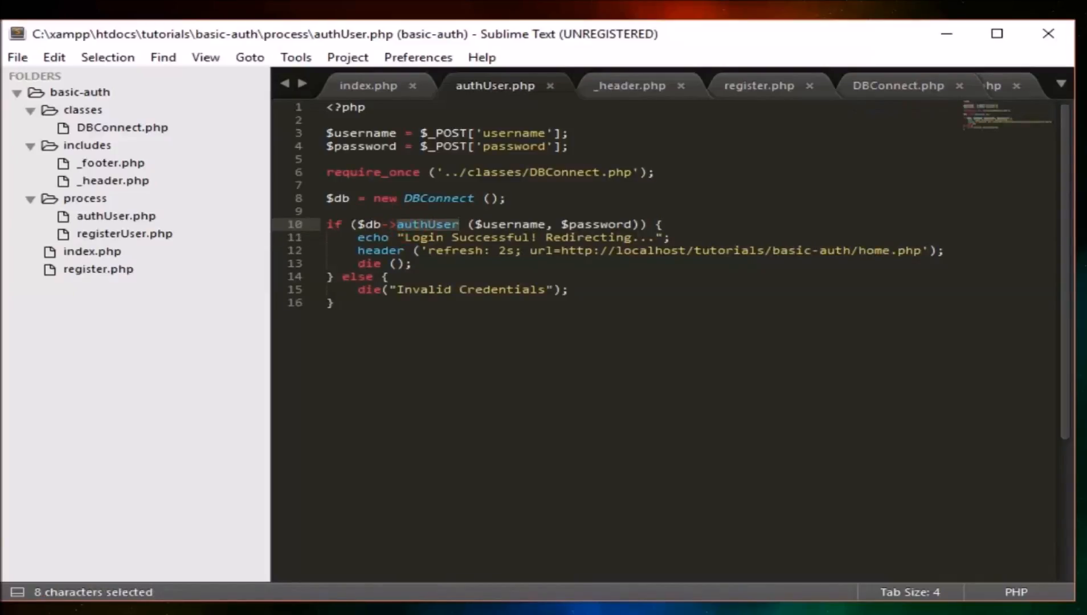
pyautogui.press('ctrl+s')
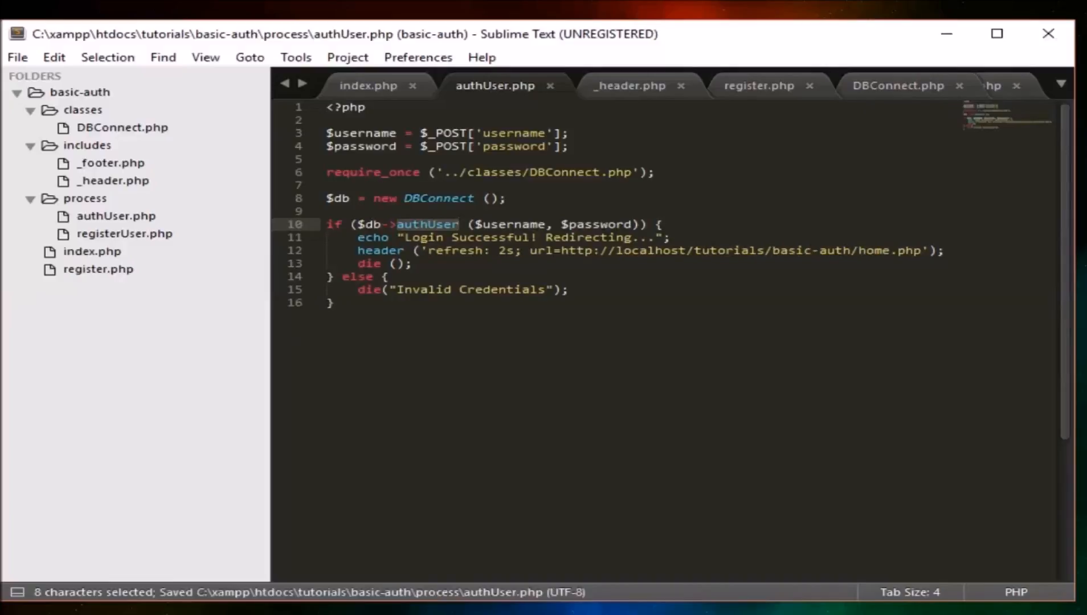
# Add an empty public authUser($username, $password) method to DBConnect.php below saveUser.
pyautogui.click(898, 85)
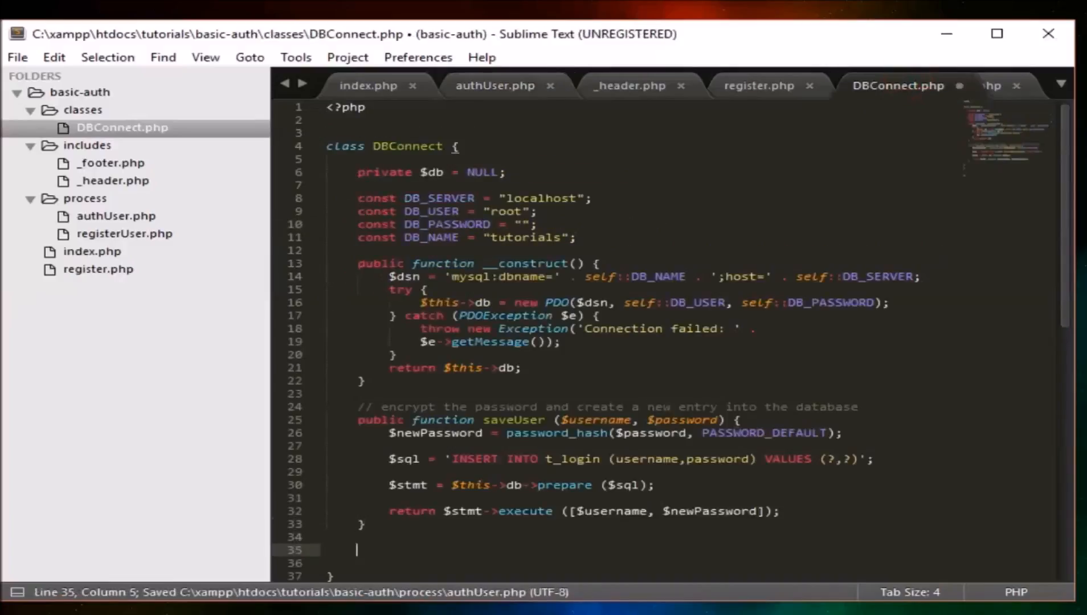
pyautogui.write('public functio')
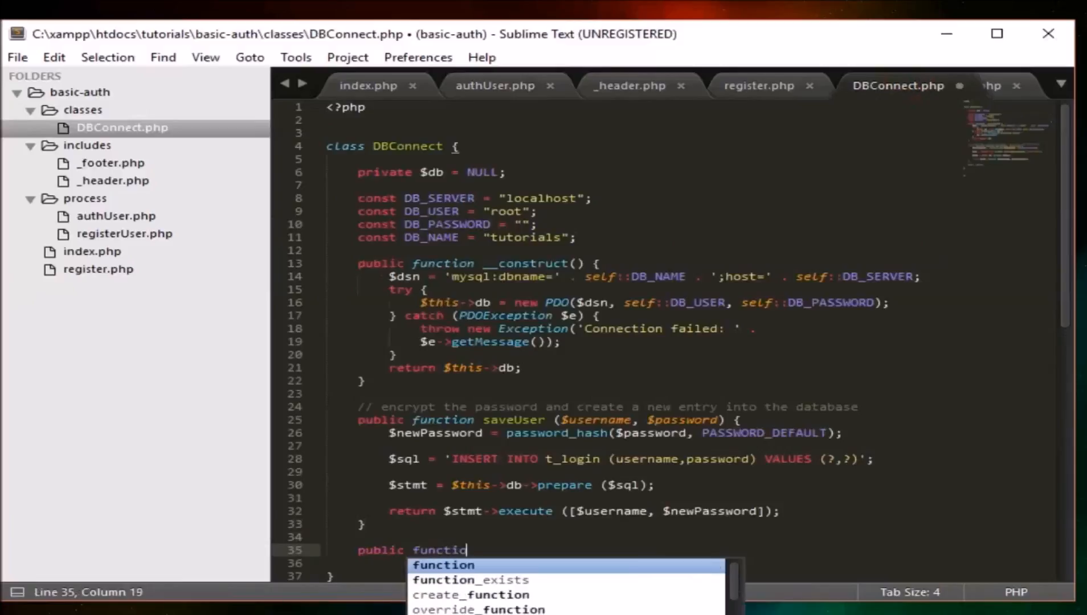
pyautogui.write('echo "<h2>There was some problemo!</h2>";')
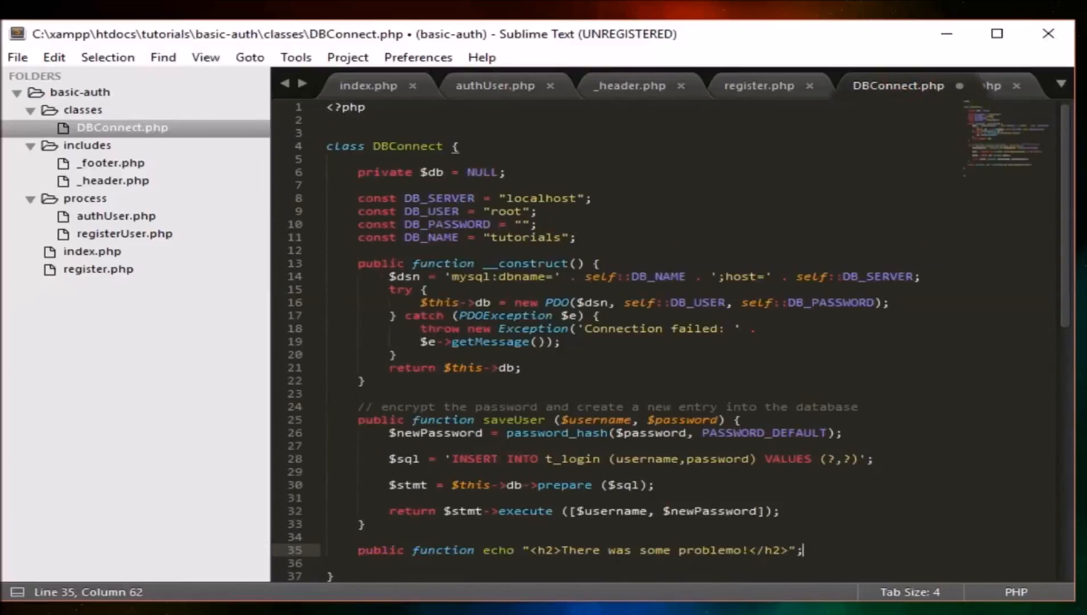
pyautogui.scroll(-3)
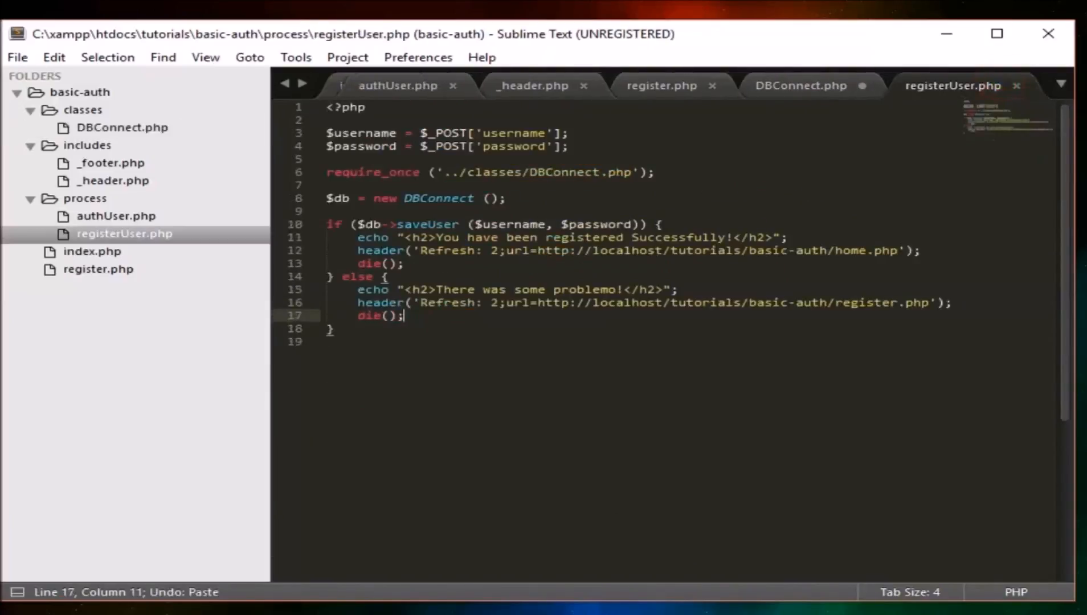
pyautogui.click(397, 85)
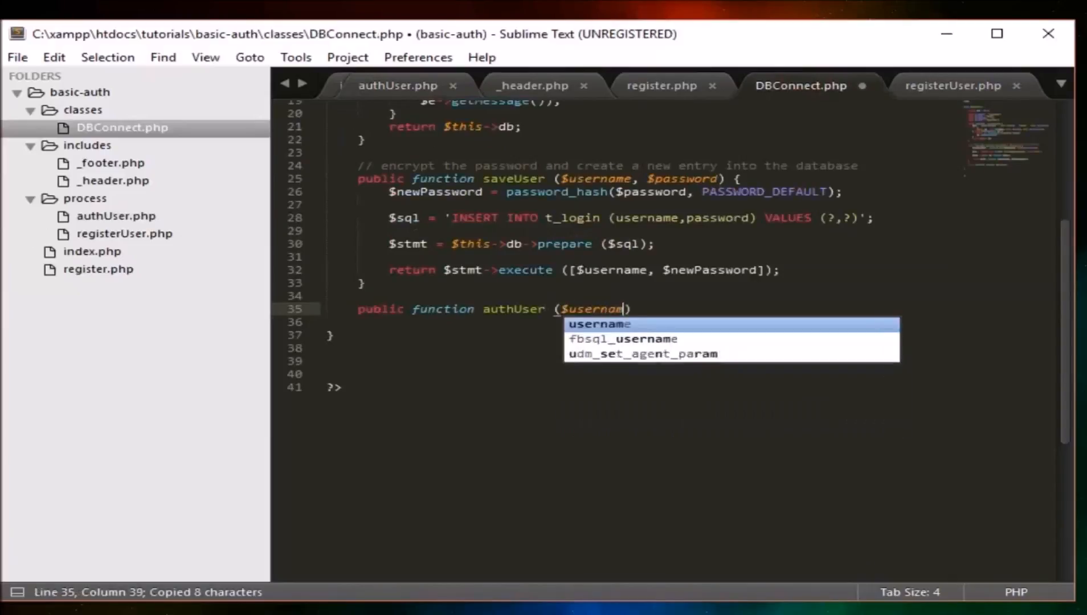
pyautogui.write(', $password')
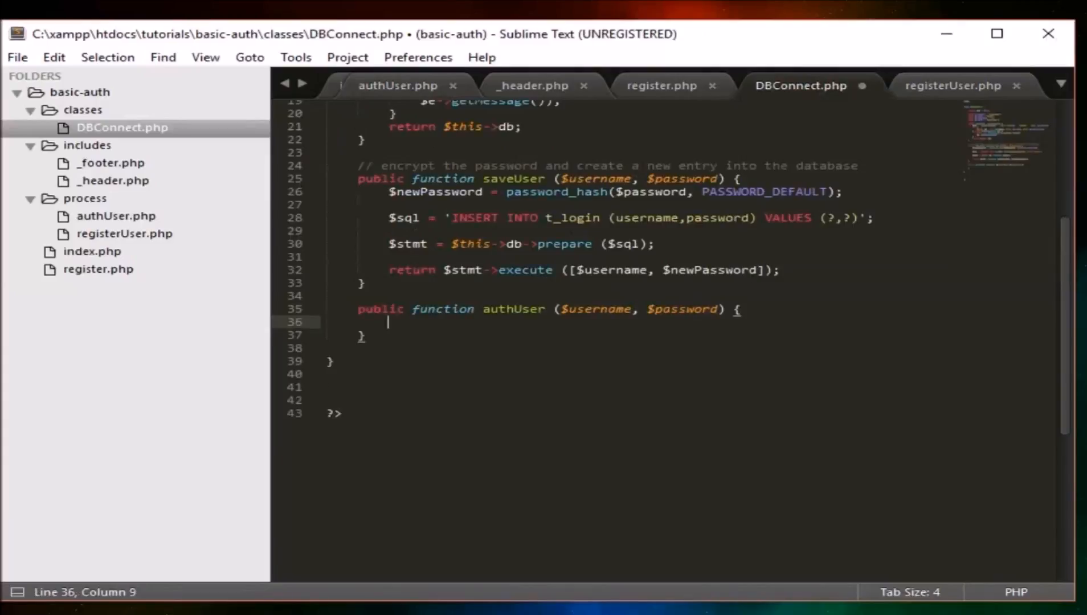
pyautogui.click(688, 309)
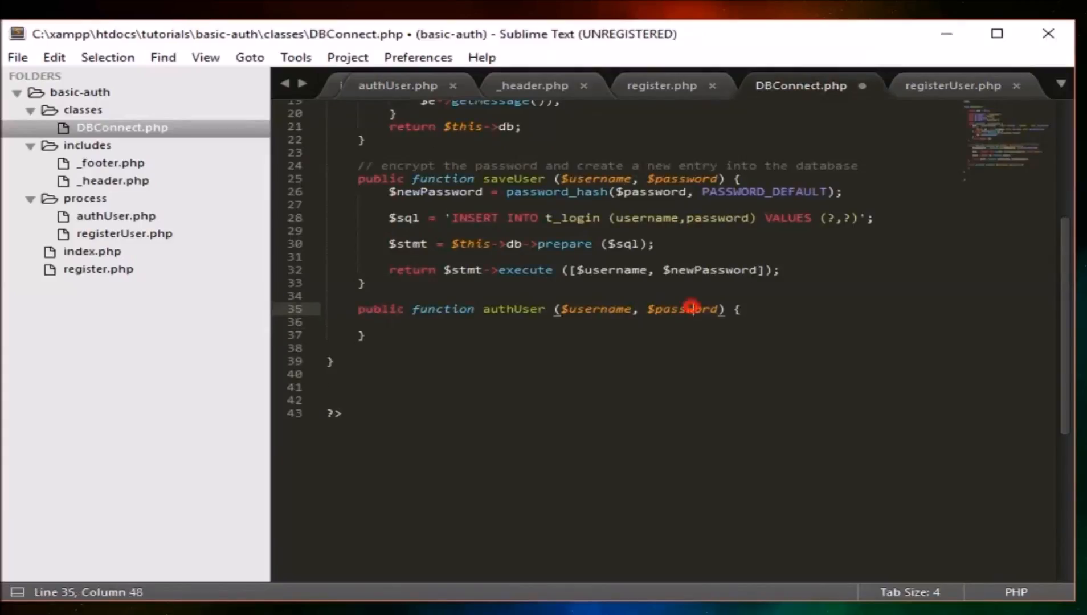
pyautogui.doubleClick(683, 309)
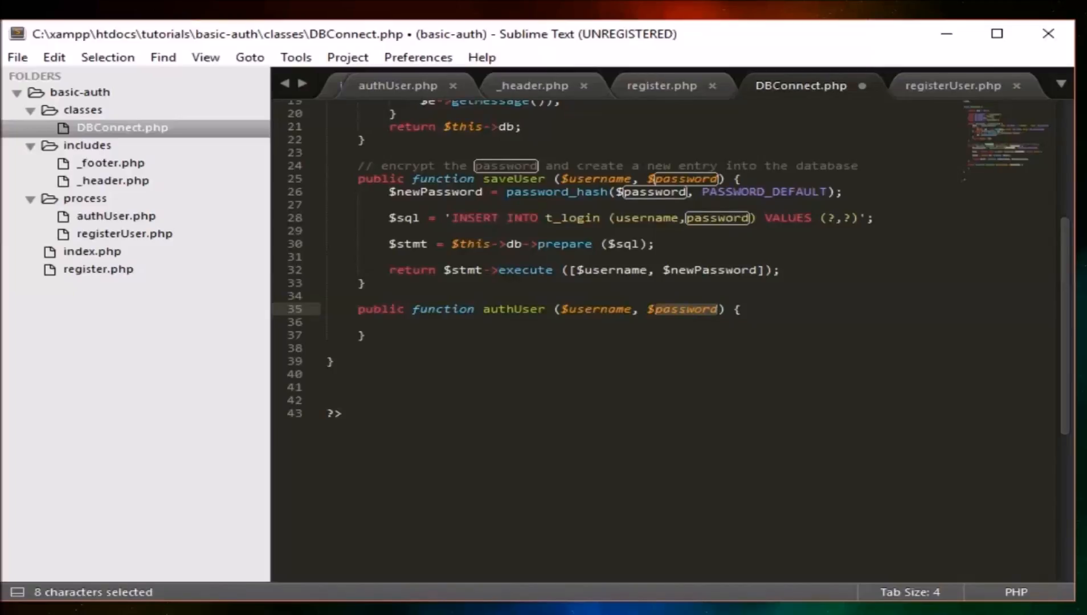
pyautogui.click(705, 309)
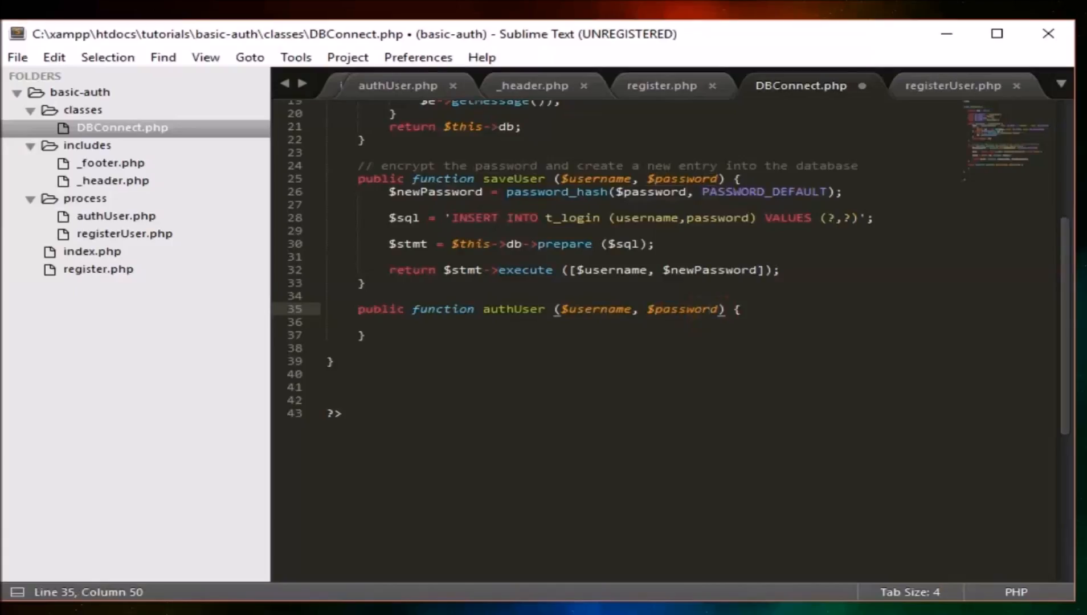
pyautogui.click(388, 321)
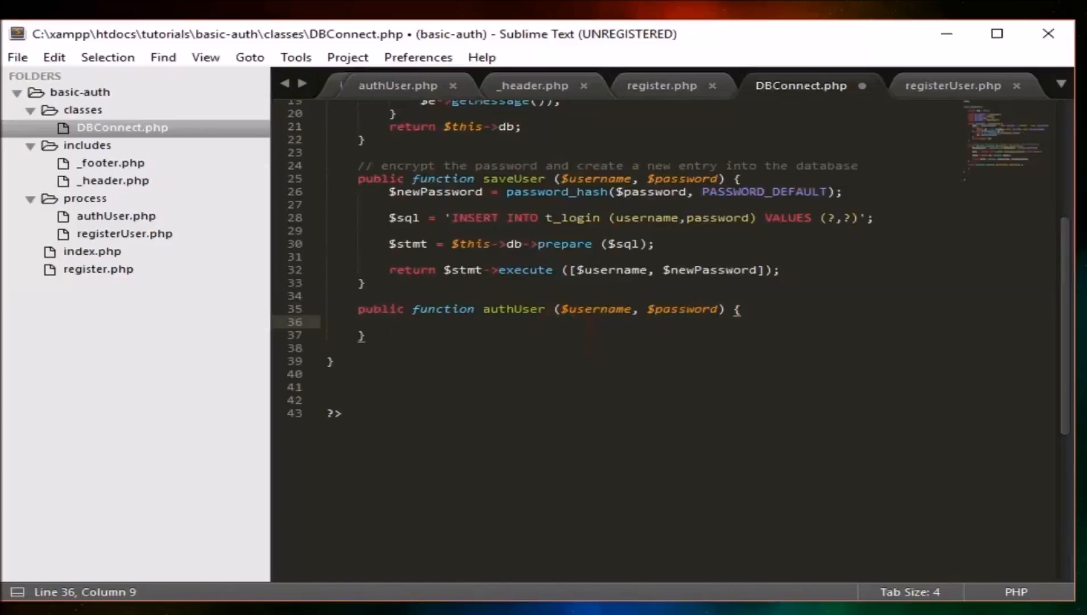
# Make authUser call $this->checkUserByUsername($username).
pyautogui.write('$t')
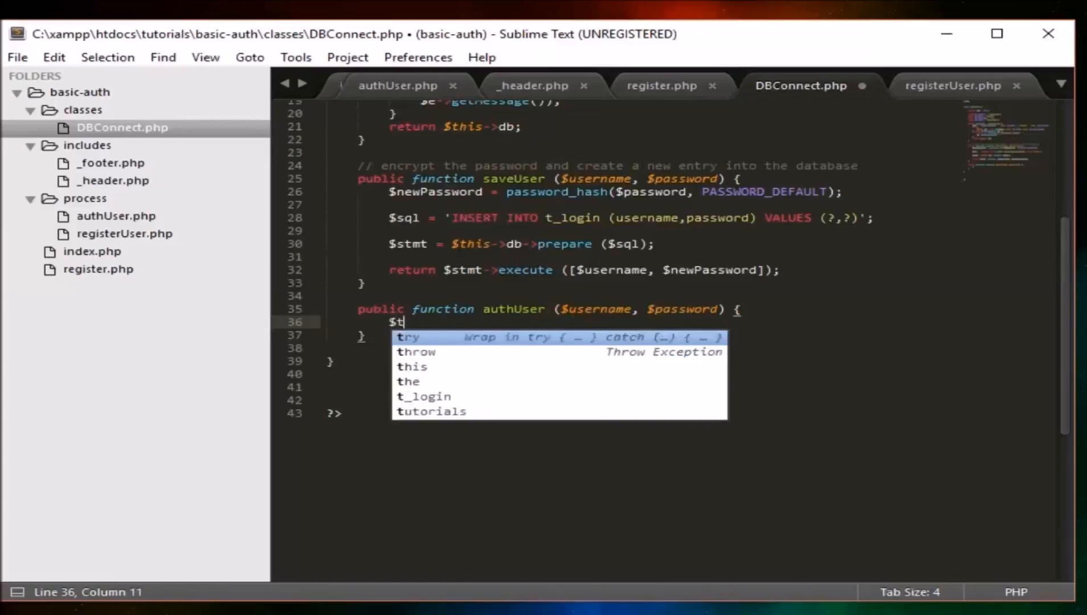
pyautogui.write('his->')
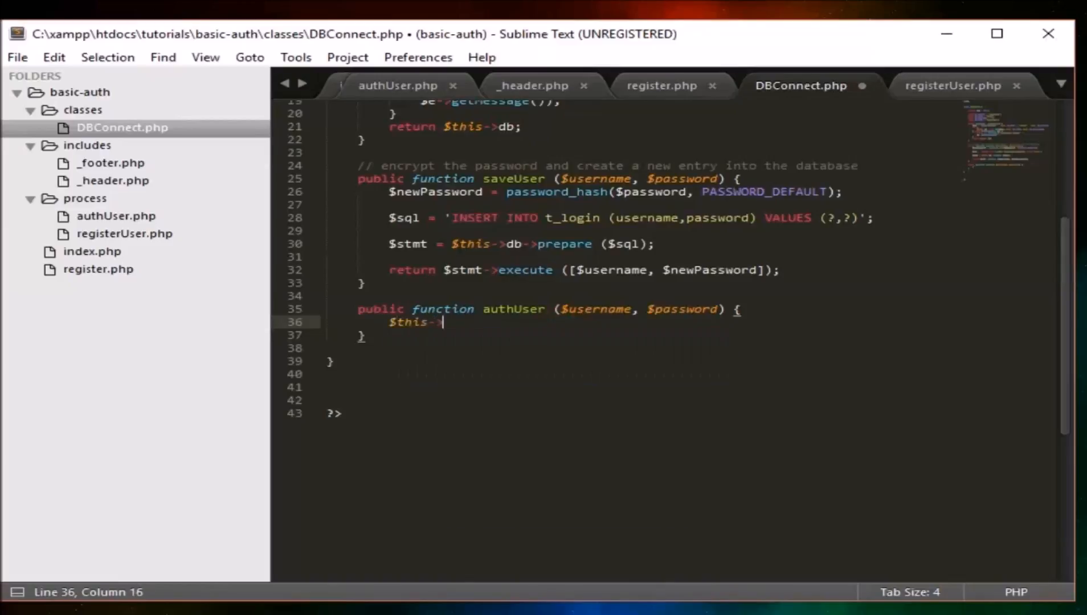
pyautogui.write('checkUser')
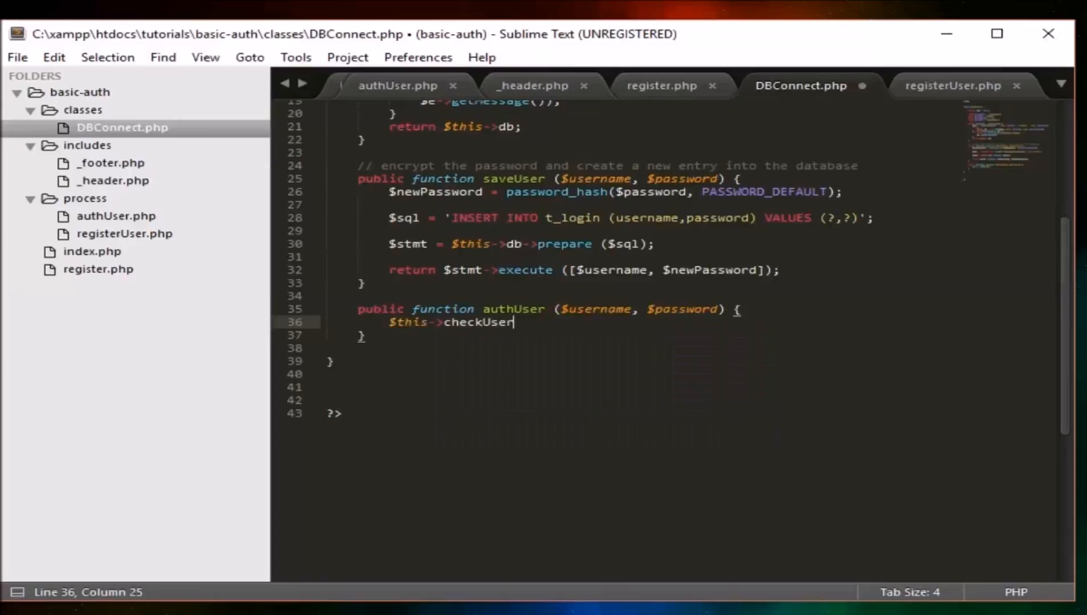
pyautogui.write('ByUsern')
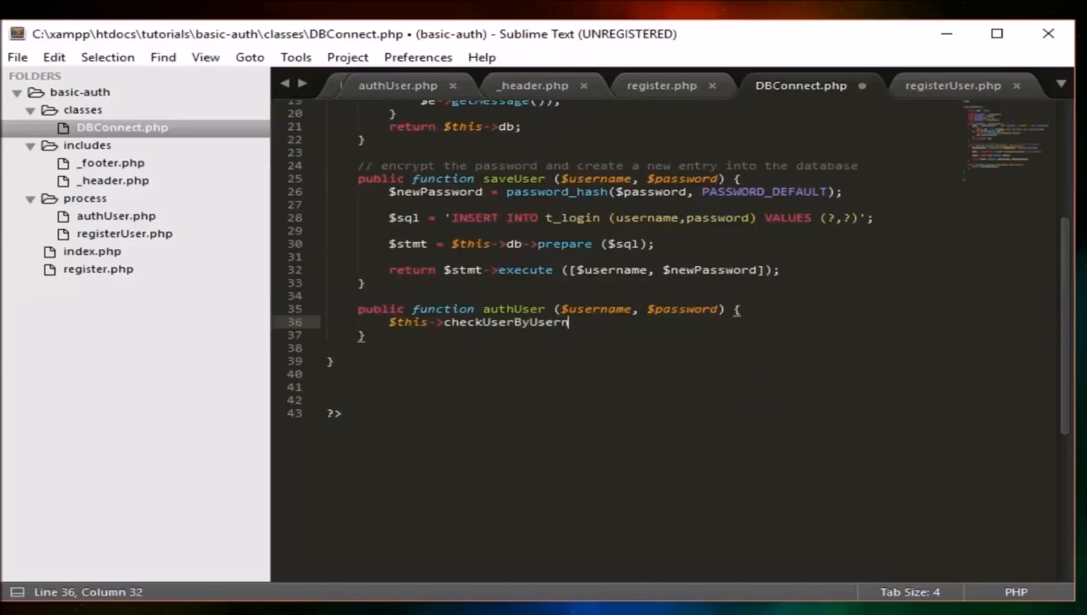
pyautogui.write('ame ($username);')
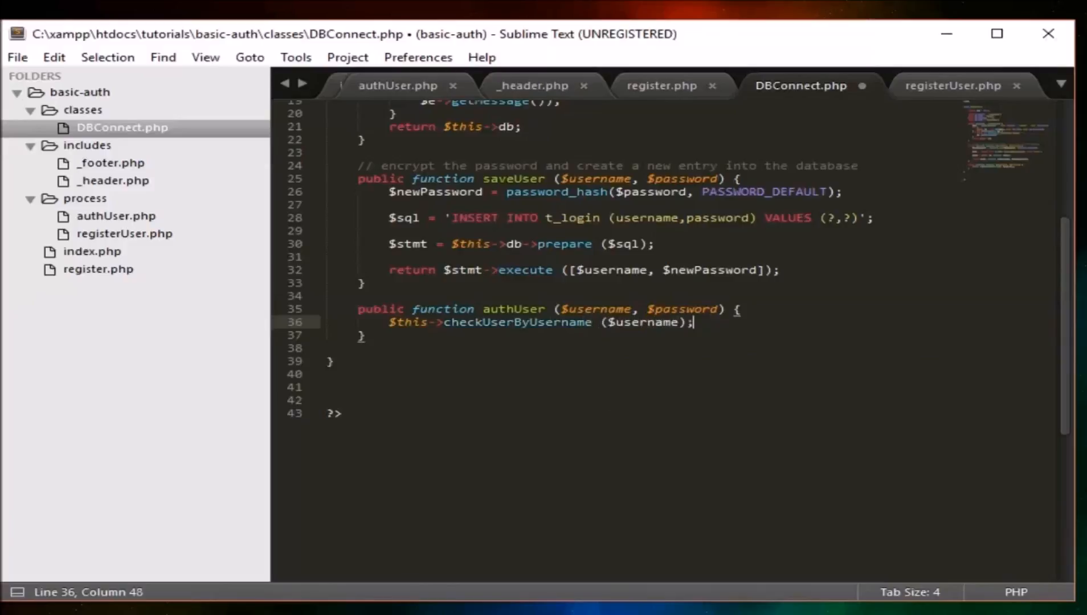
# Add a private checkUserByUsername stub with a SELECT * FROM t_login query string.
pyautogui.write('private checkUserByUsername')
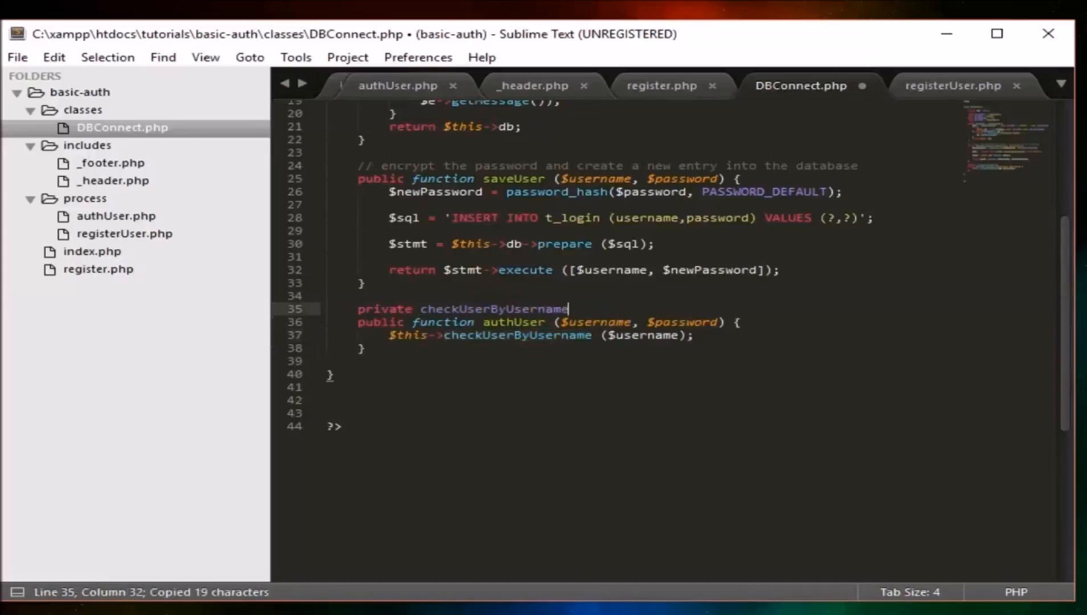
pyautogui.write('()')
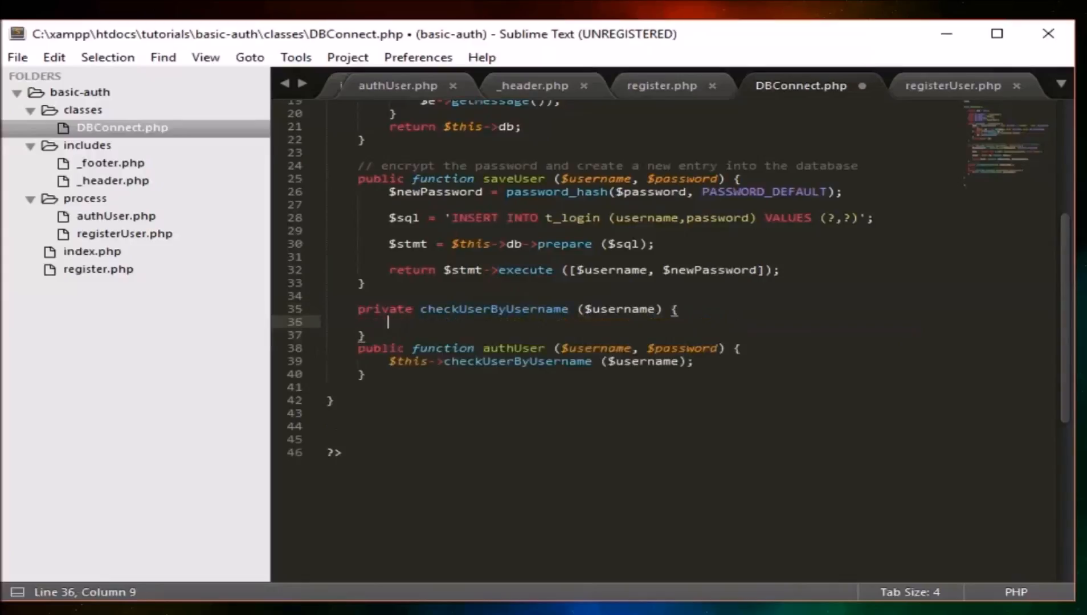
pyautogui.write("$sql = ''")
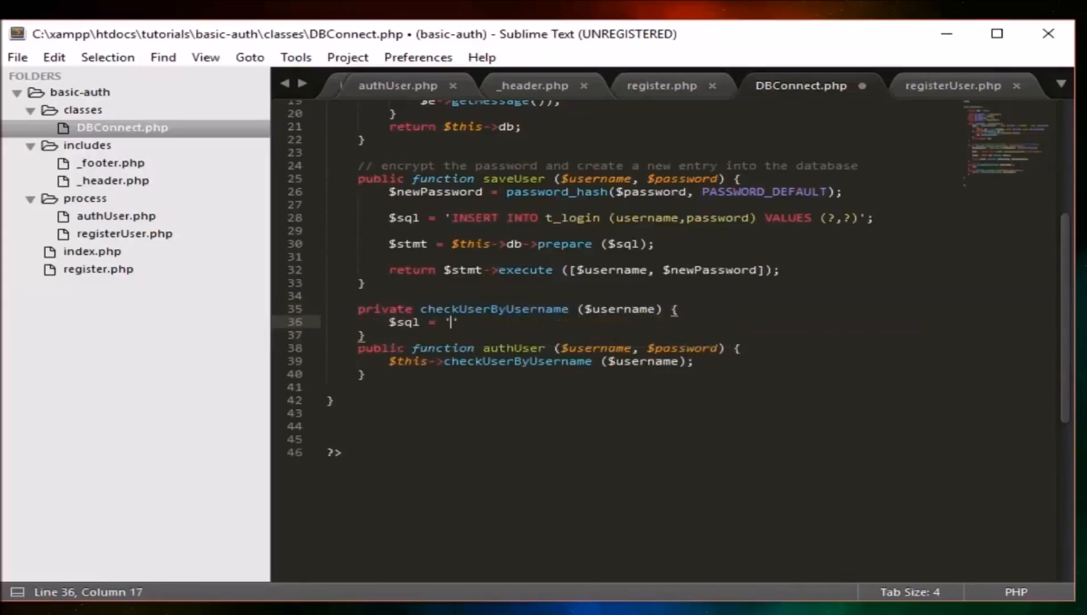
pyautogui.write('SELECT')
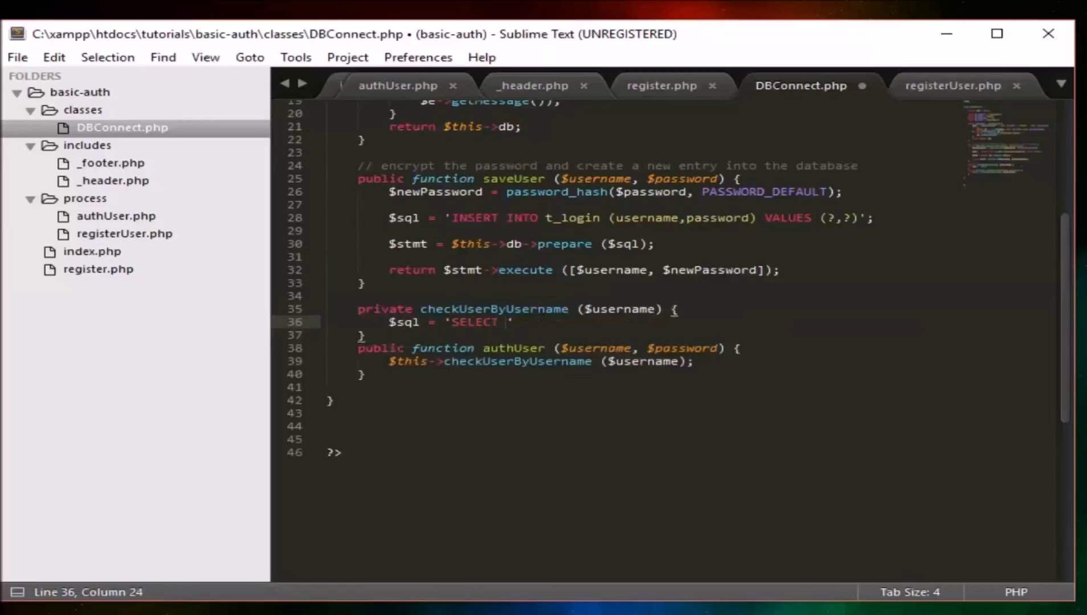
pyautogui.write('* F')
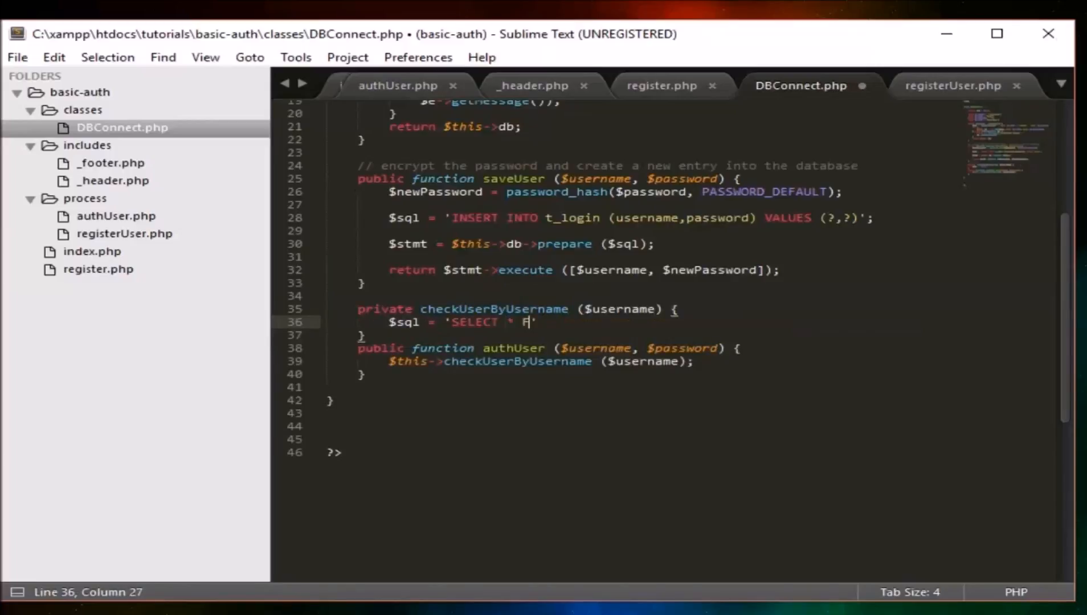
pyautogui.write('ROM')
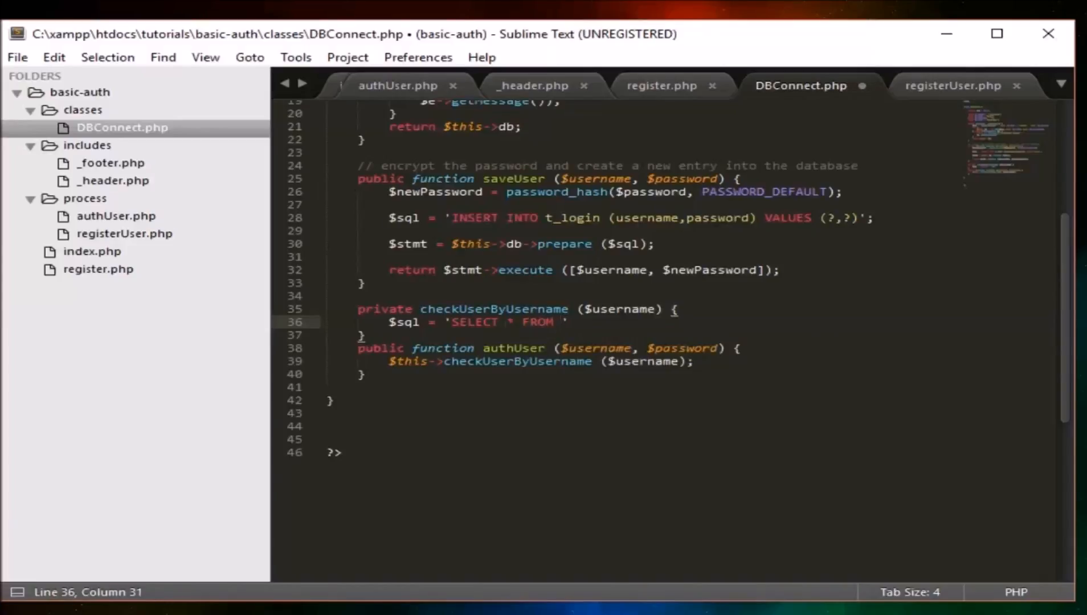
pyautogui.write('t_login WHERE username=?')
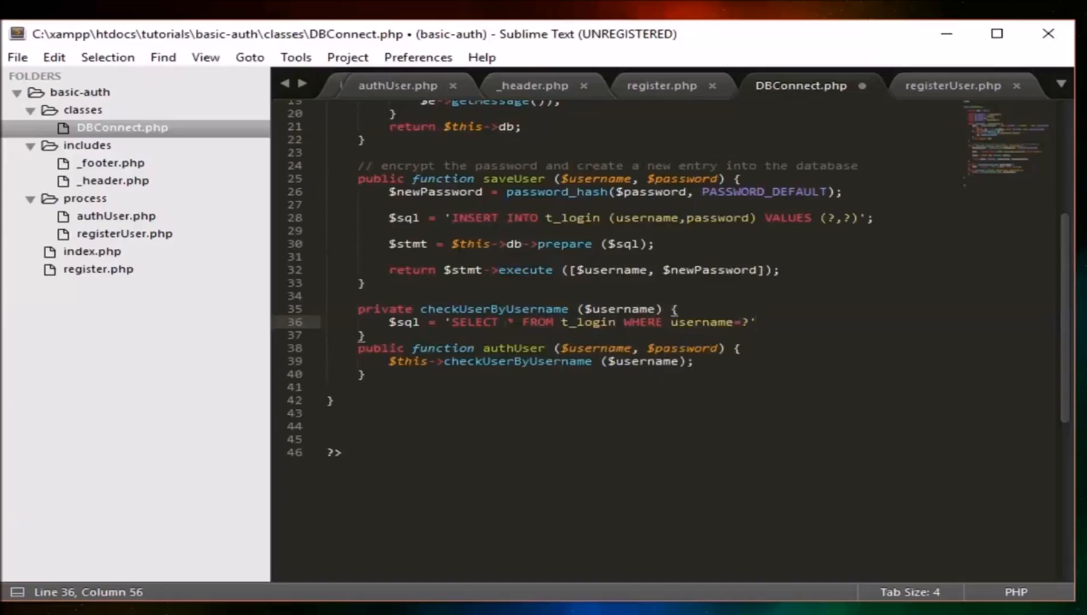
pyautogui.press('enter')
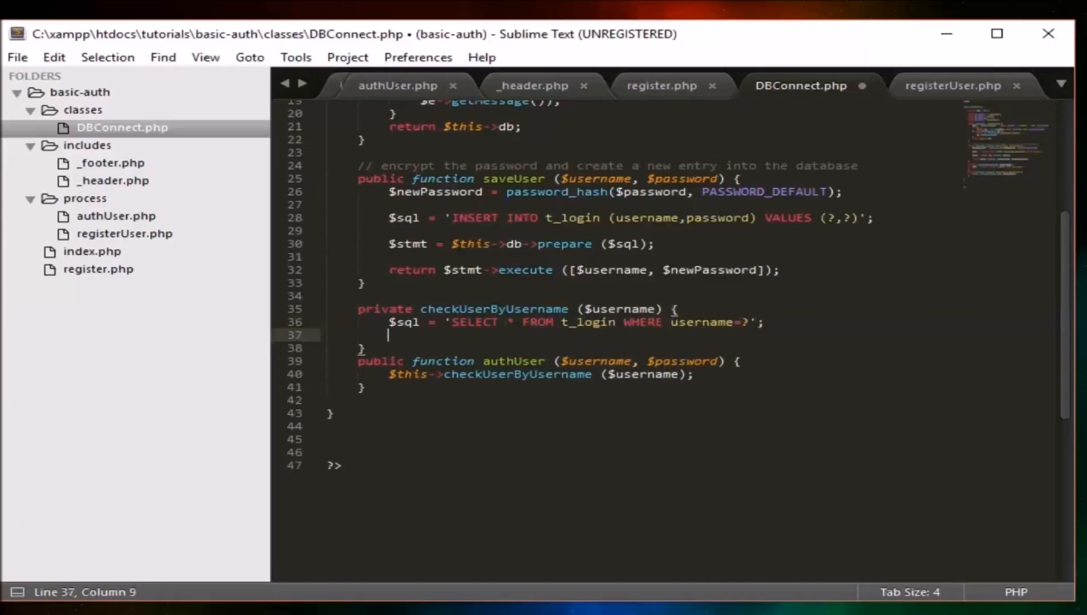
# Prepare the query with $this->db and execute it with $username.
pyautogui.write('$stmt = $th')
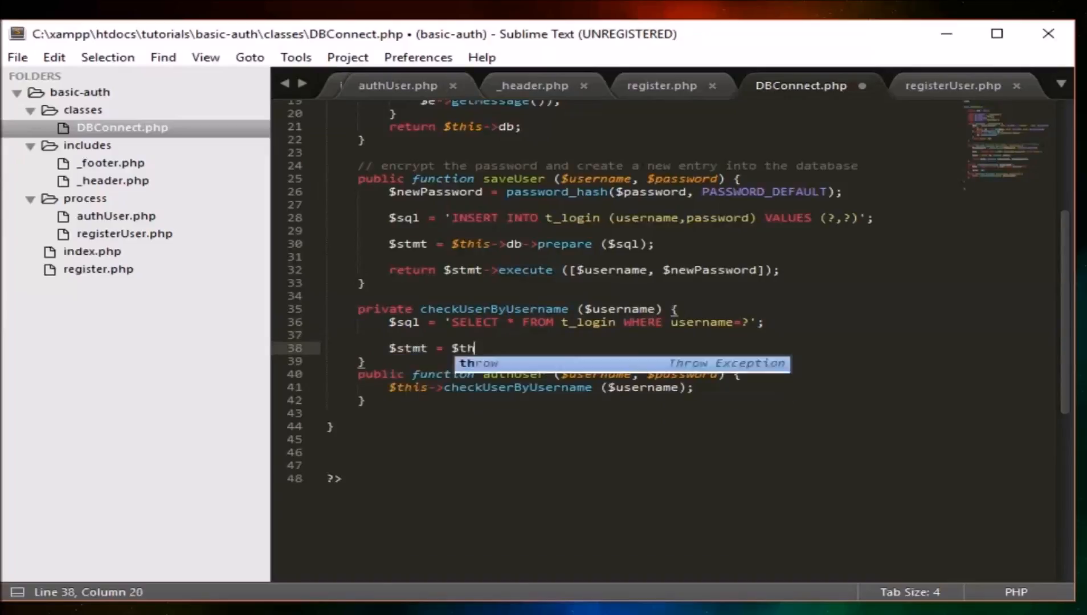
pyautogui.write('is->db->')
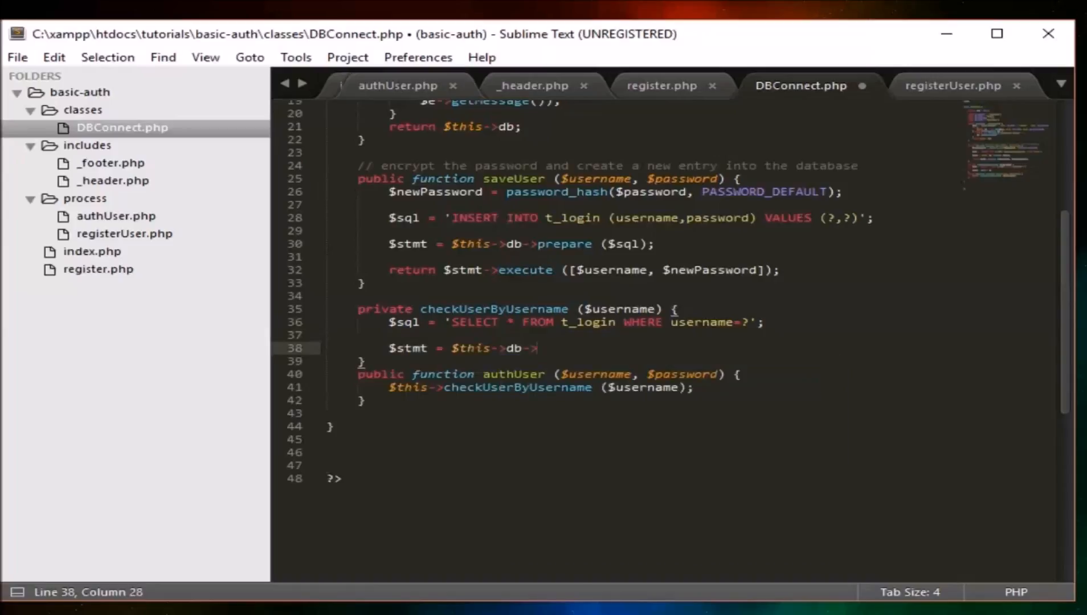
pyautogui.write('prepare ($sql);')
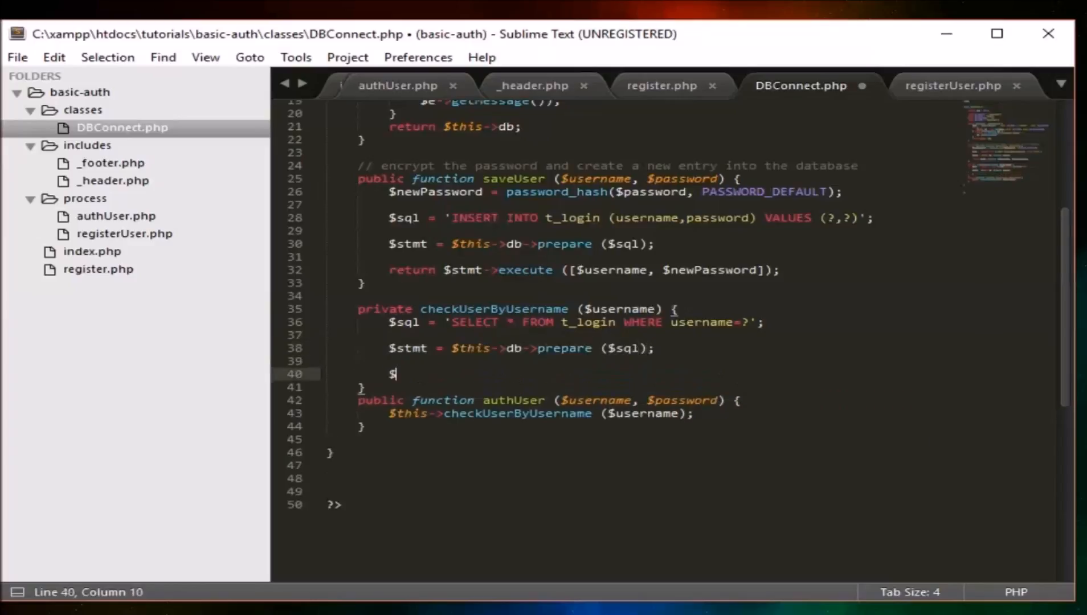
pyautogui.write("stmt->execute (['")
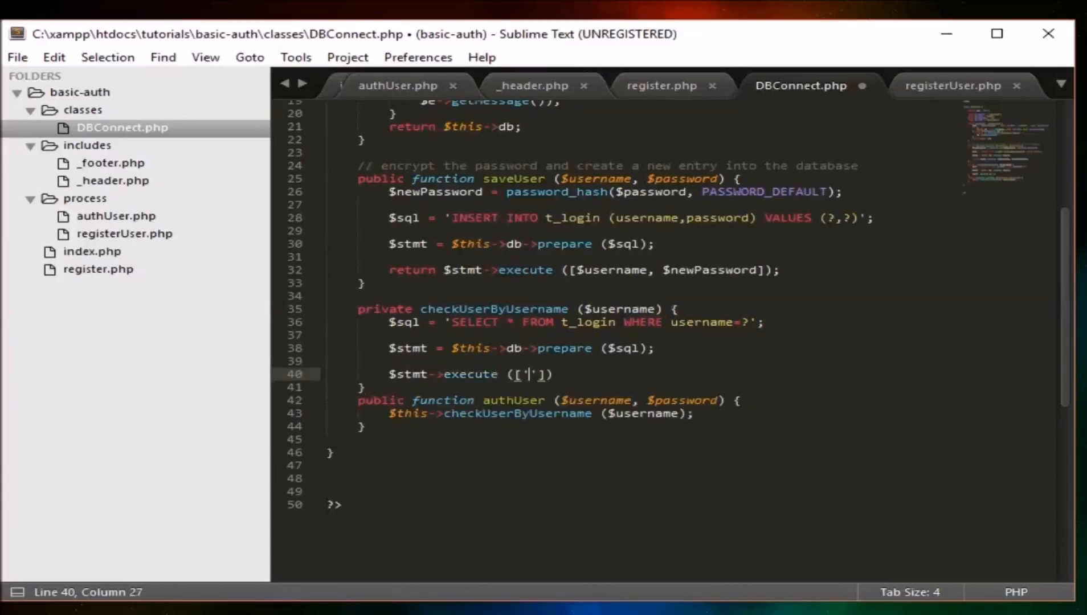
pyautogui.press('Backspace')
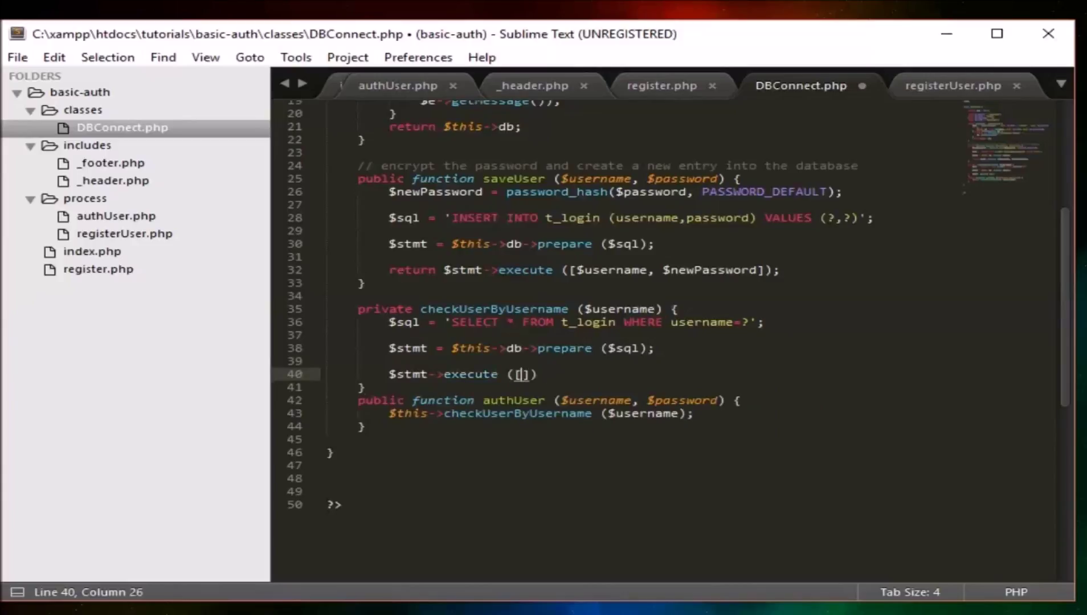
pyautogui.write('$username')
pyautogui.write('$user =')
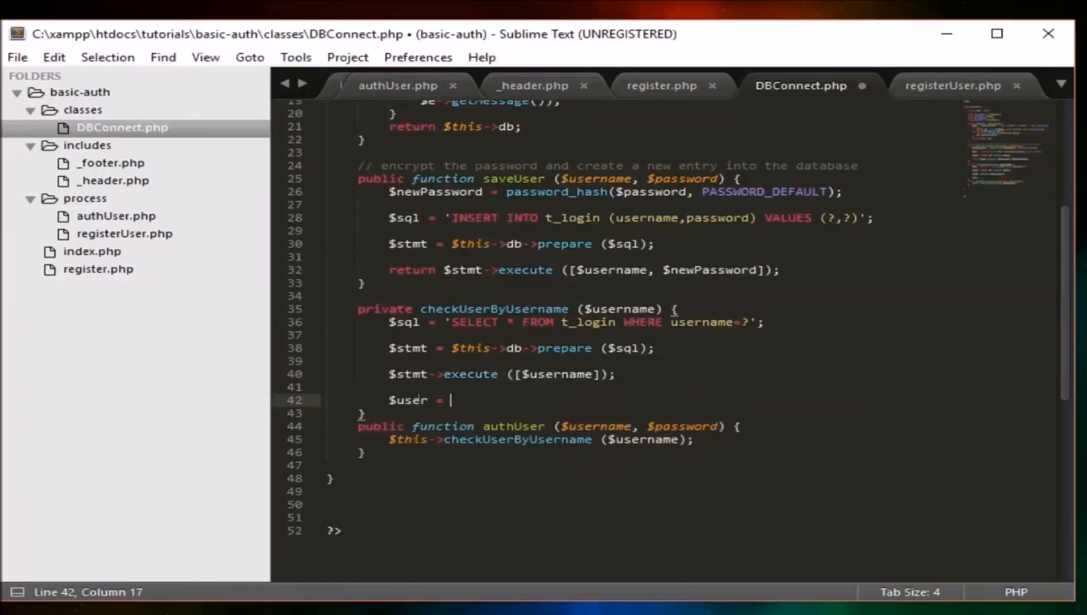
# Fetch all rows into $user, return $user, and position the cursor before the return.
pyautogui.write('$stmt')
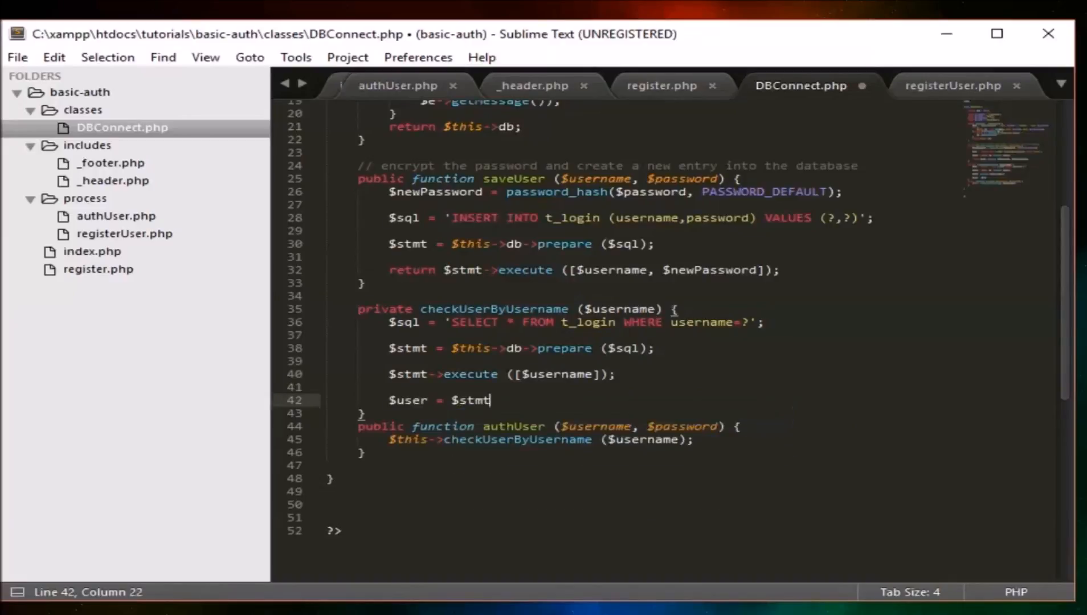
pyautogui.write('->fetchAll();')
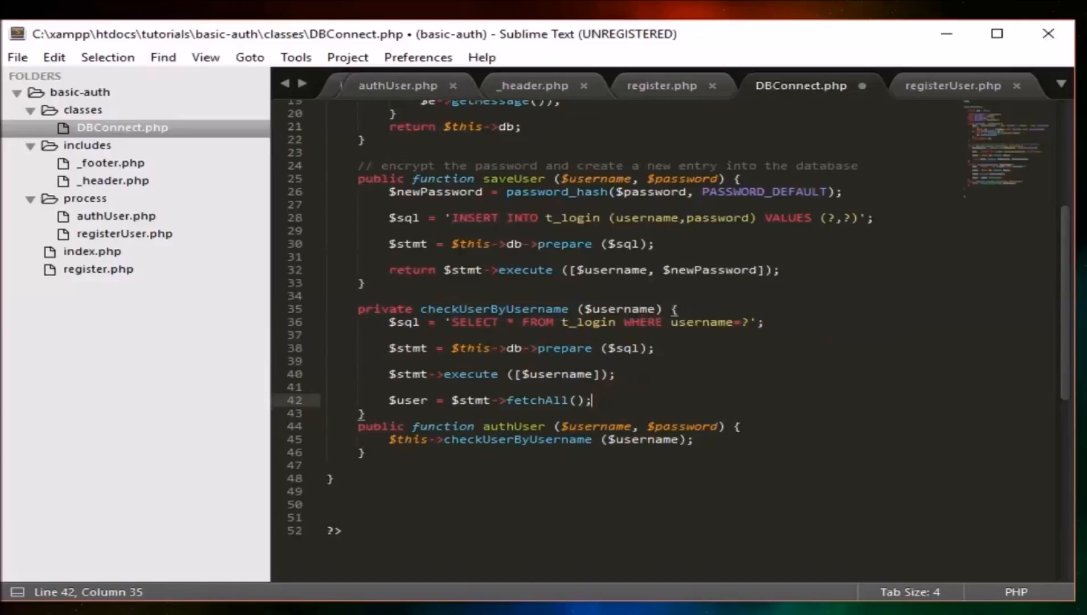
pyautogui.write('return')
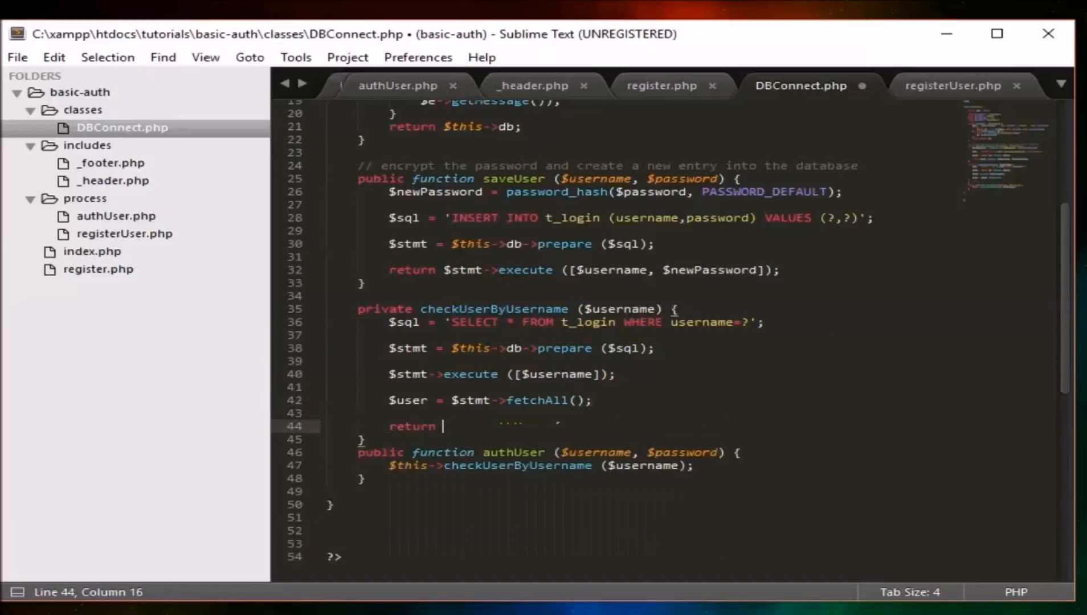
pyautogui.write('$user;')
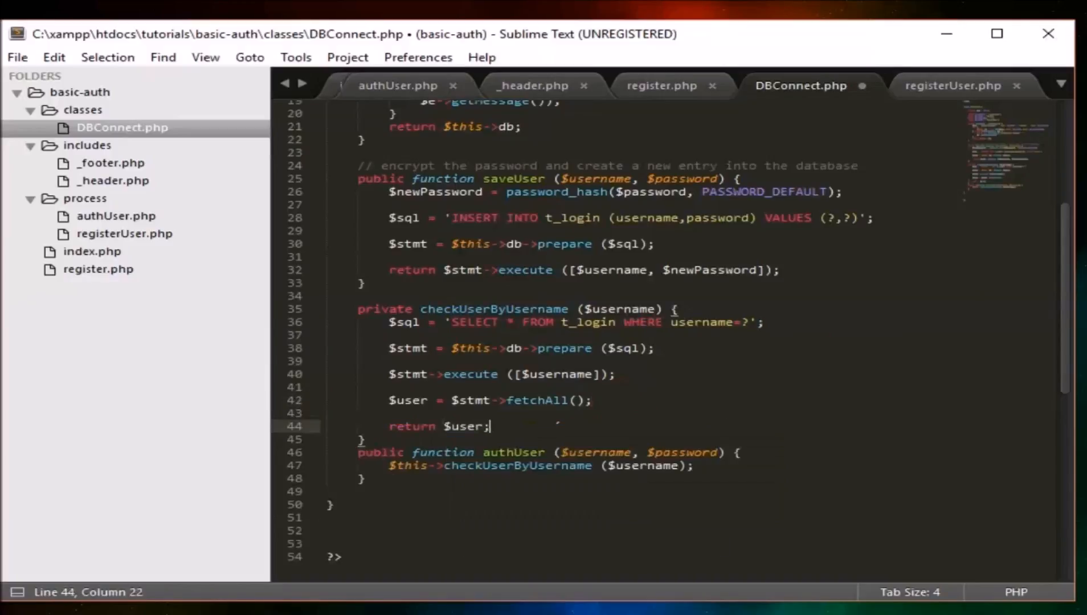
pyautogui.click(325, 387)
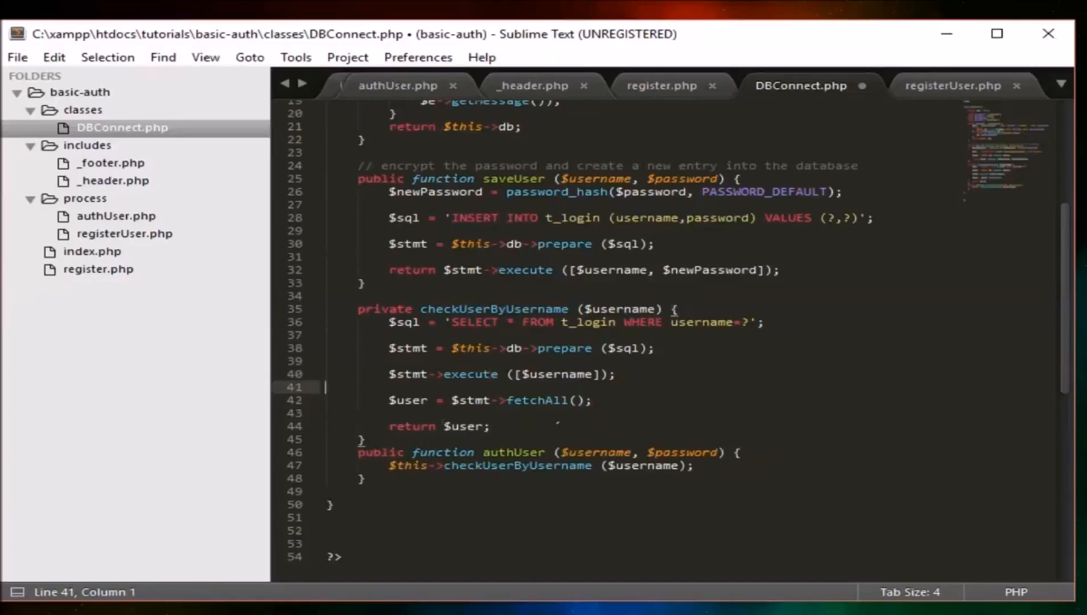
pyautogui.click(589, 400)
pyautogui.write('if (count ($user) ')
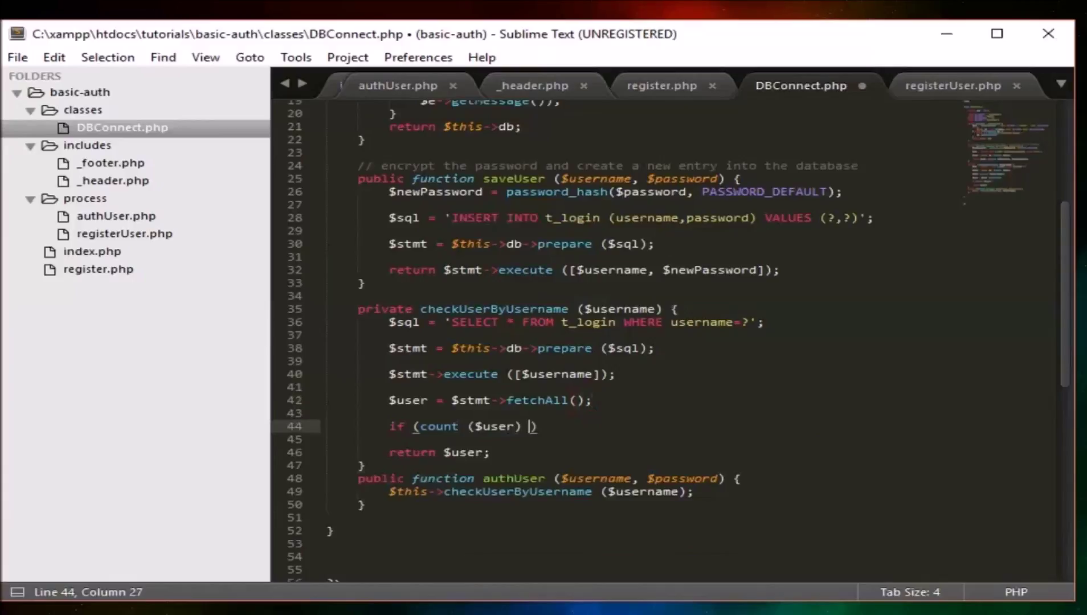
# Move return $user inside if (count($user) == 1) and add return null as the fallback.
pyautogui.write('== 1)')
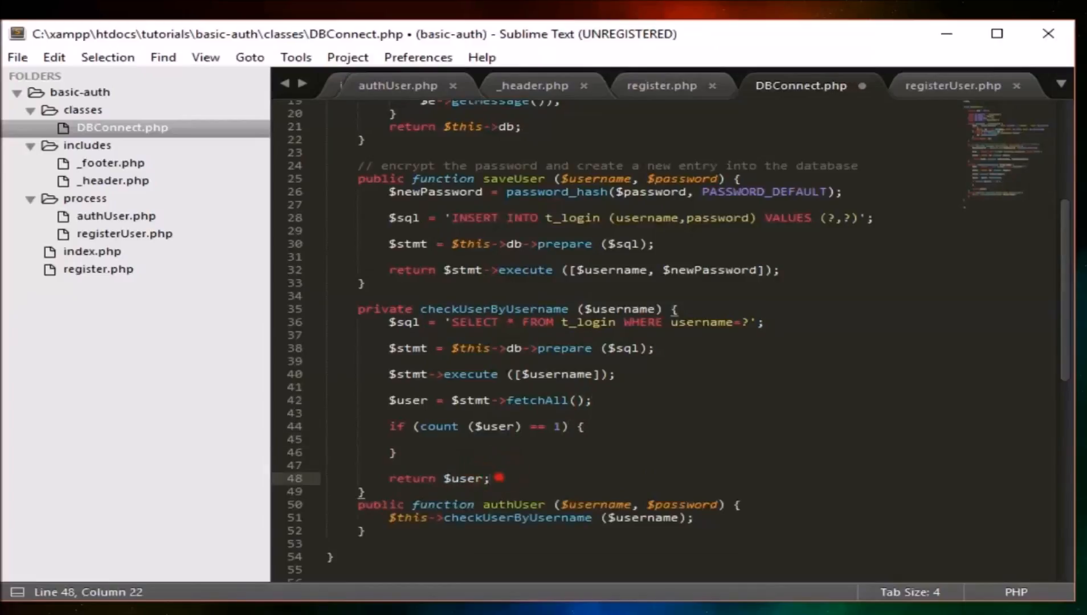
pyautogui.press('ctrl+x')
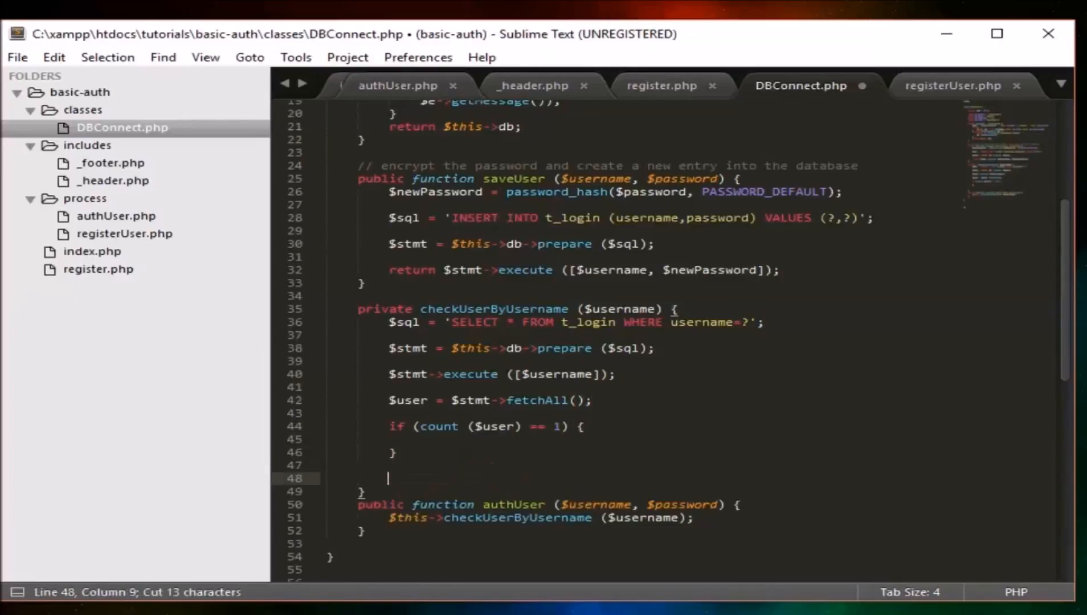
pyautogui.write('return $user;')
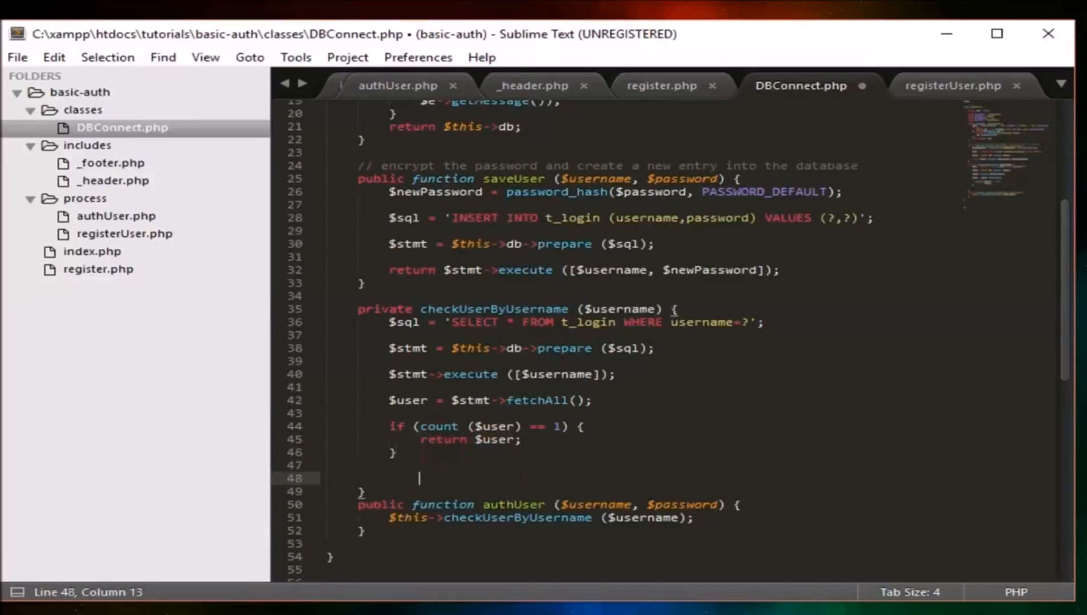
pyautogui.write('return null;')
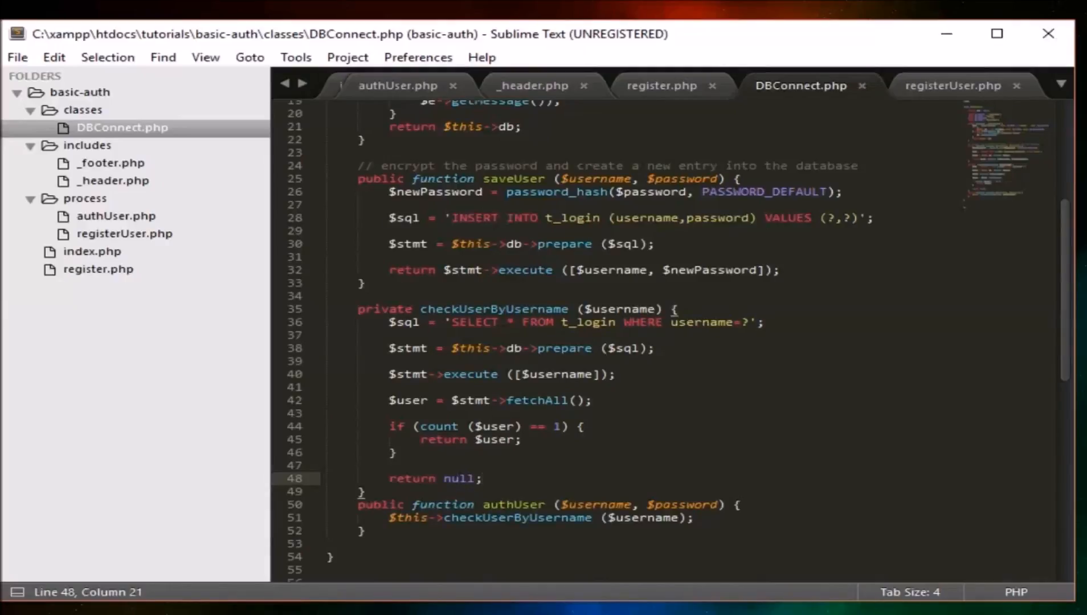
pyautogui.scroll(-3)
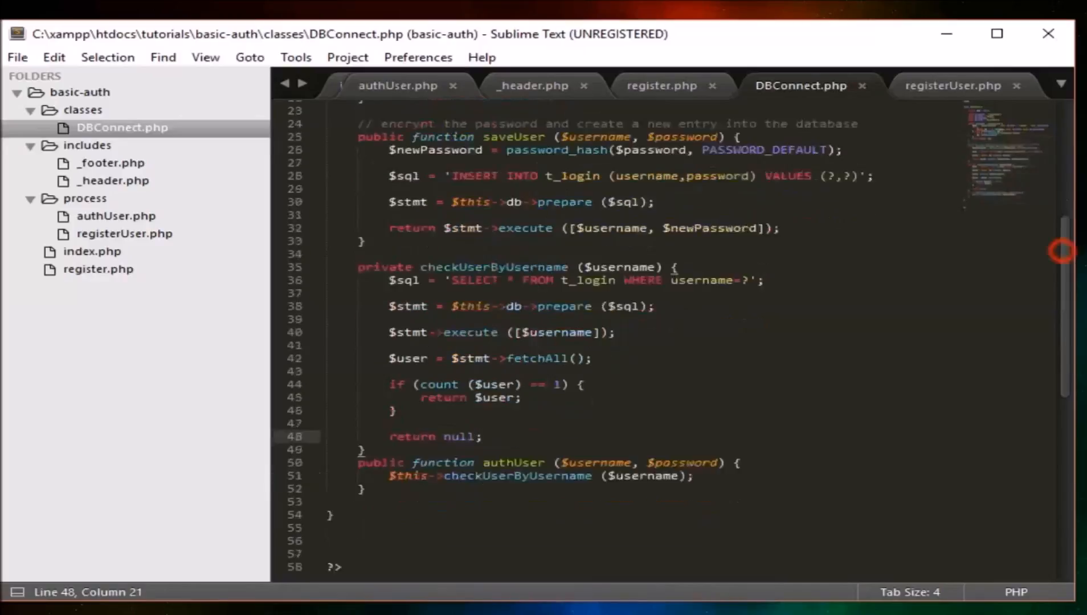
pyautogui.scroll(-3)
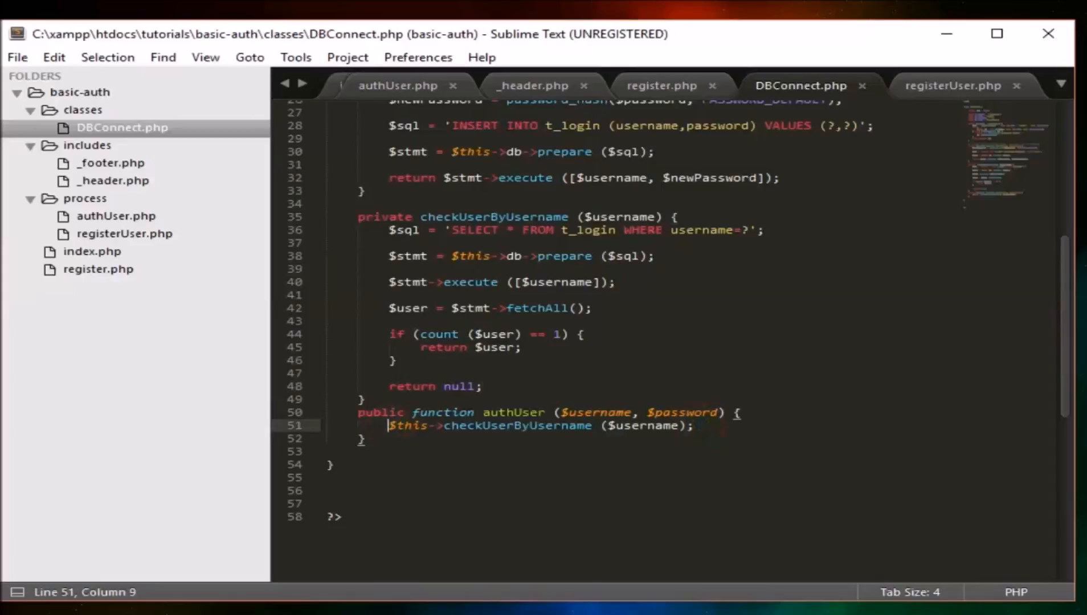
# Add if (password_verify($password, $user[0]['password'])) { return true } inside authUser's user-found block.
pyautogui.write('$user =')
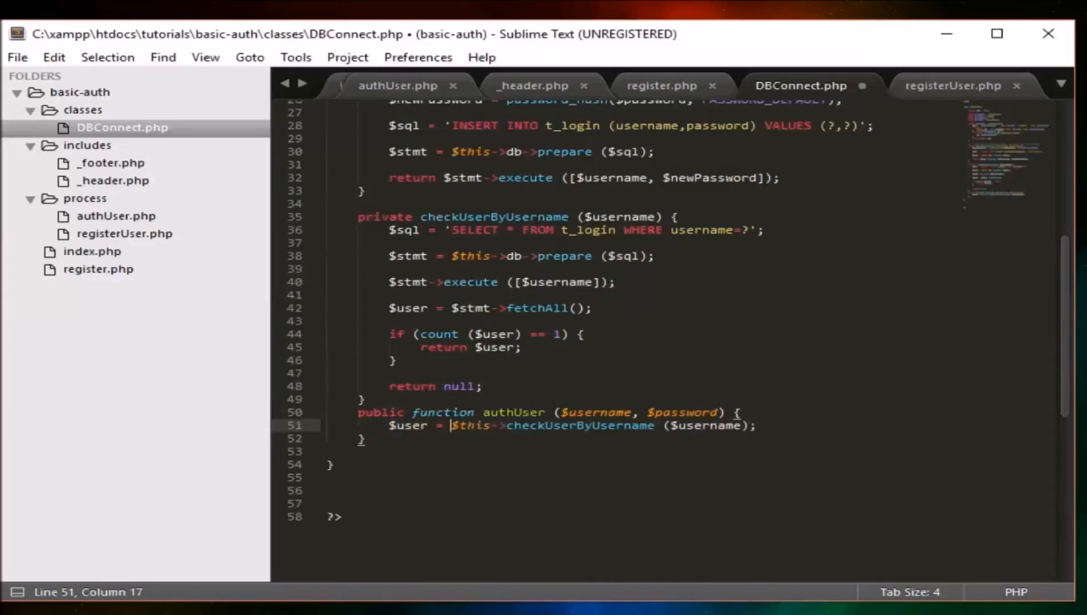
pyautogui.write('if (! empty(var')
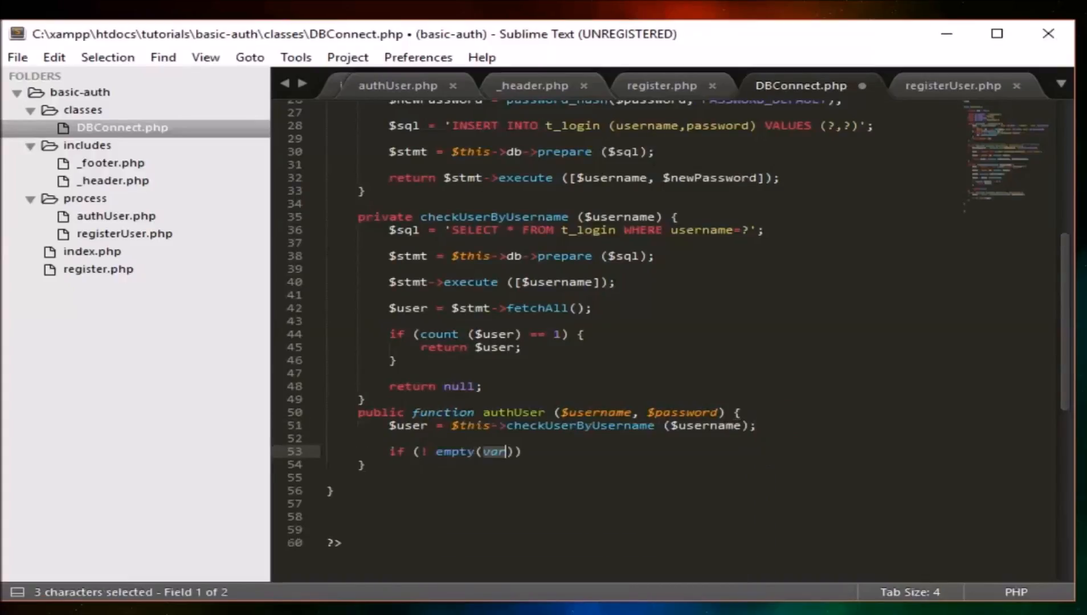
pyautogui.write('$user')
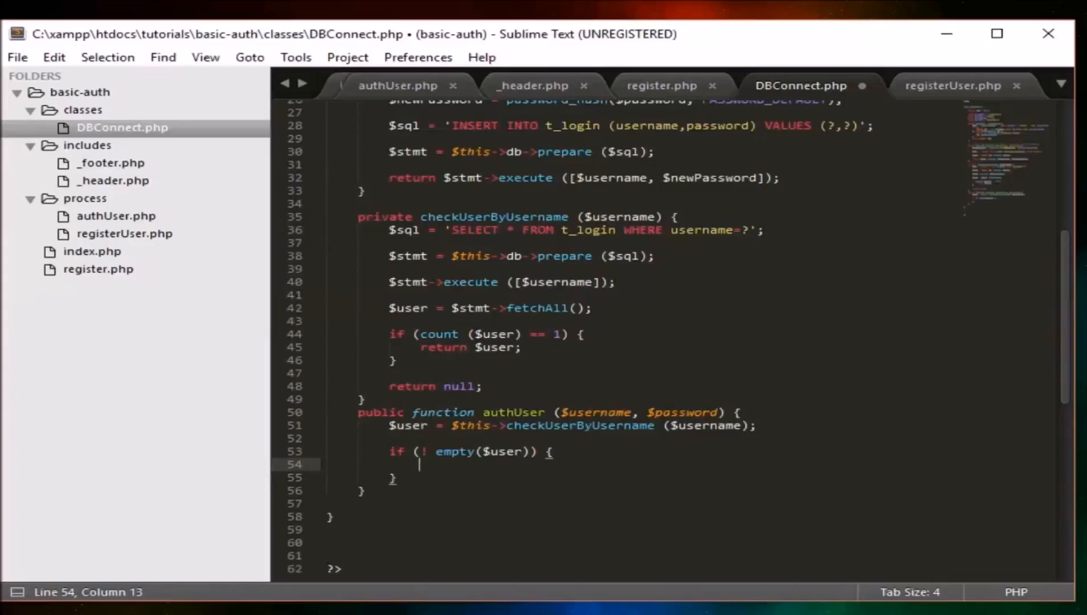
pyautogui.write('password_verify (')
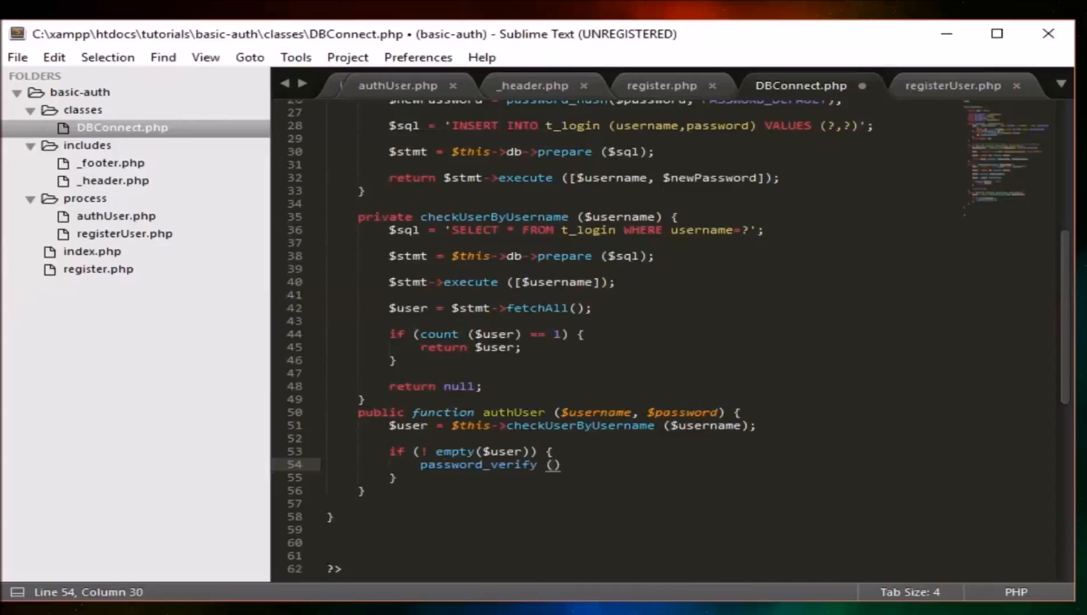
pyautogui.write('$password,')
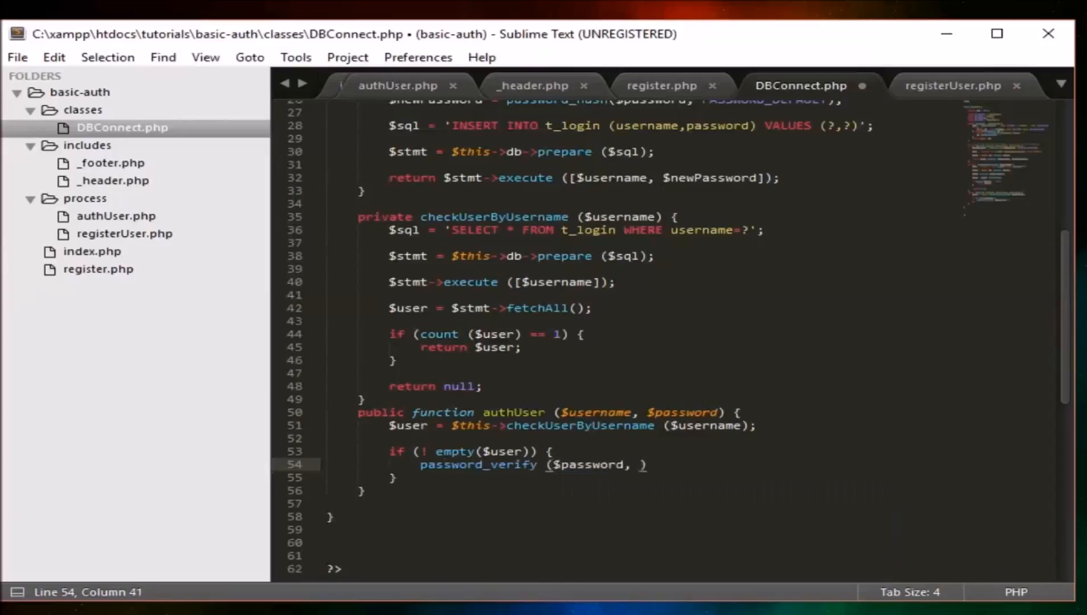
pyautogui.write("$user['']")
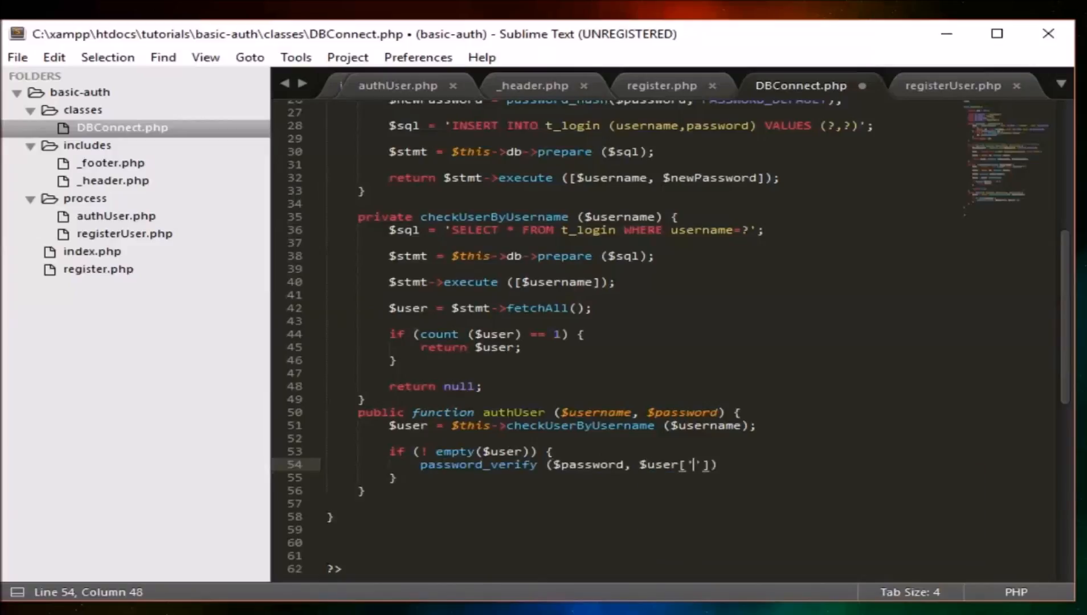
pyautogui.write('0][')
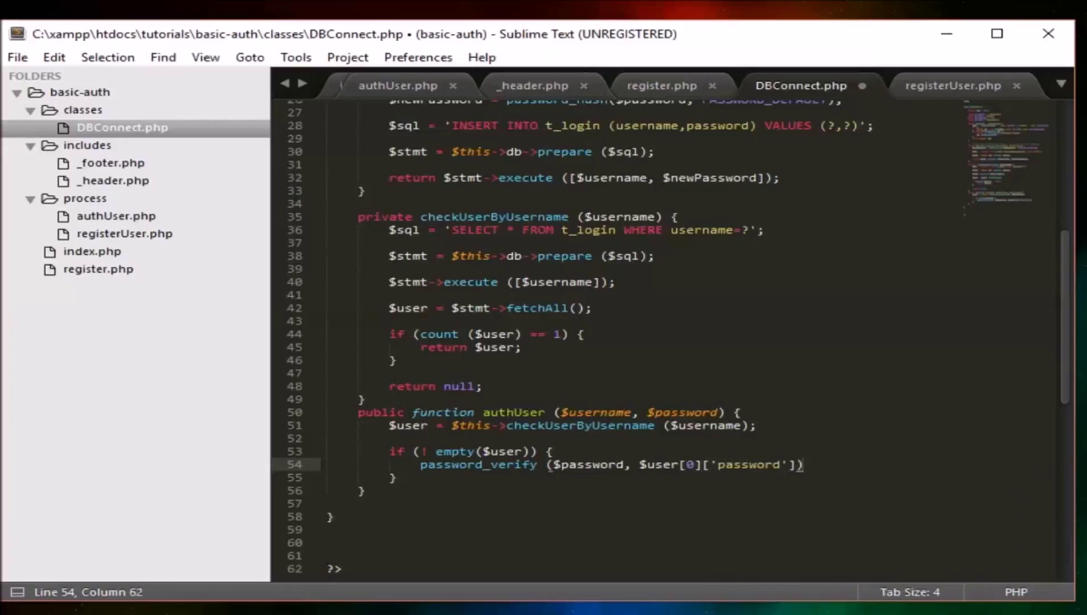
pyautogui.write(';')
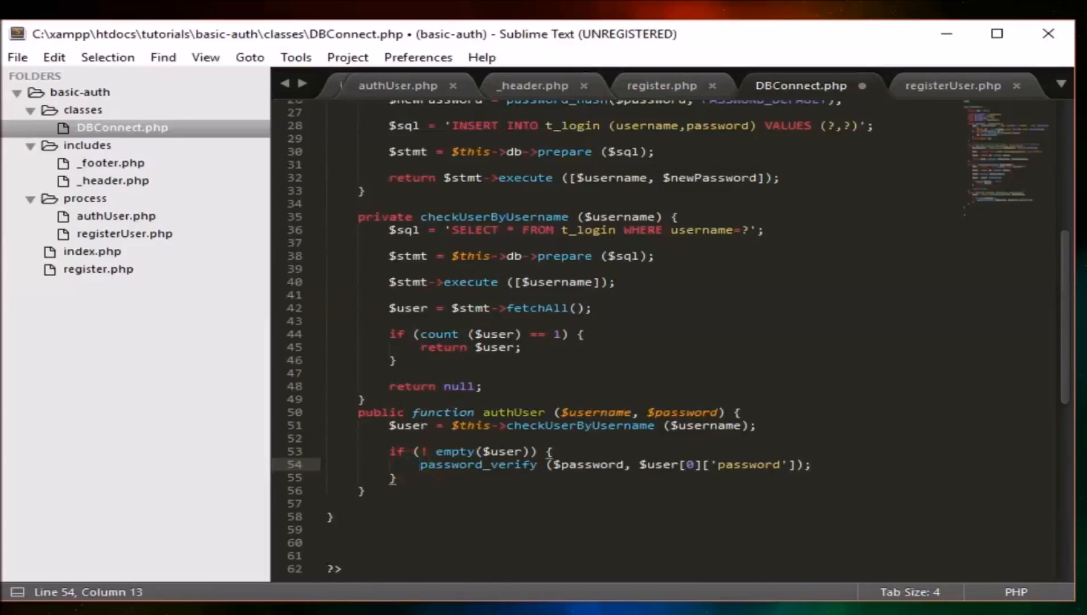
pyautogui.write('if (')
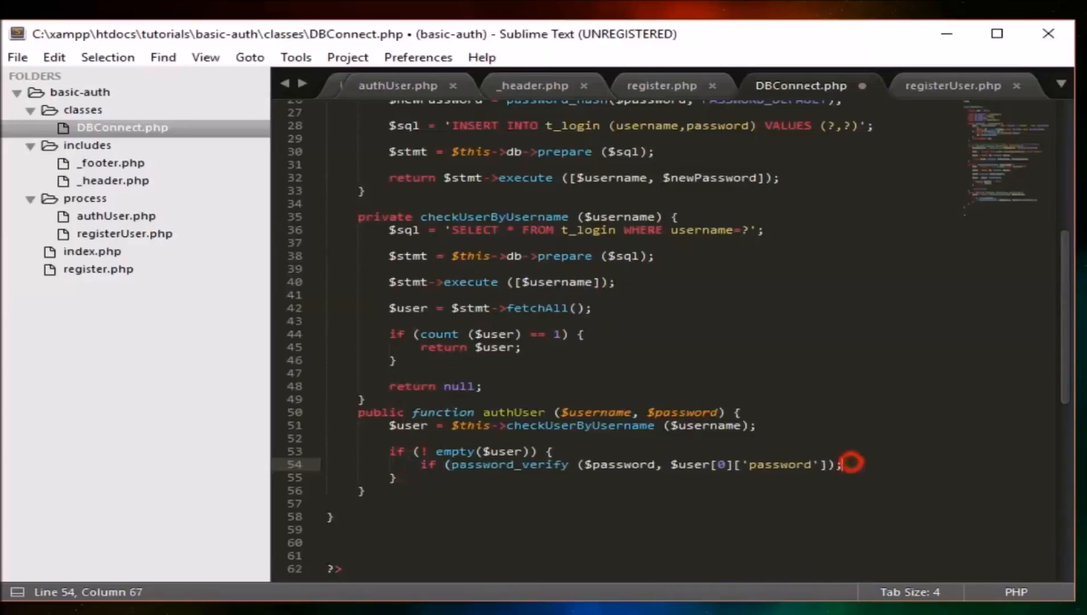
pyautogui.write('{}')
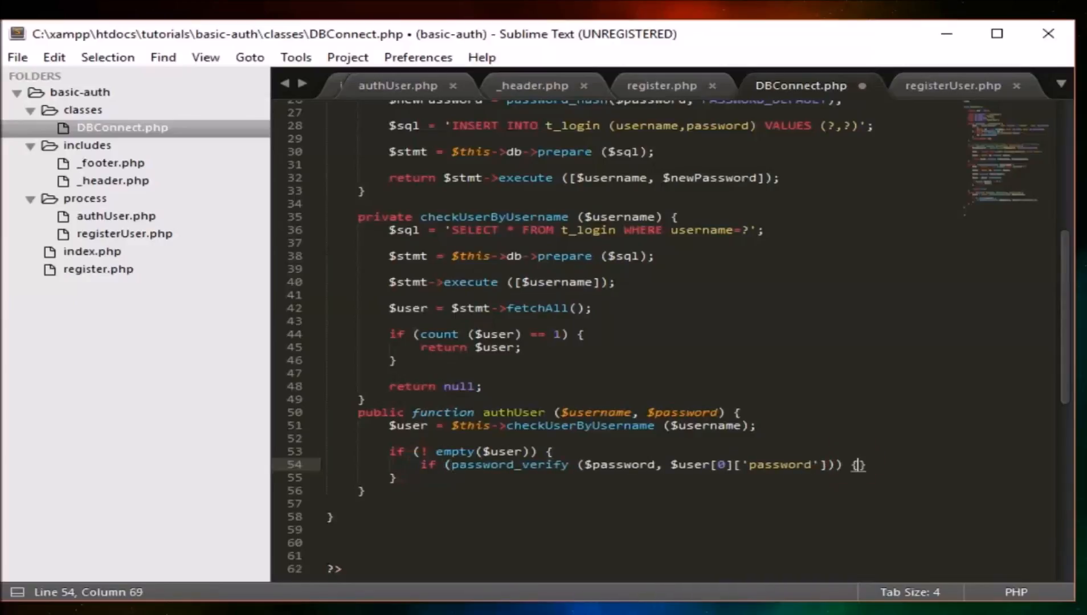
pyautogui.write('return true;')
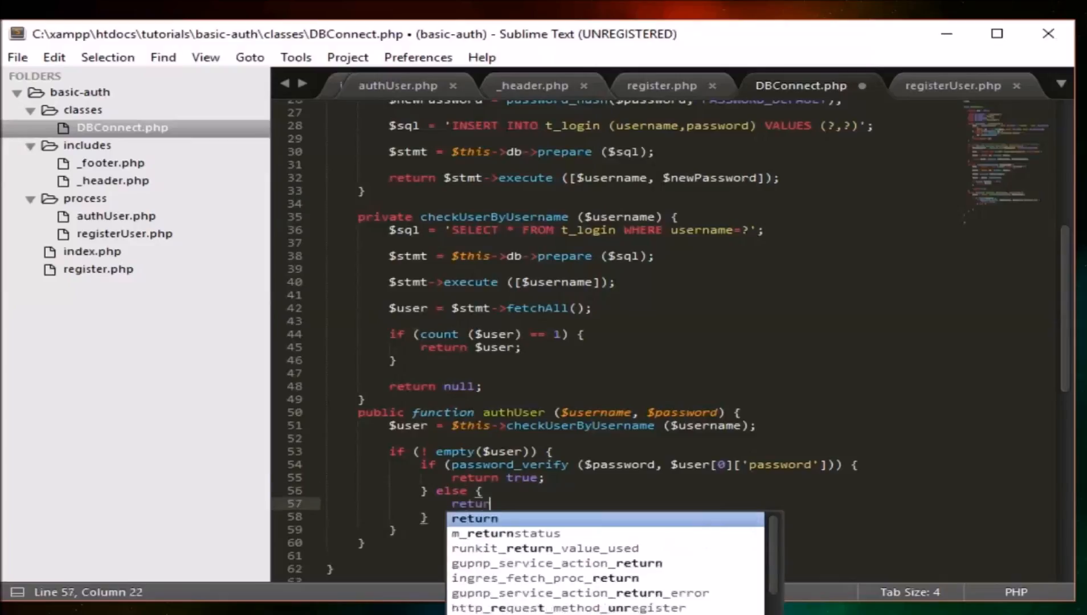
# Add return false for non-matching password and missing user, save DBConnect.php, then go to authUser.php.
pyautogui.write('false;')
pyautogui.click(689, 542)
pyautogui.write('return')
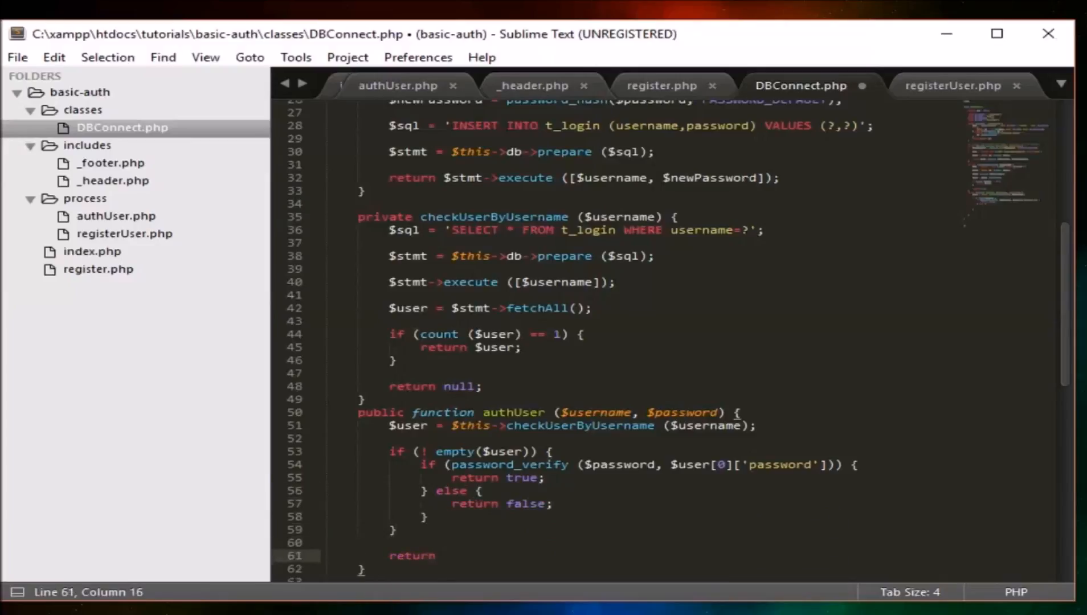
pyautogui.write('false;')
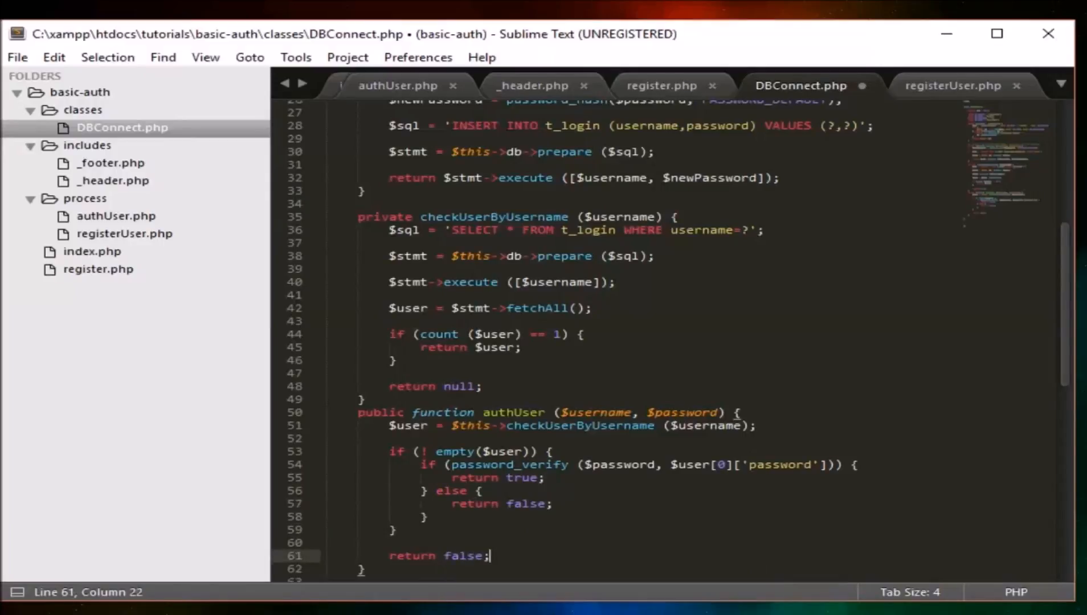
pyautogui.press('ctrl+s')
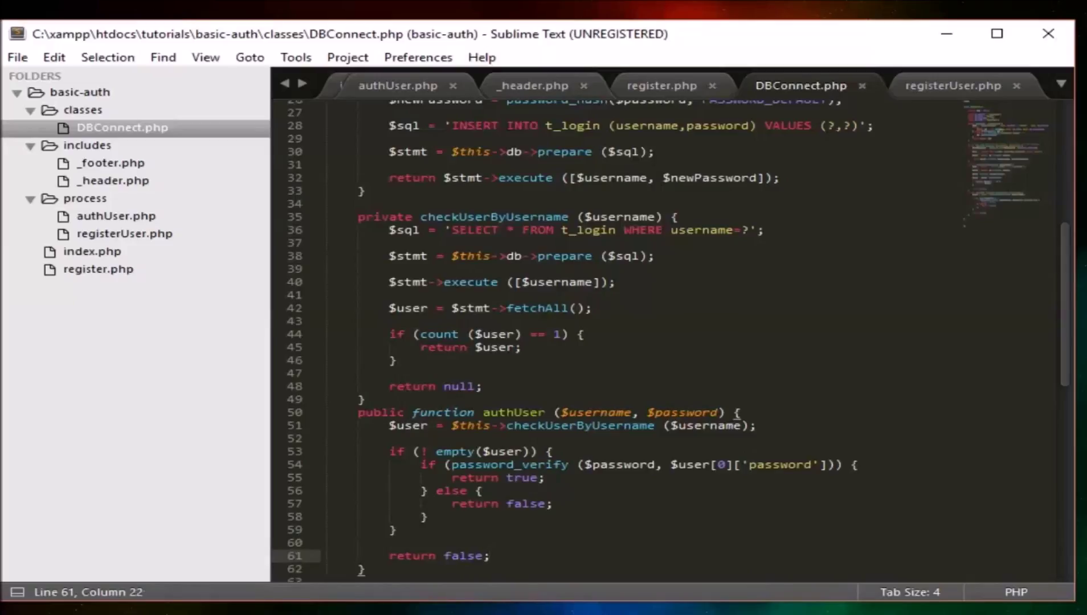
pyautogui.click(397, 86)
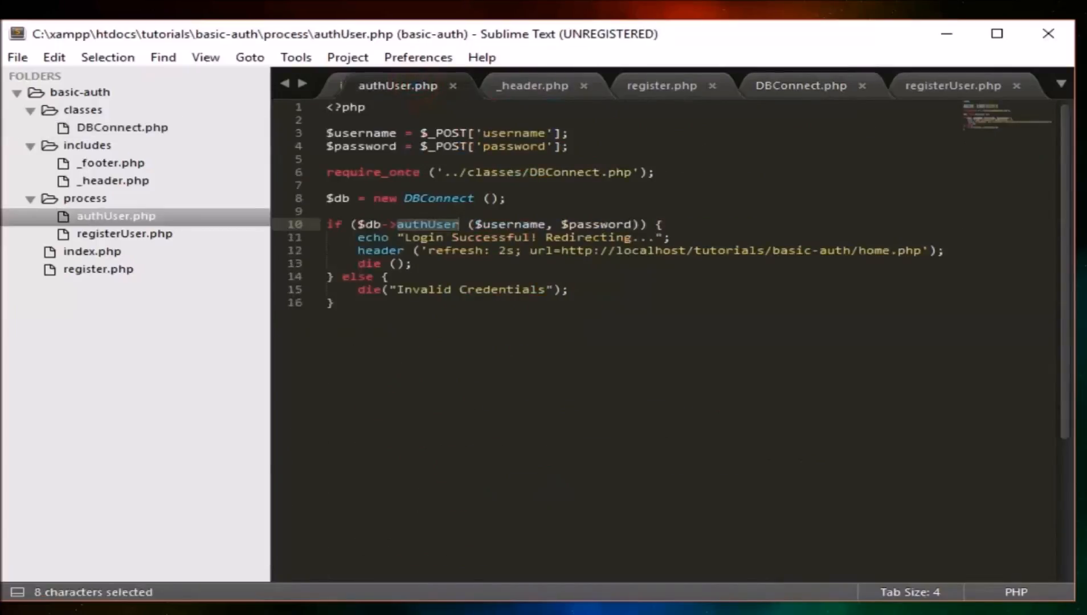
# Save authUser.php and bring up the Login Page in the browser.
pyautogui.press('ctrl+s')
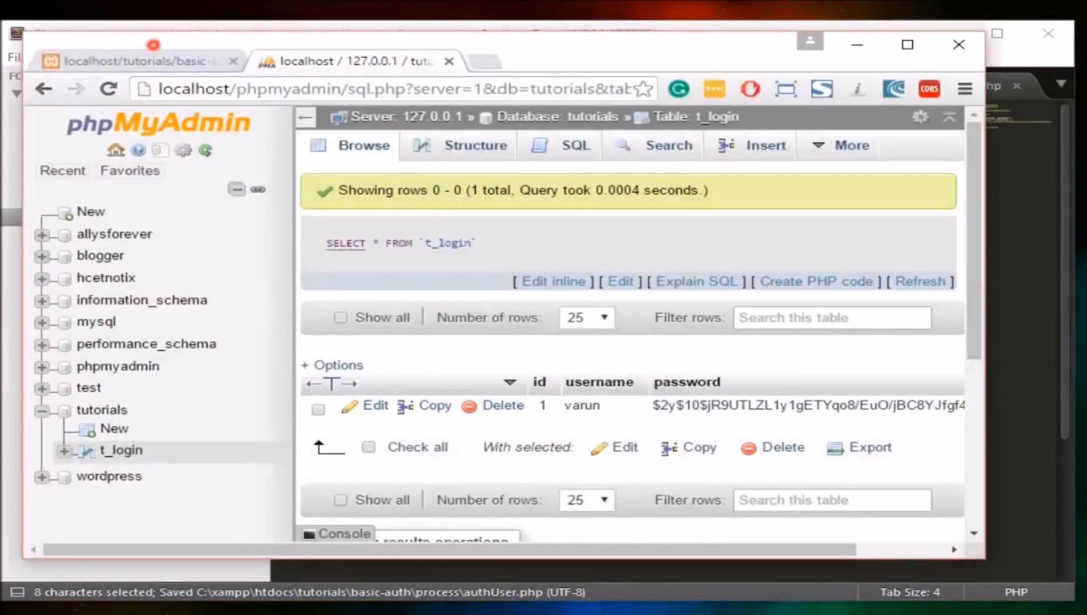
pyautogui.click(135, 61)
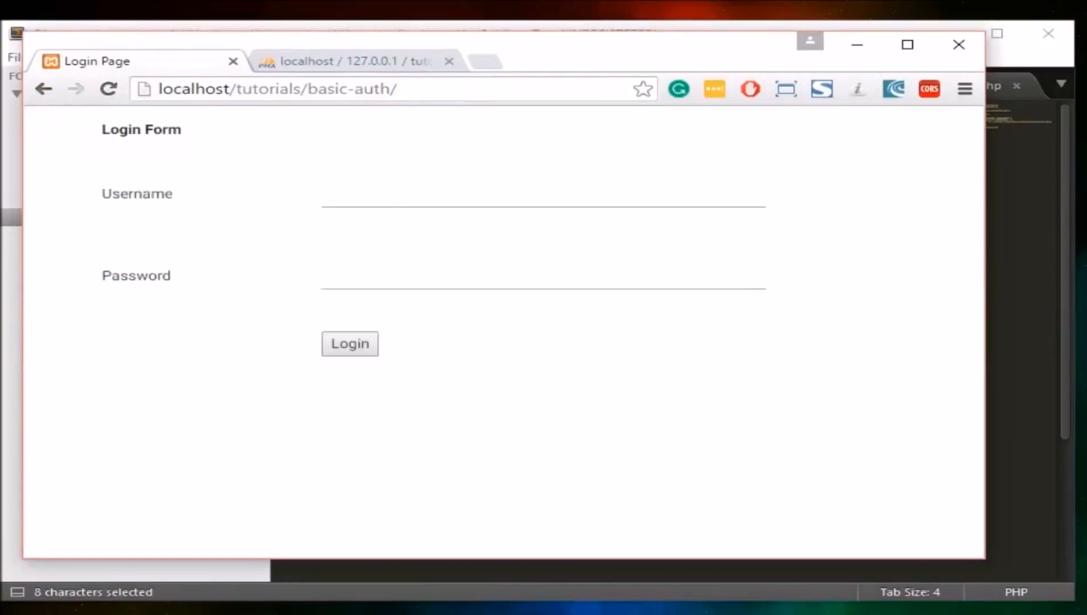
# Submit the login form as varun and dismiss the save-password prompt.
pyautogui.write('varun')
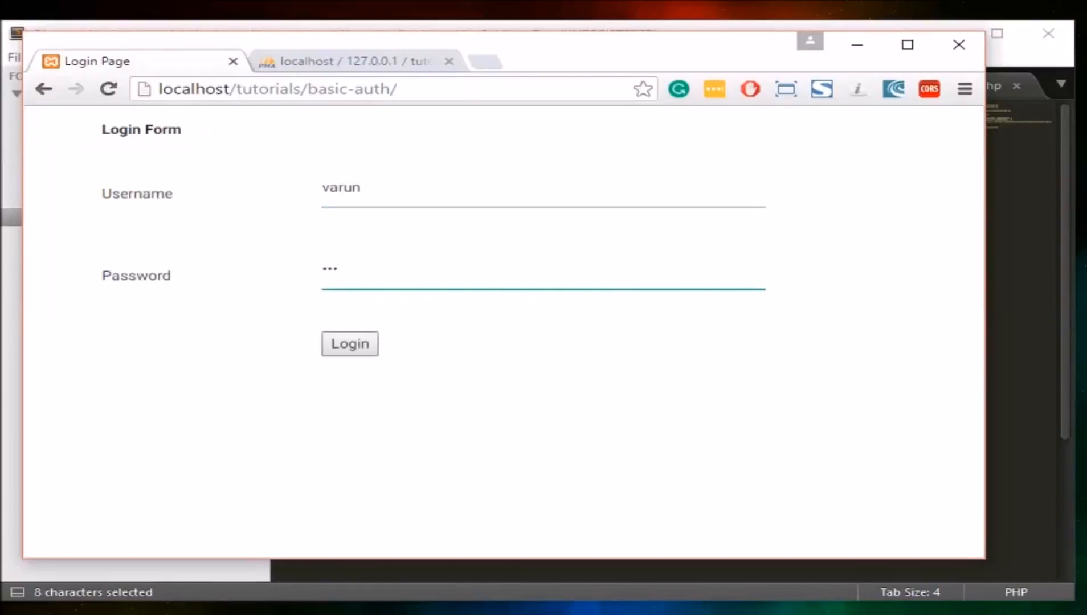
pyautogui.click(349, 344)
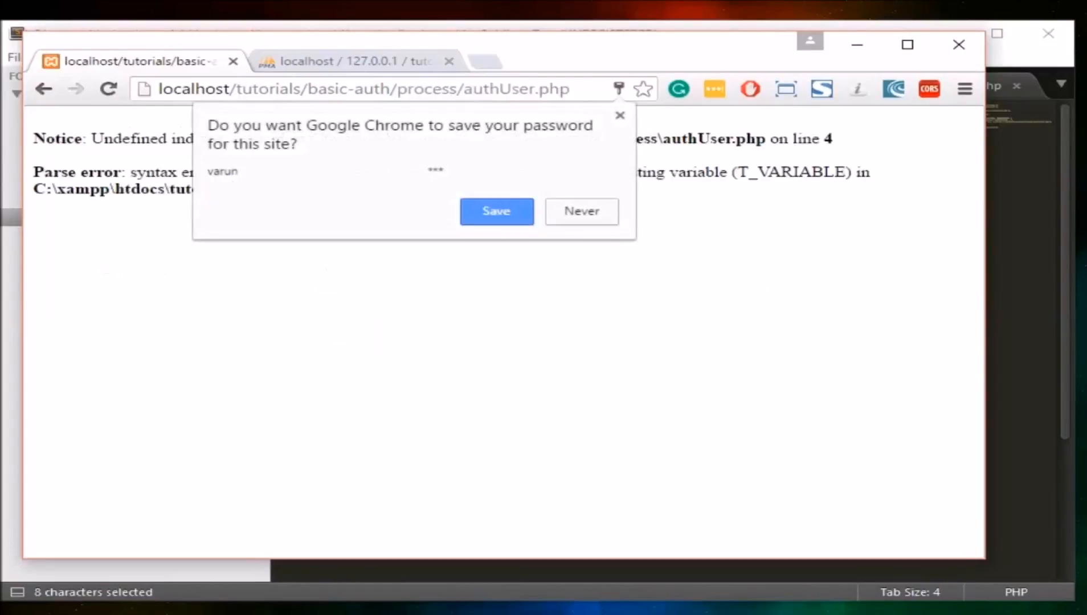
pyautogui.click(581, 211)
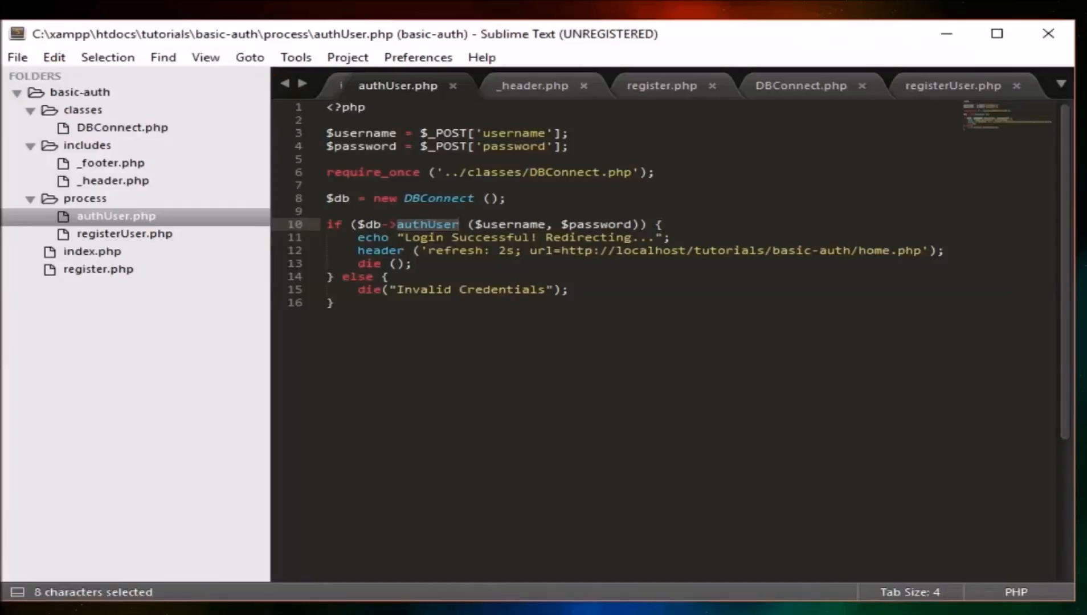
# Set the password field to name="password" on line 21 of index.php and save.
pyautogui.click(92, 251)
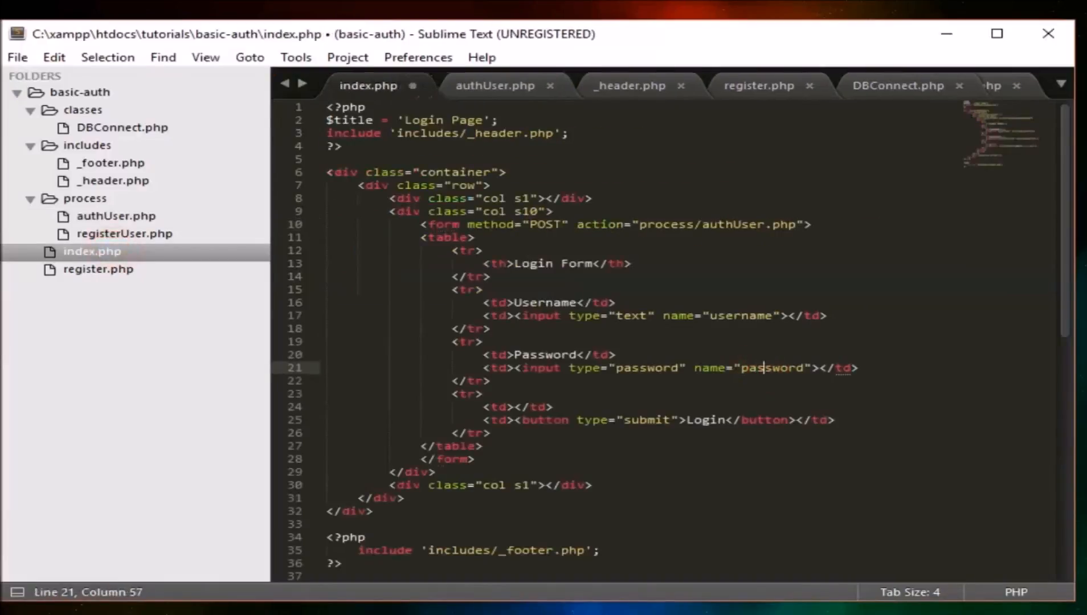
pyautogui.press('ctrl+s')
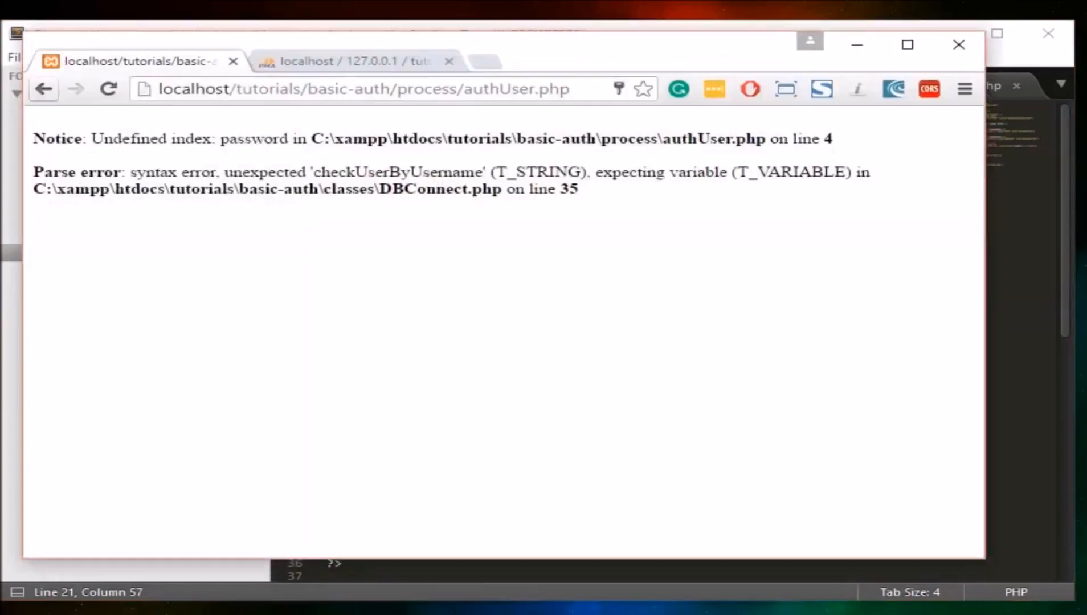
# Go back and resubmit the login form with varun picked from autofill suggestions.
pyautogui.click(43, 89)
pyautogui.write('var')
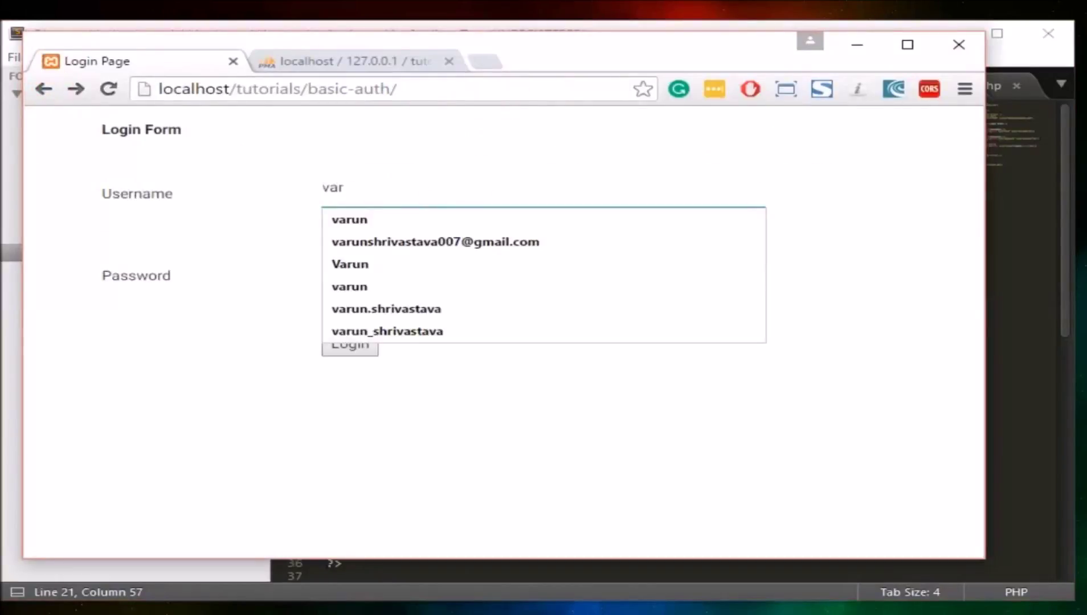
pyautogui.click(351, 344)
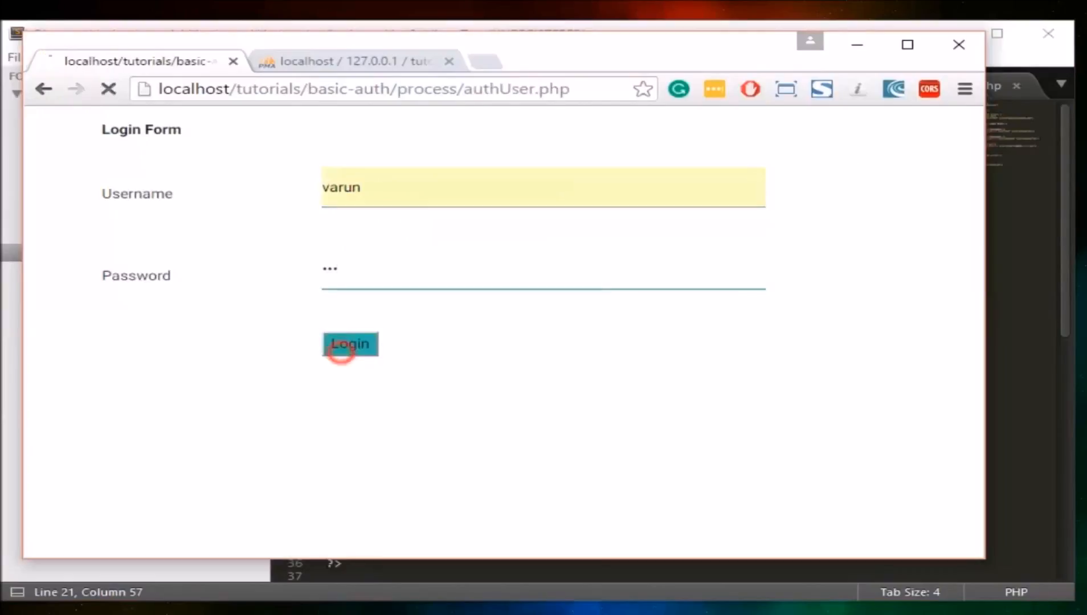
pyautogui.click(351, 344)
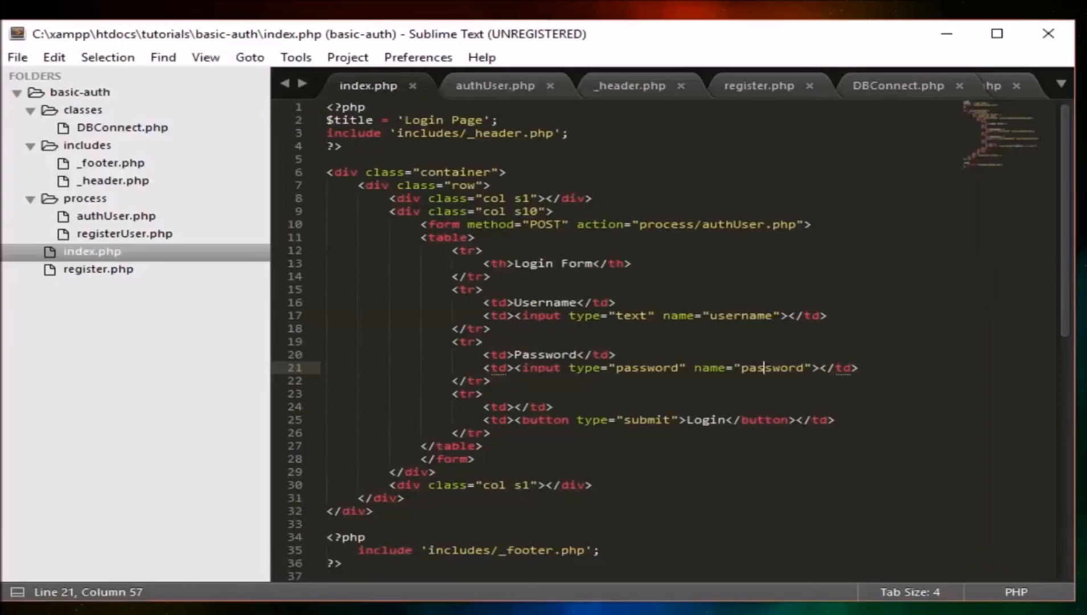
# Add the missing function keyword before checkUserByUsername on line 35 and save DBConnect.php.
pyautogui.click(898, 86)
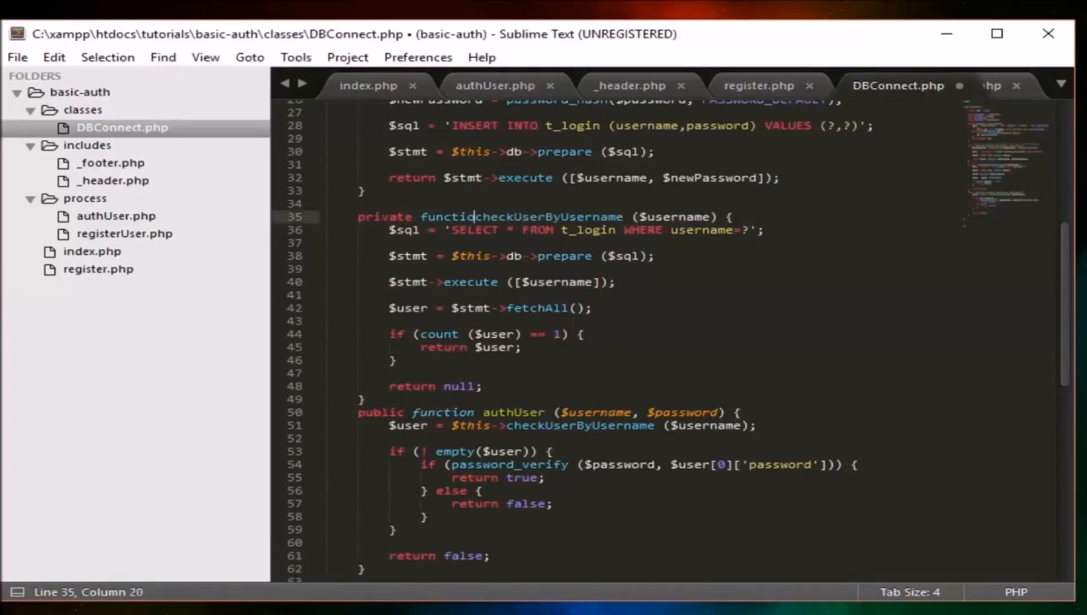
pyautogui.press('ctrl+s')
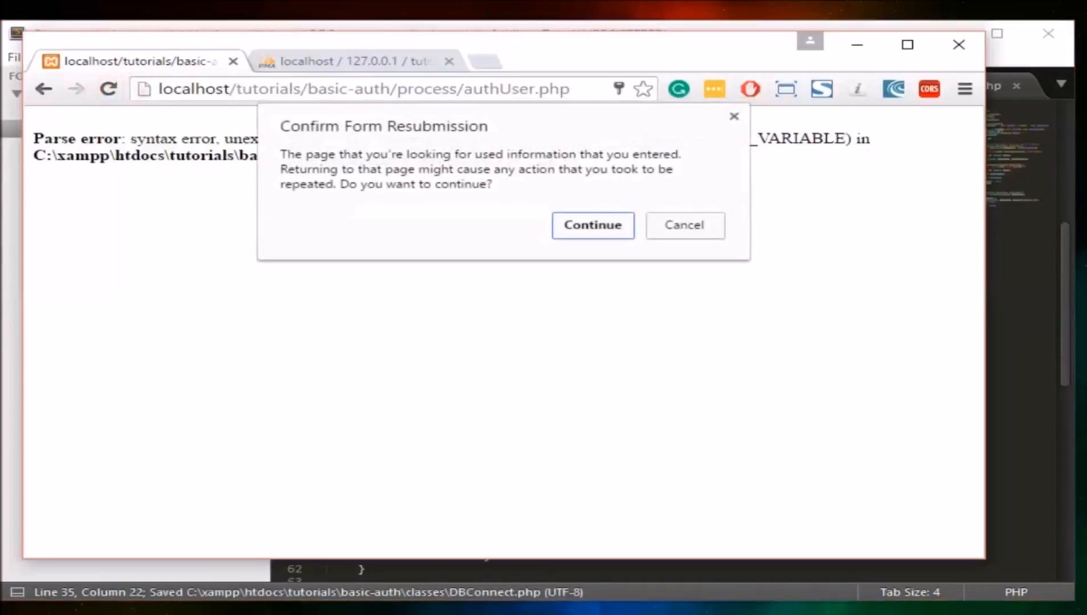
# Resubmit the login as varun, highlight the 'Invalid Credentials' message, and return to the form.
pyautogui.click(592, 224)
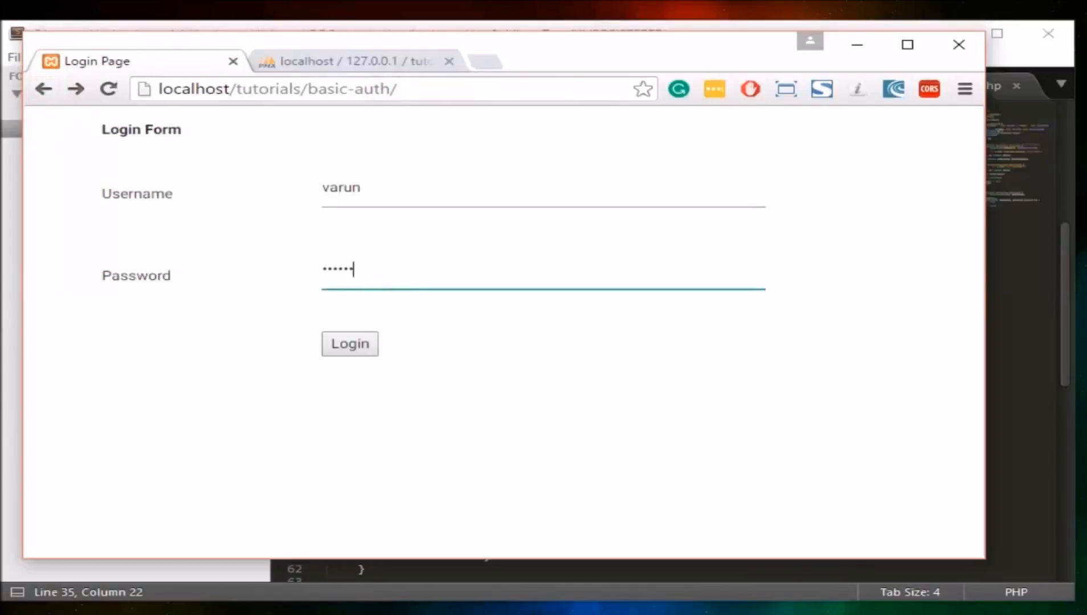
pyautogui.click(349, 344)
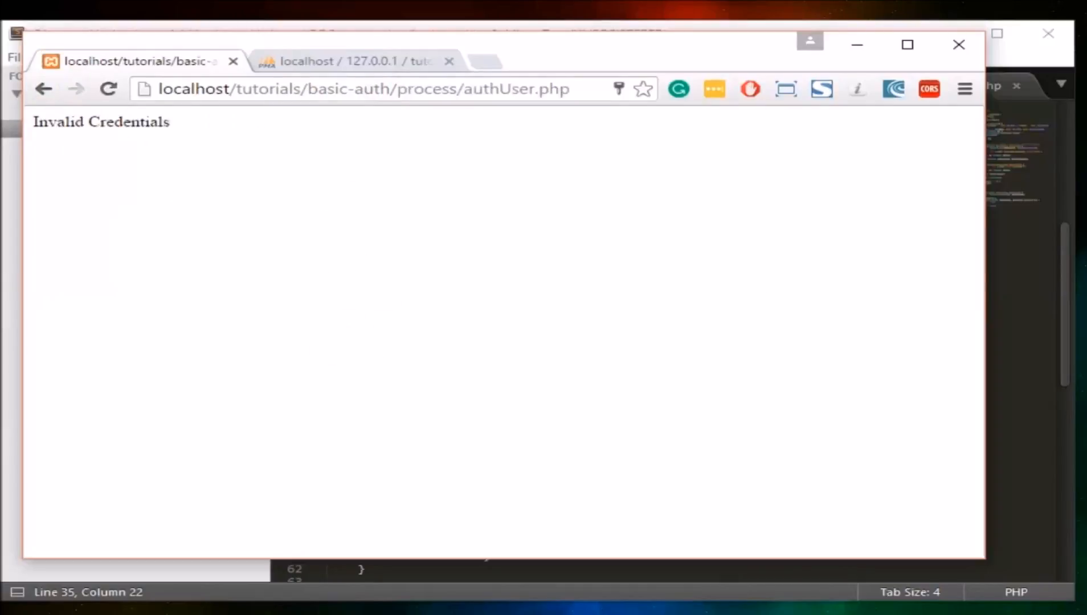
pyautogui.doubleClick(101, 122)
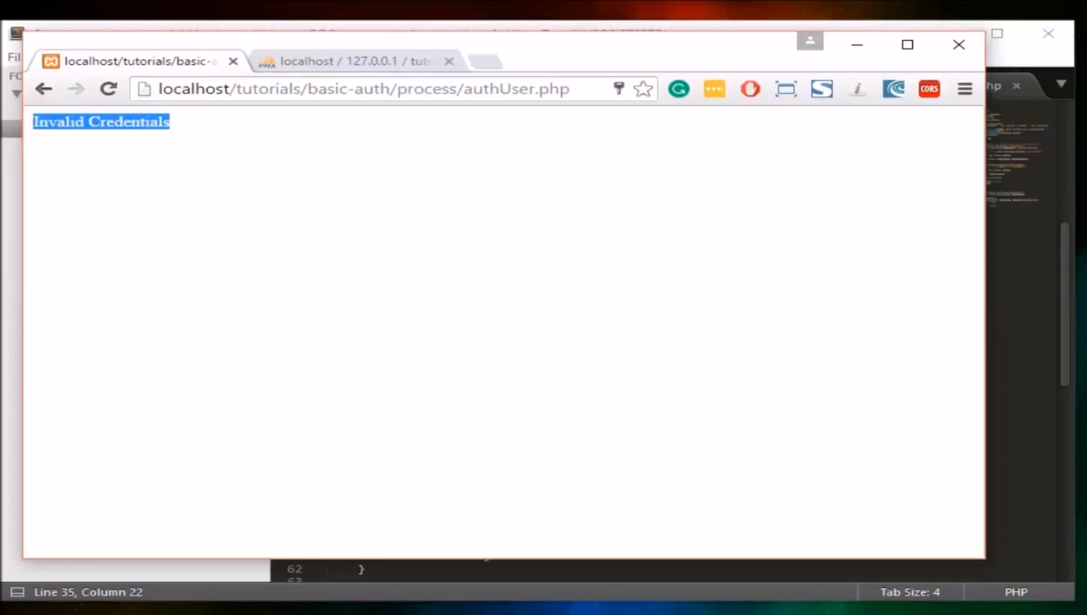
pyautogui.click(43, 89)
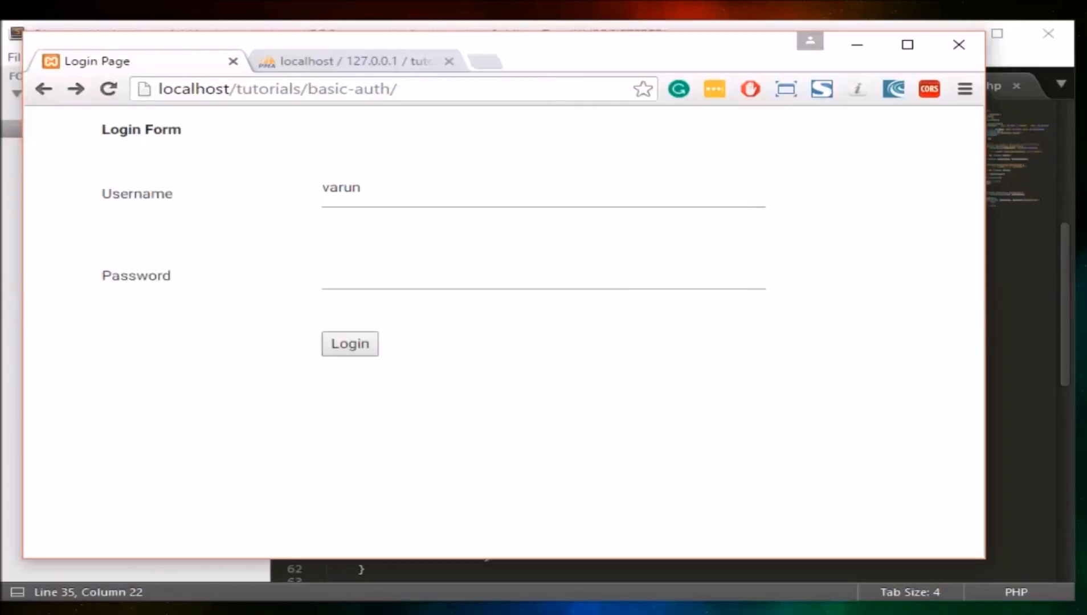